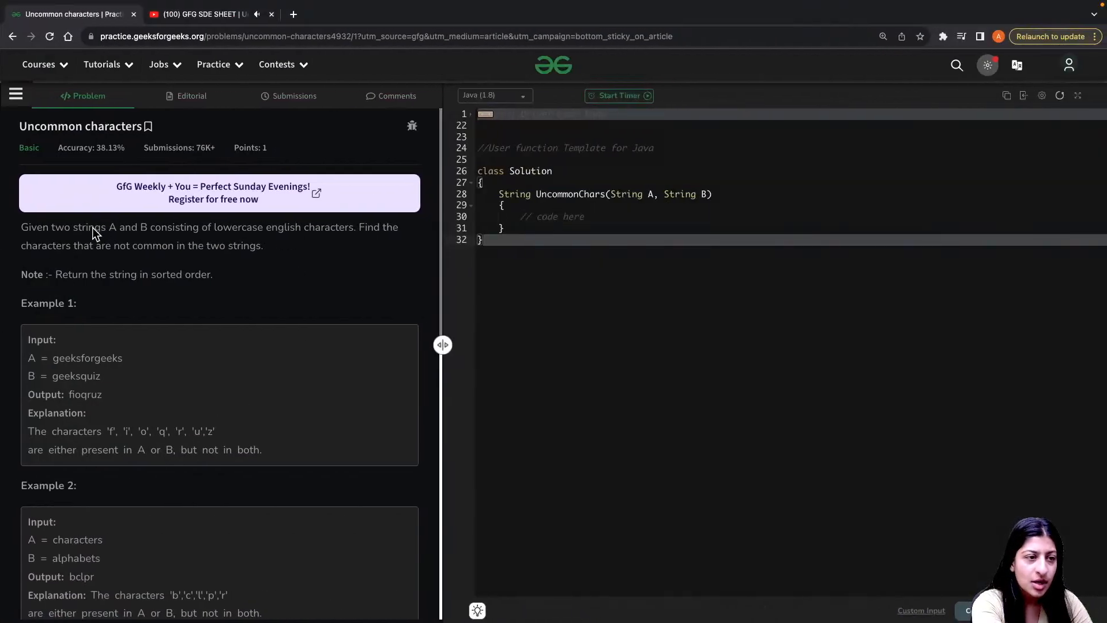
mouse_move(197, 252)
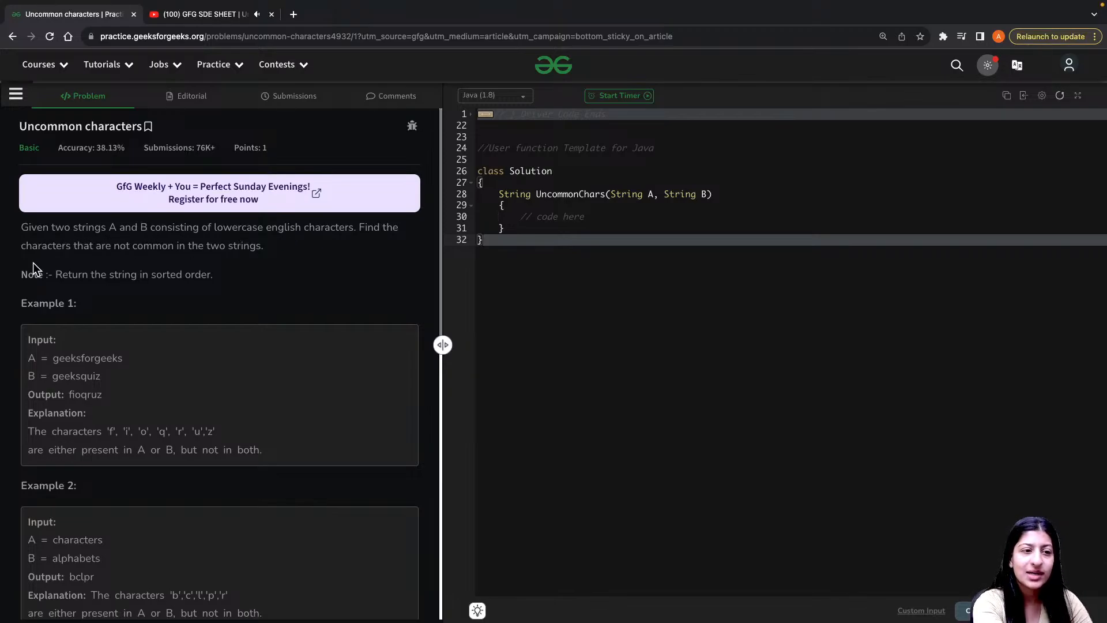
mouse_move(118, 266)
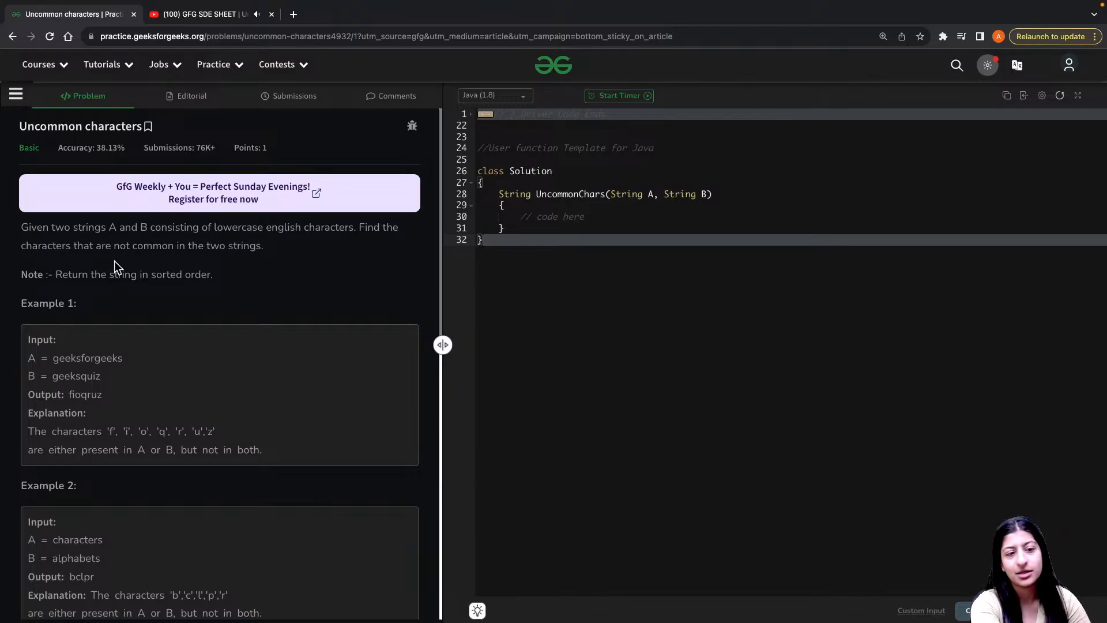
Hide the Video Capture Device webcam source in OBS, leaving only Display Capture.
click(214, 64)
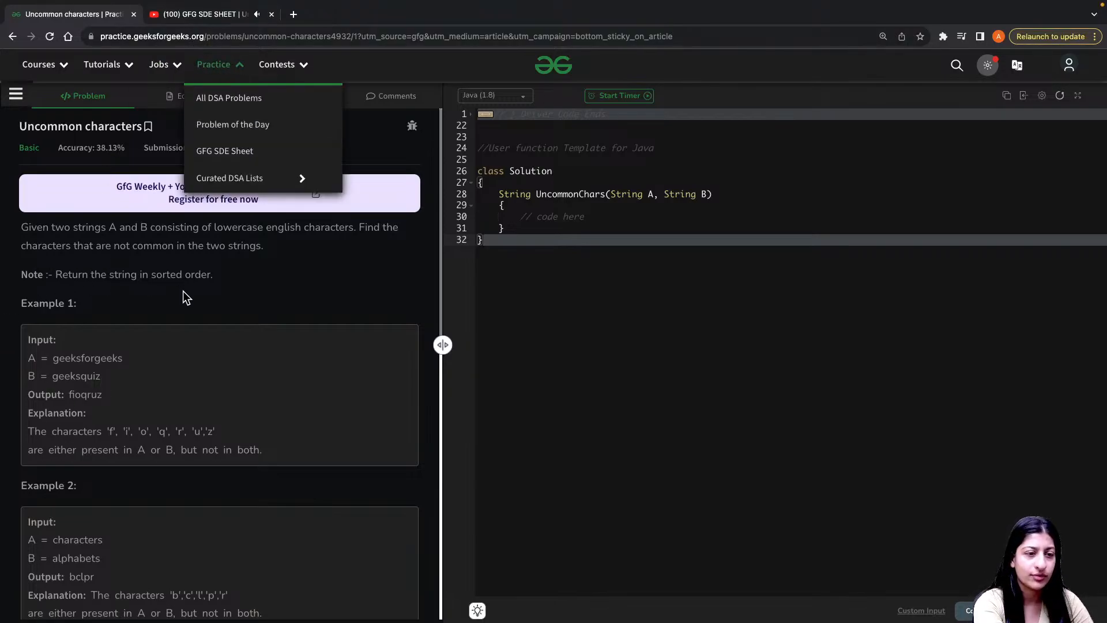
click(205, 13)
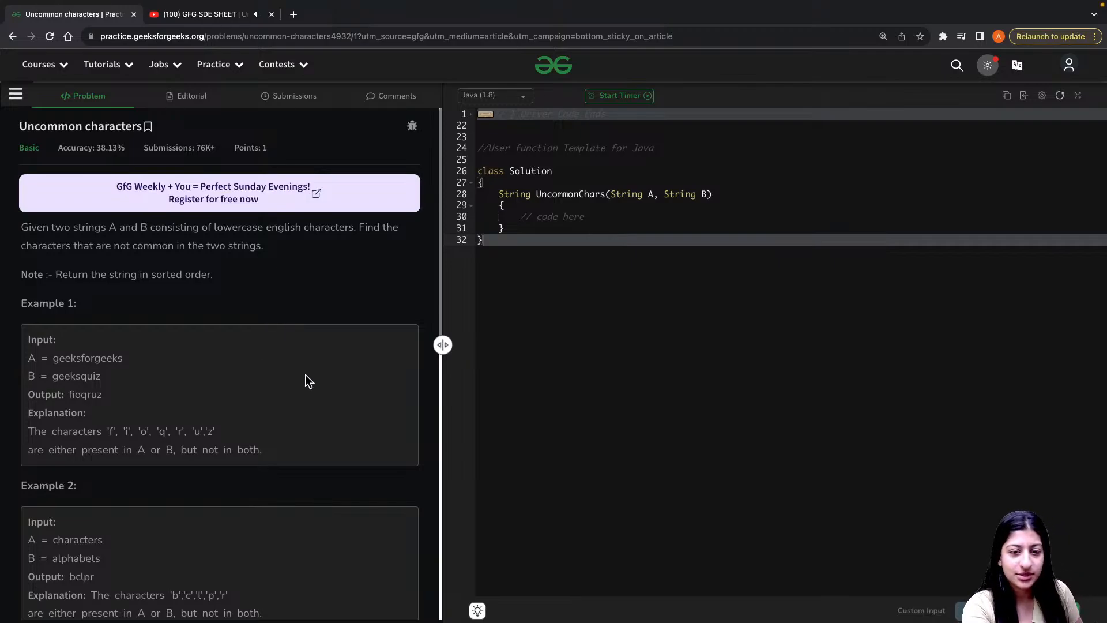
mouse_move(375, 402)
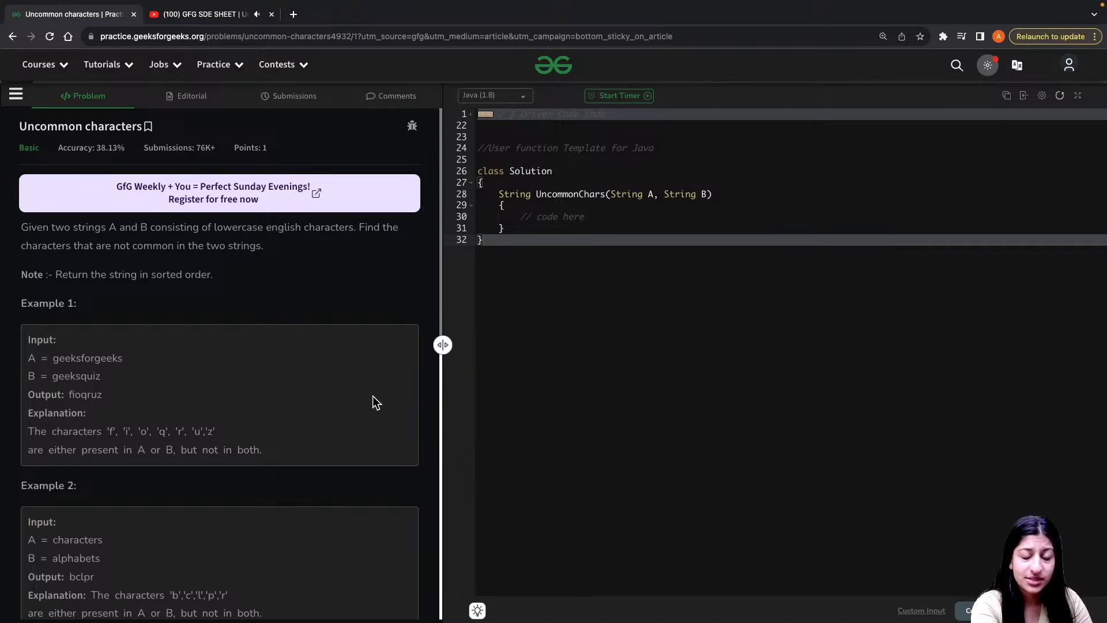
mouse_move(120, 371)
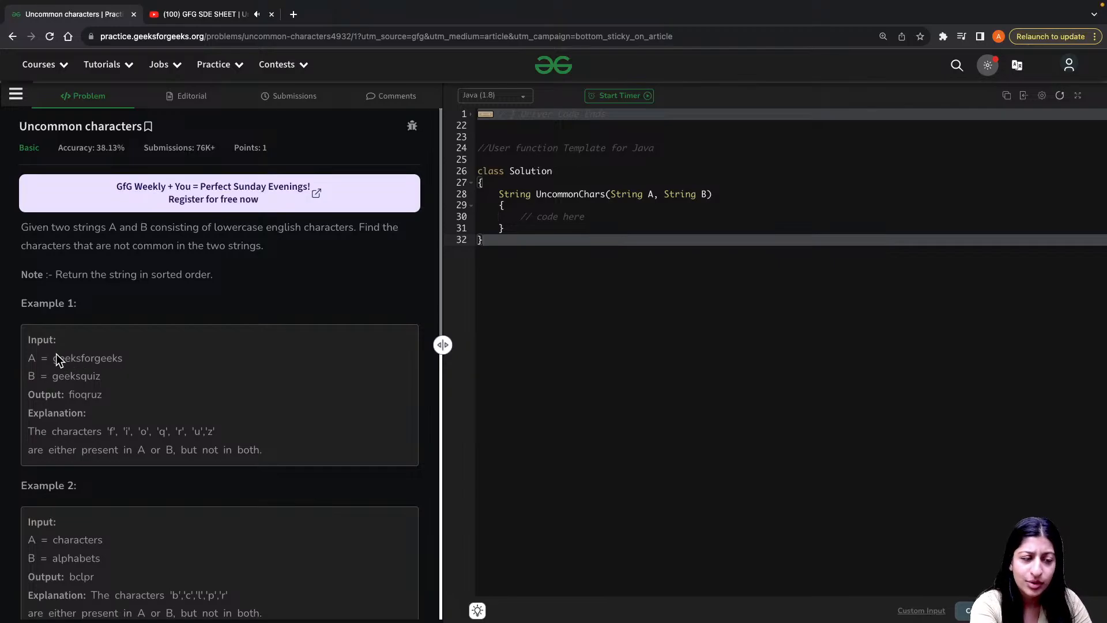
mouse_move(74, 377)
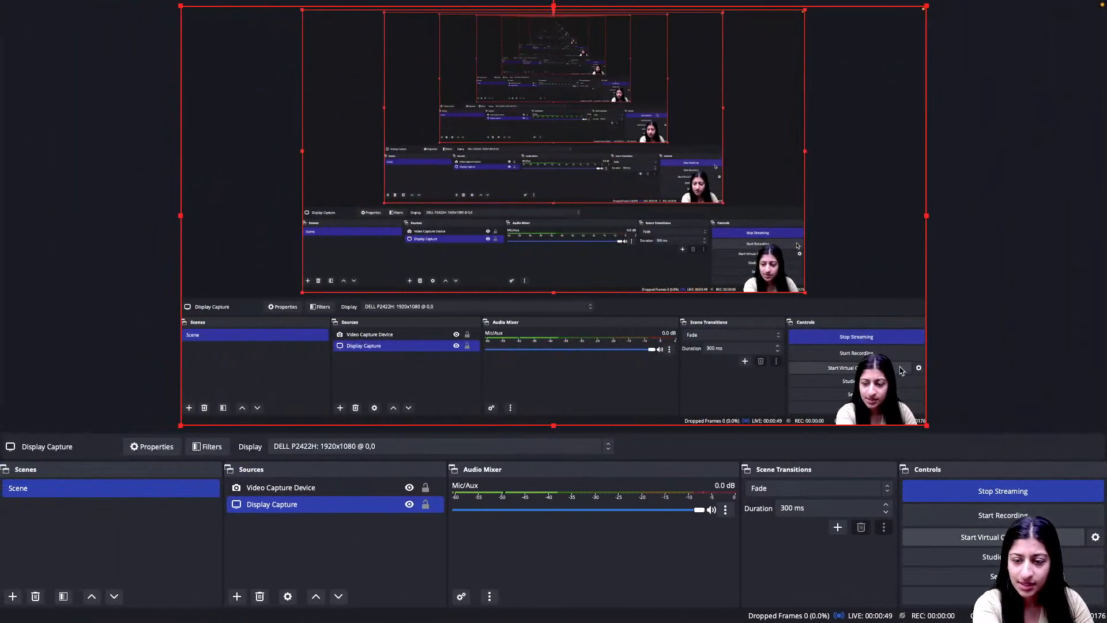
click(280, 487)
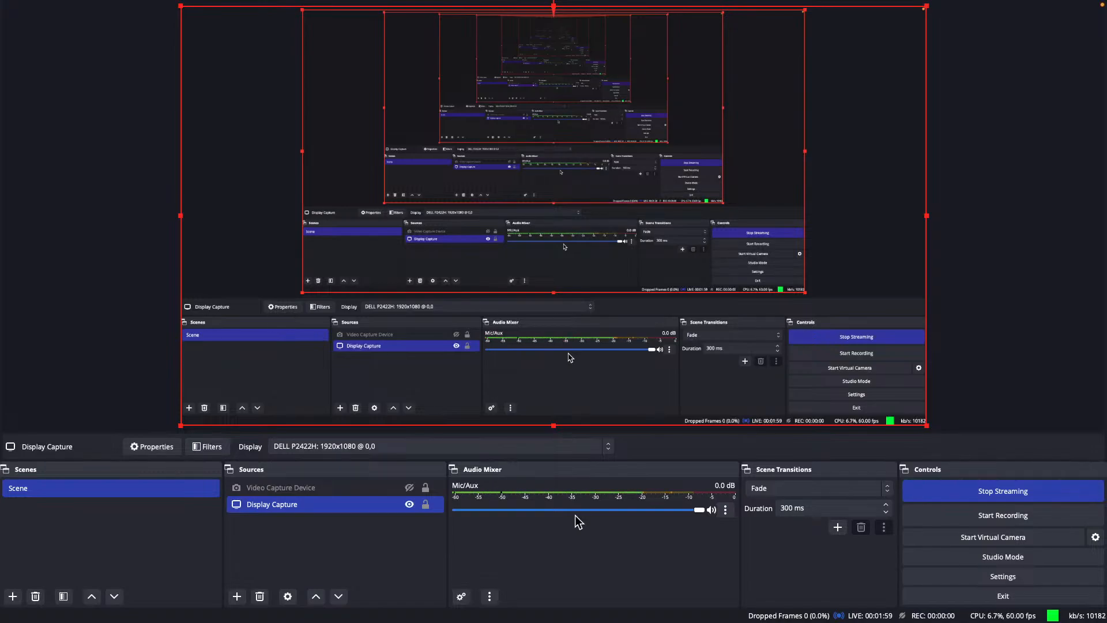
Select Video Capture Device in OBS Sources and unhide it.
click(370, 333)
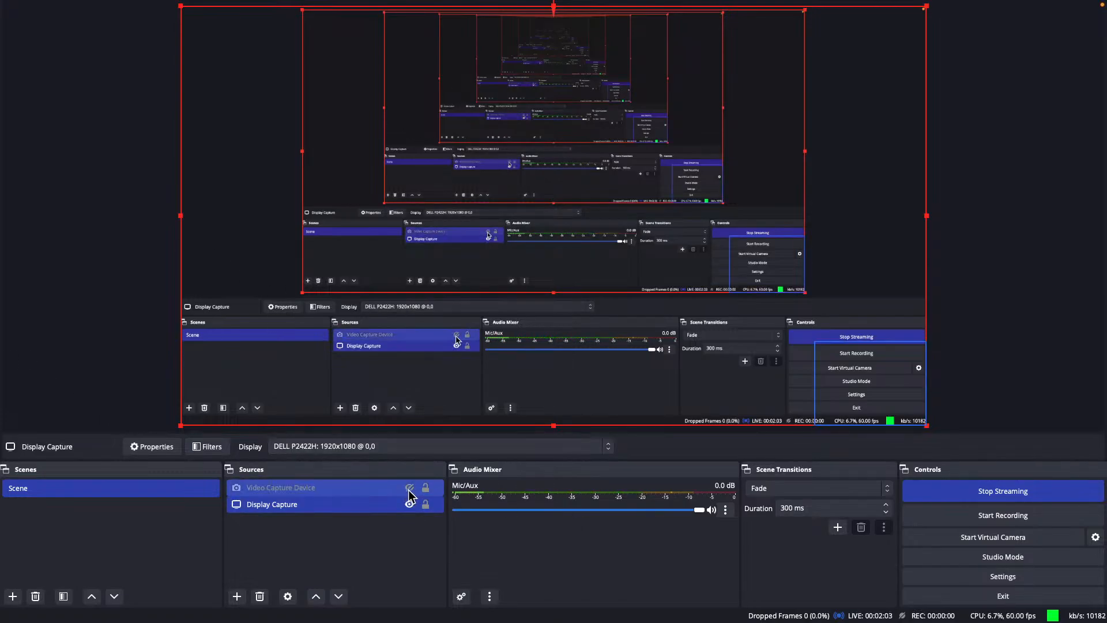
click(410, 487)
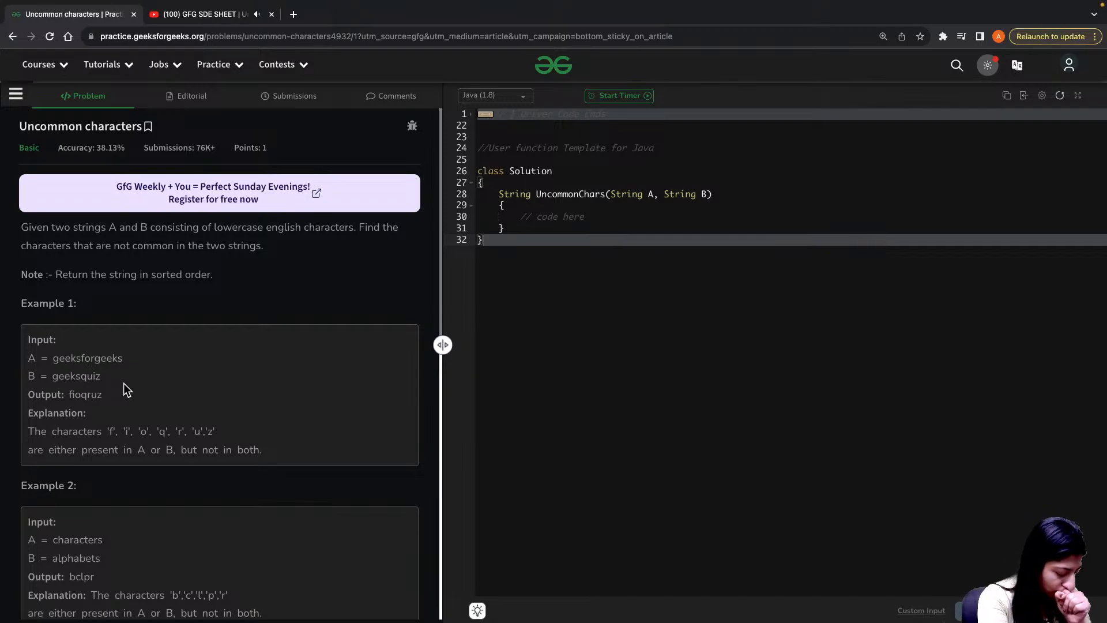
mouse_move(252, 455)
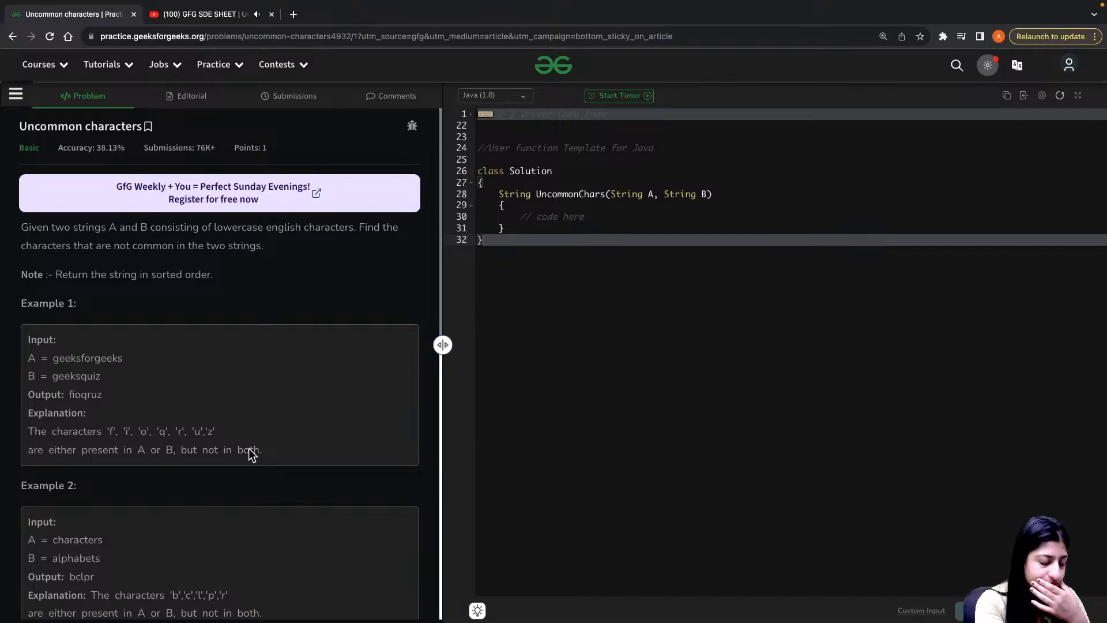
mouse_move(161, 392)
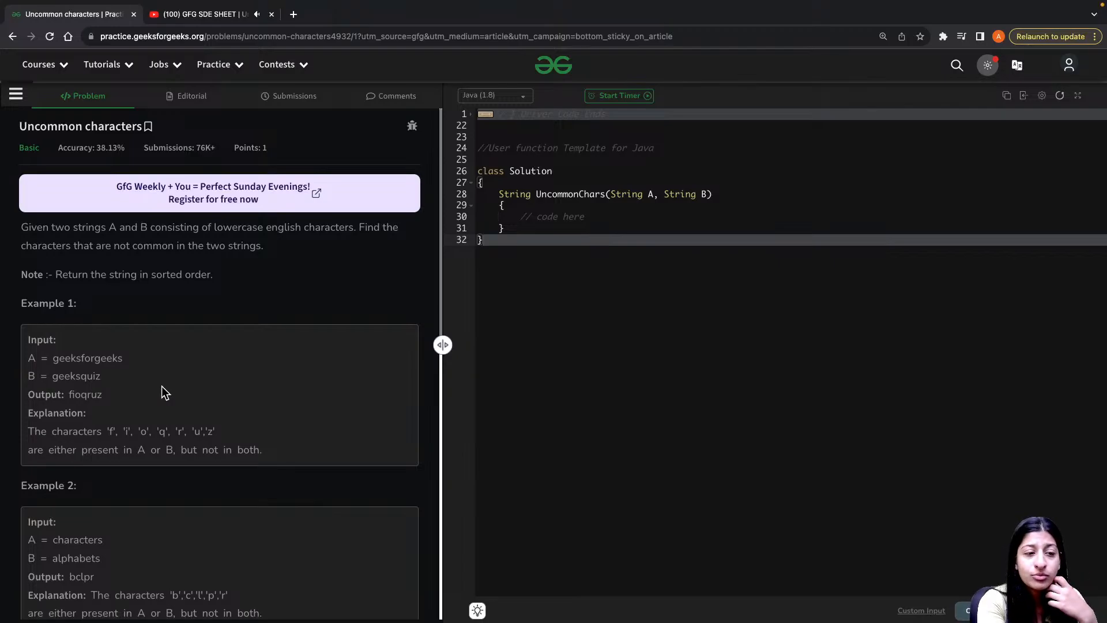
mouse_move(344, 92)
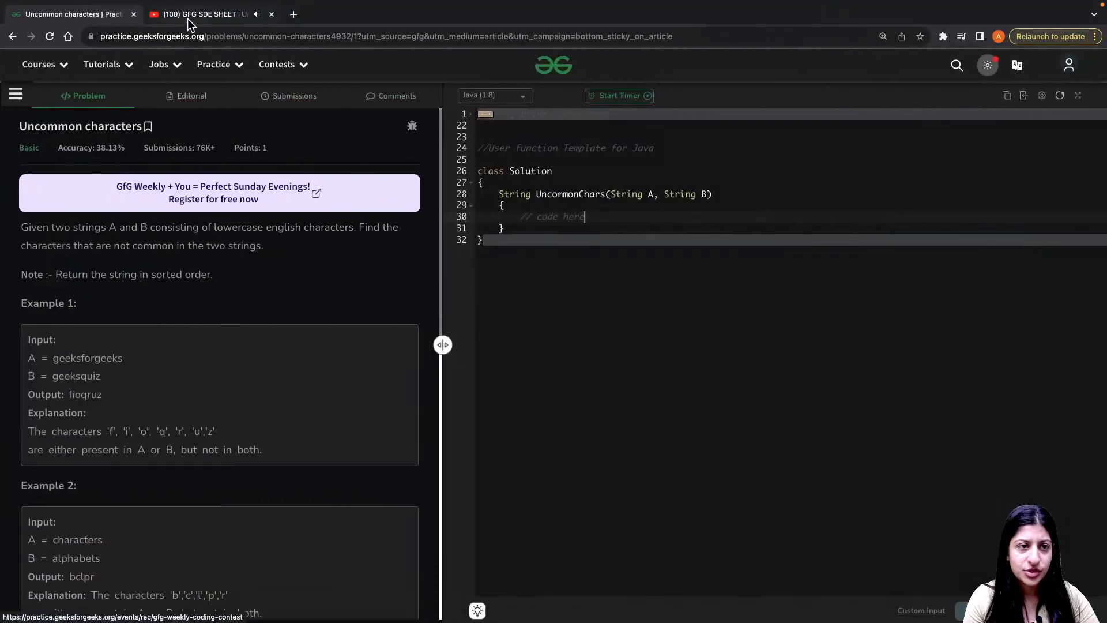
Handwrite 'Brute force – each char in A check if it is in B and vice versa'.
click(198, 14)
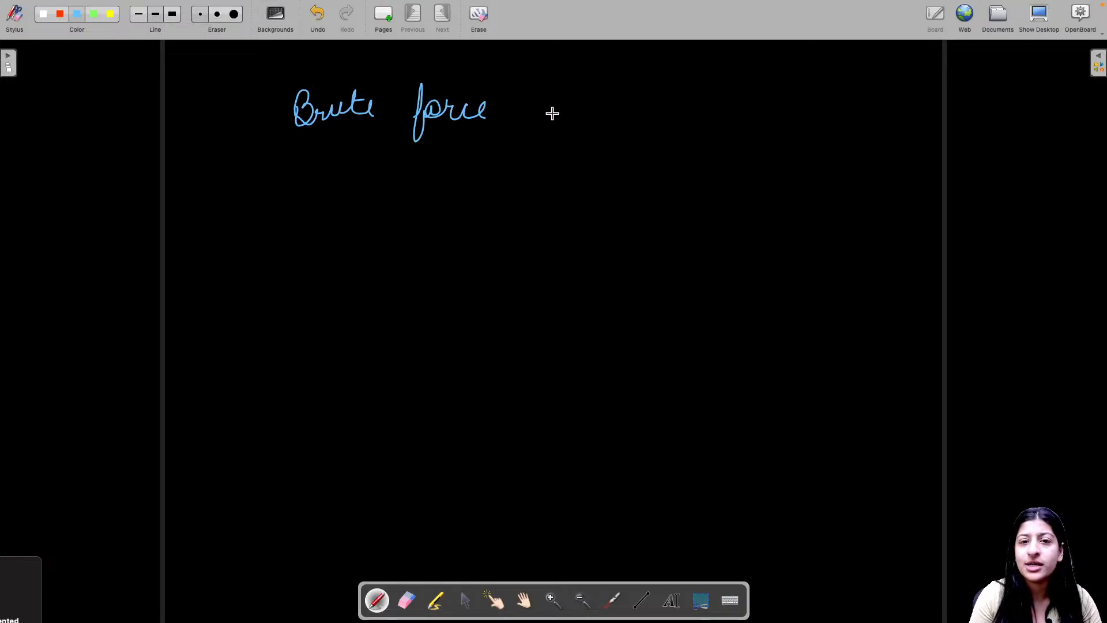
drag(525, 110, 638, 113)
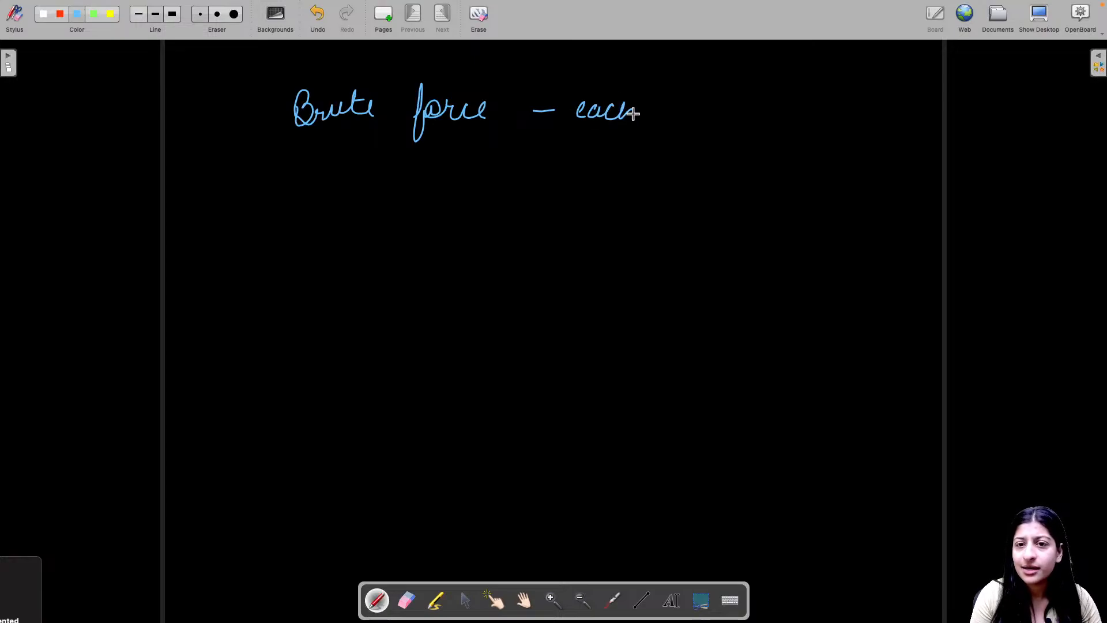
drag(653, 113, 717, 127)
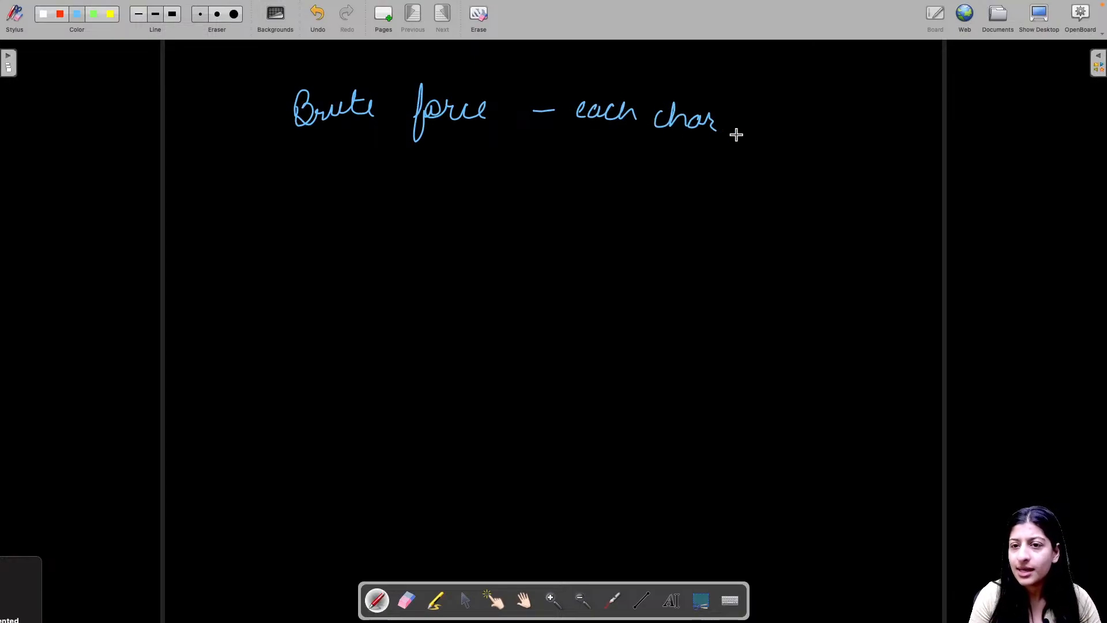
drag(741, 120, 812, 124)
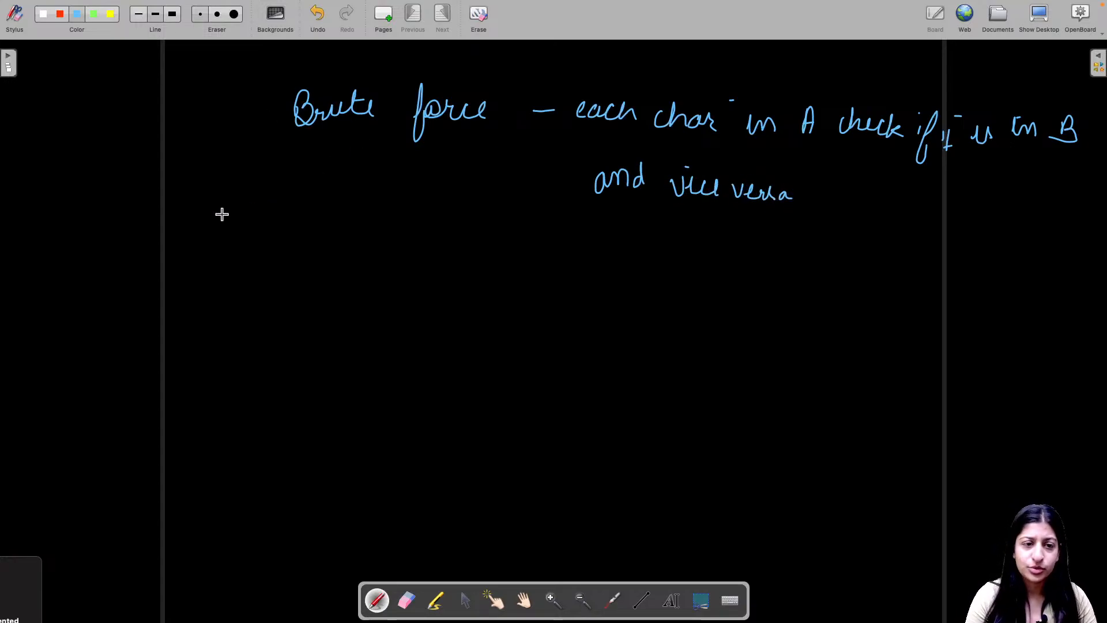
Write an underlined 'Efficient' heading, maps for geeks and geeksfor, and a second map box.
drag(187, 240, 226, 268)
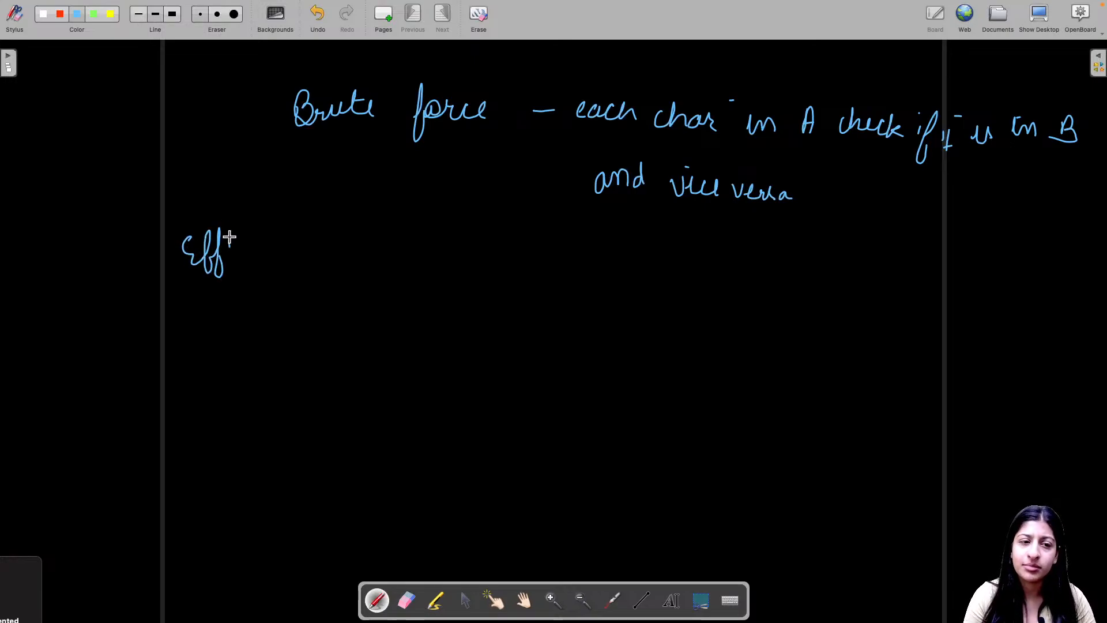
drag(226, 254, 265, 261)
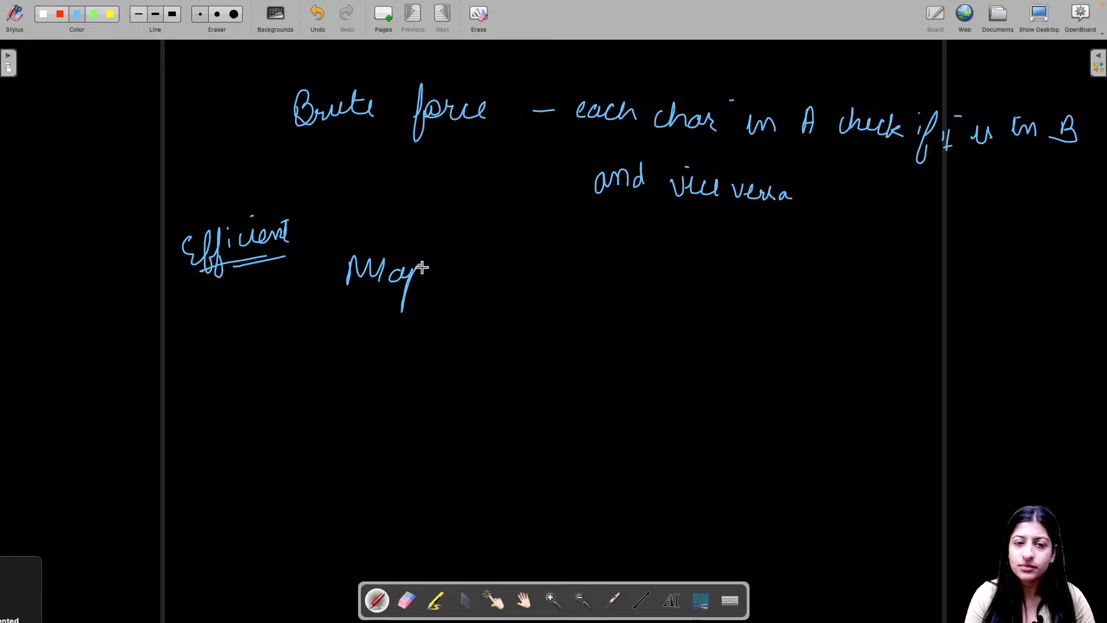
drag(445, 274, 480, 274)
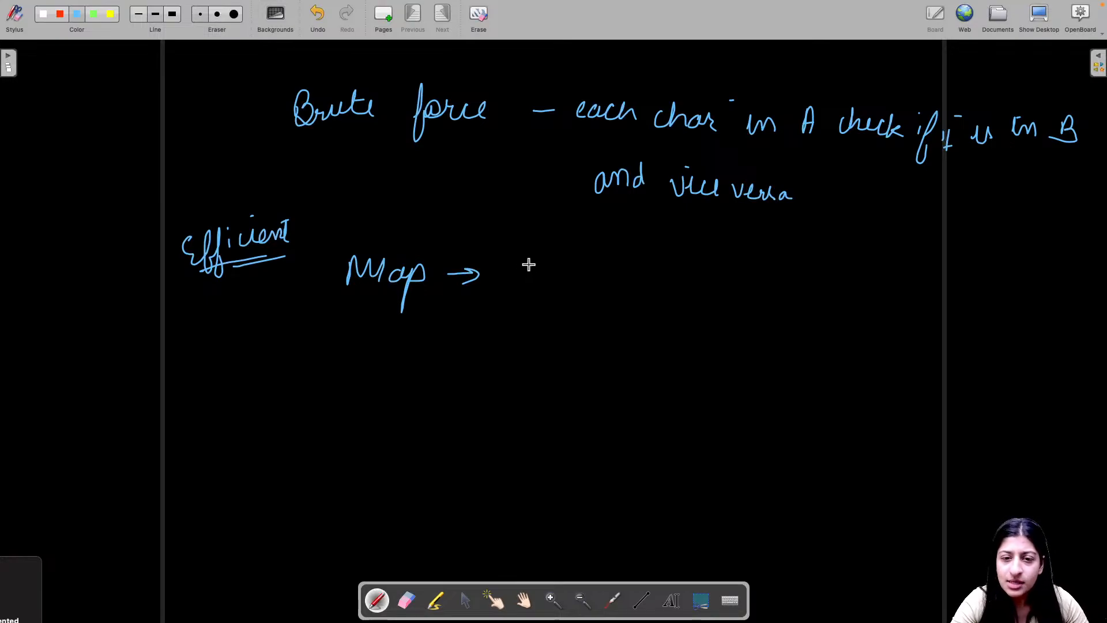
drag(515, 272, 607, 272)
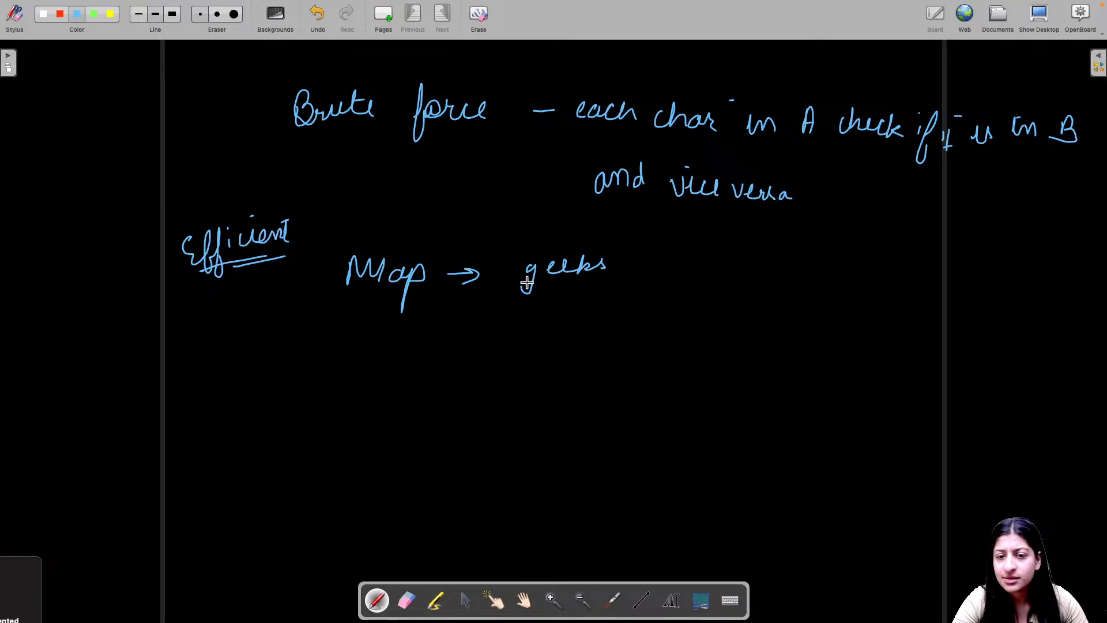
mouse_move(539, 345)
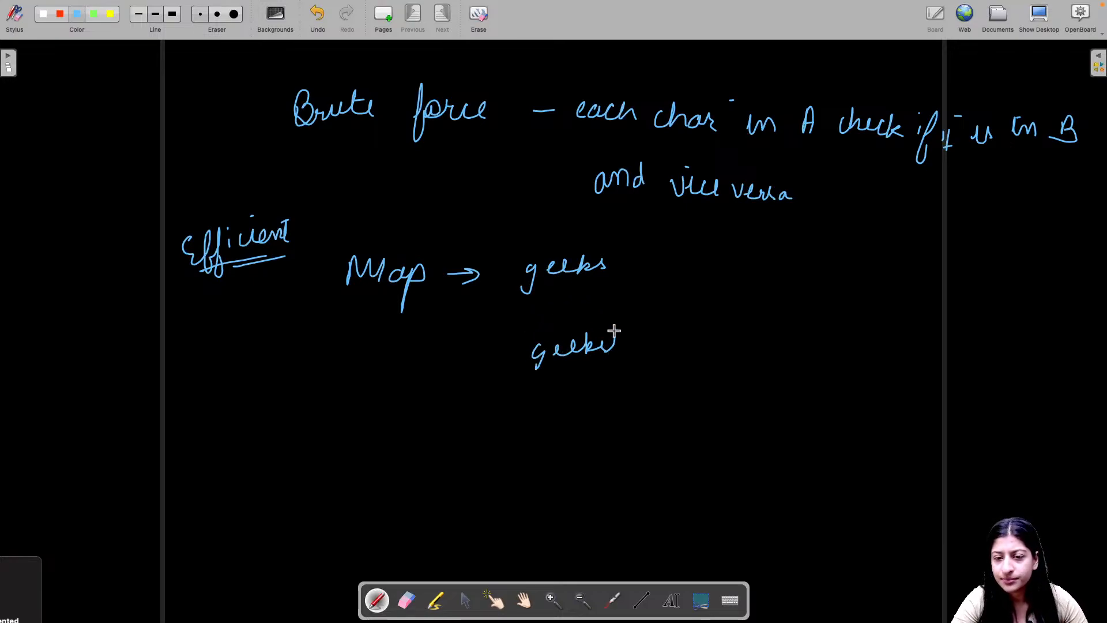
drag(614, 346, 656, 346)
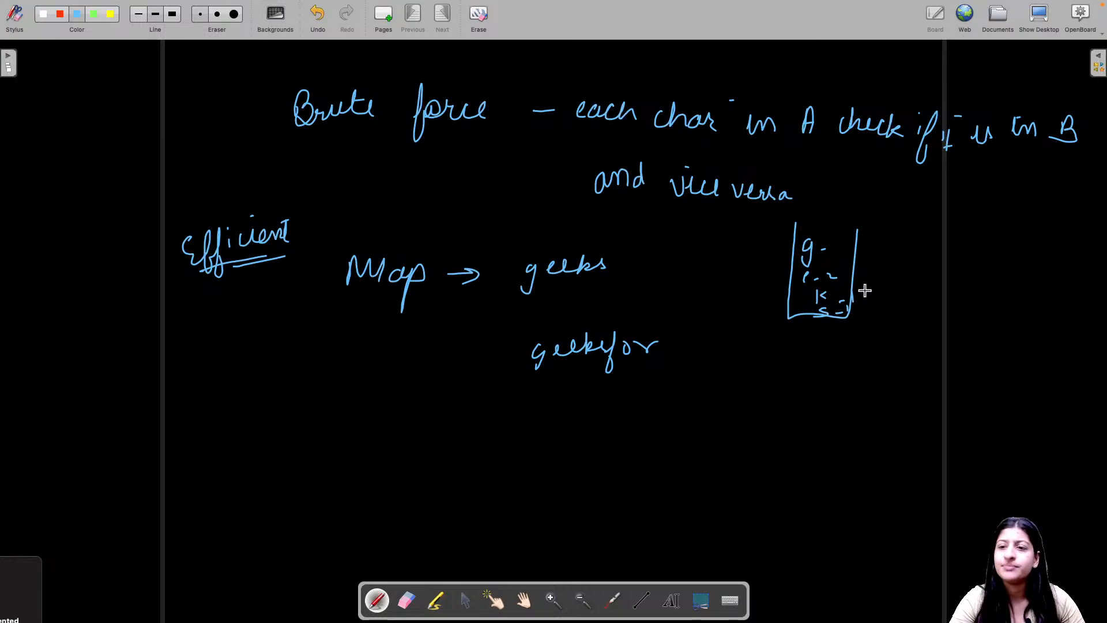
drag(903, 240, 960, 311)
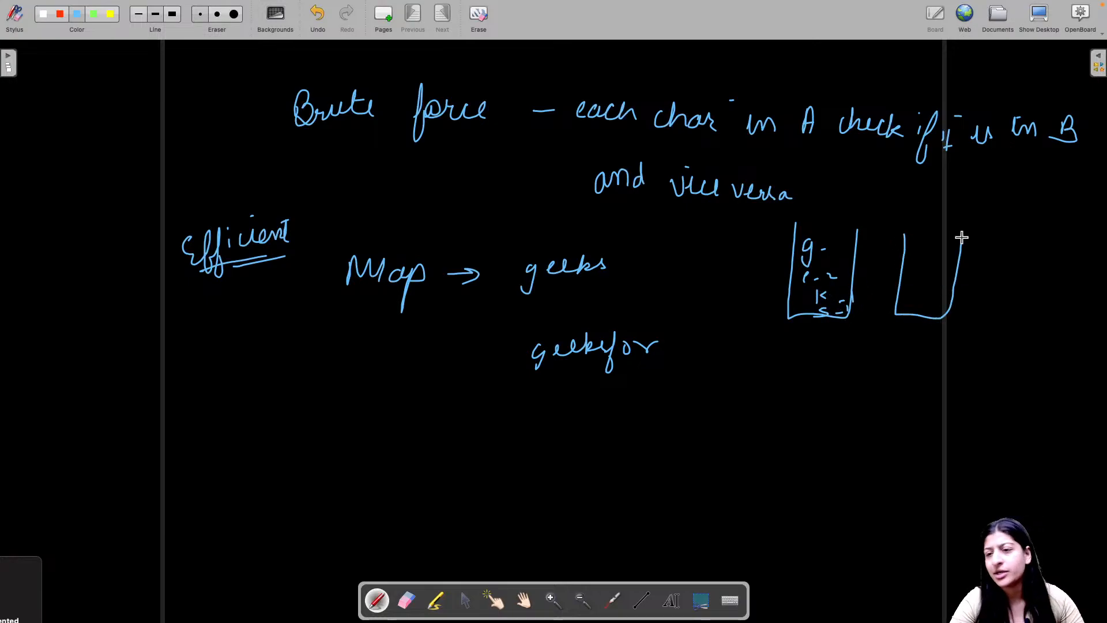
mouse_move(896, 249)
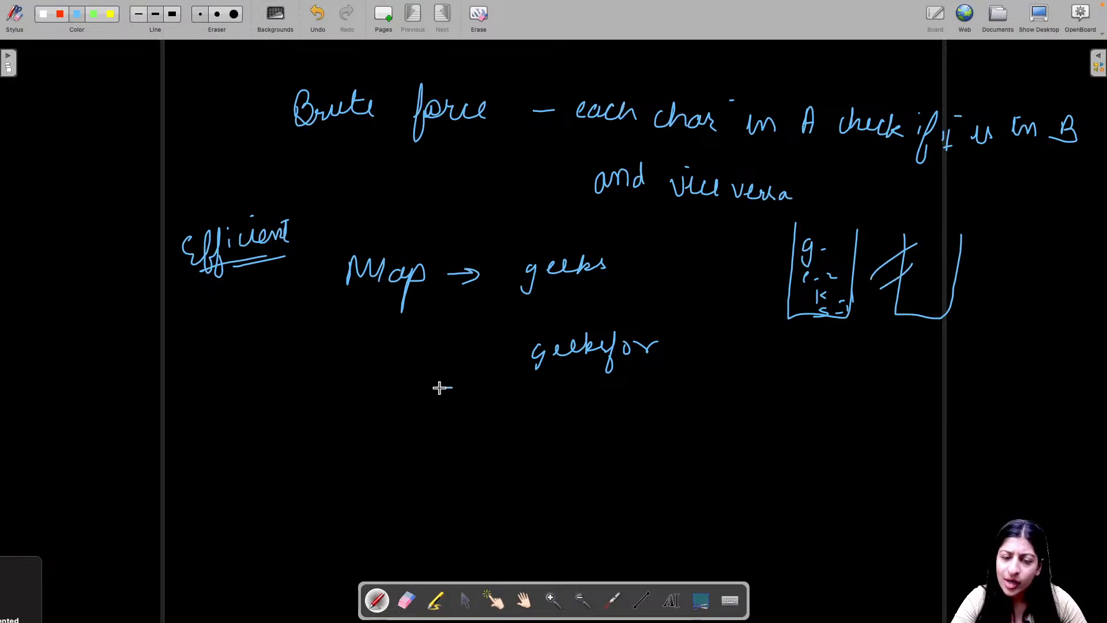
drag(441, 388, 526, 384)
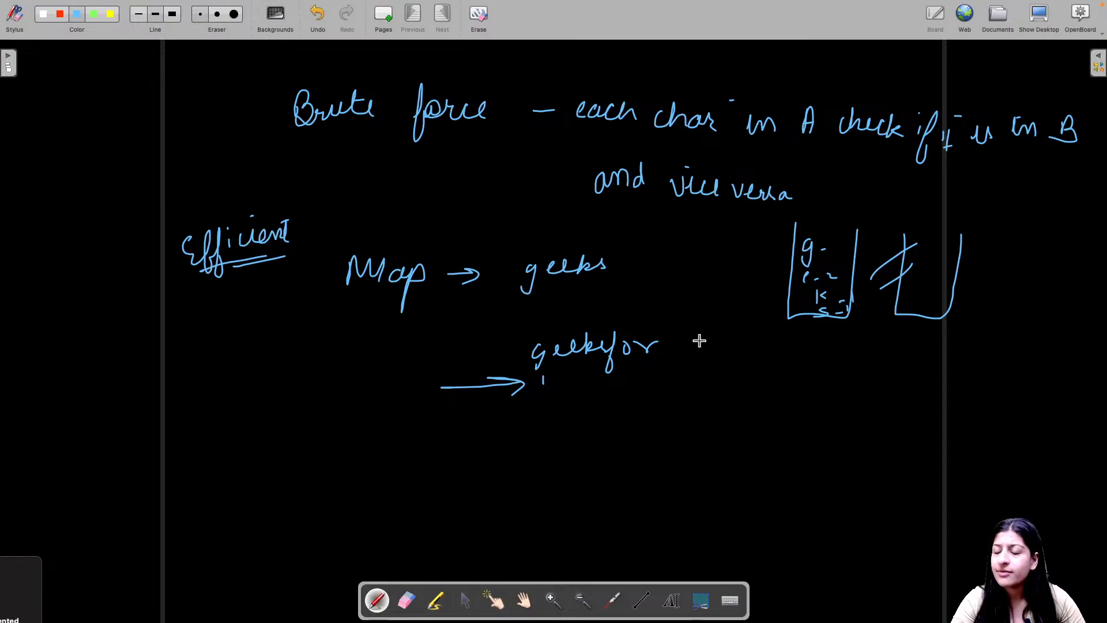
mouse_move(515, 353)
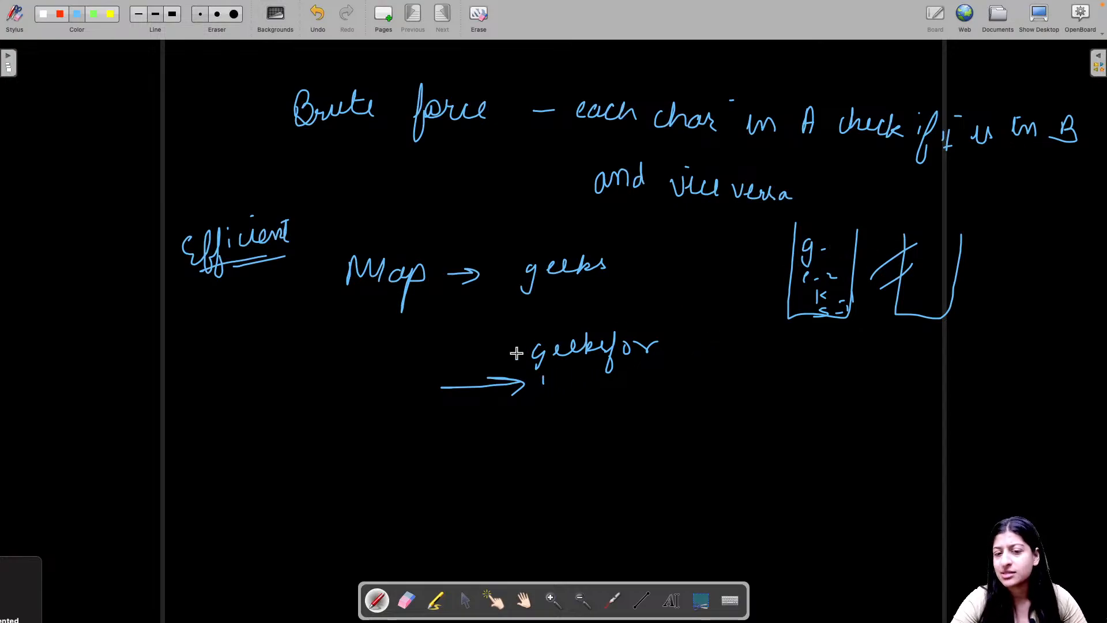
mouse_move(562, 359)
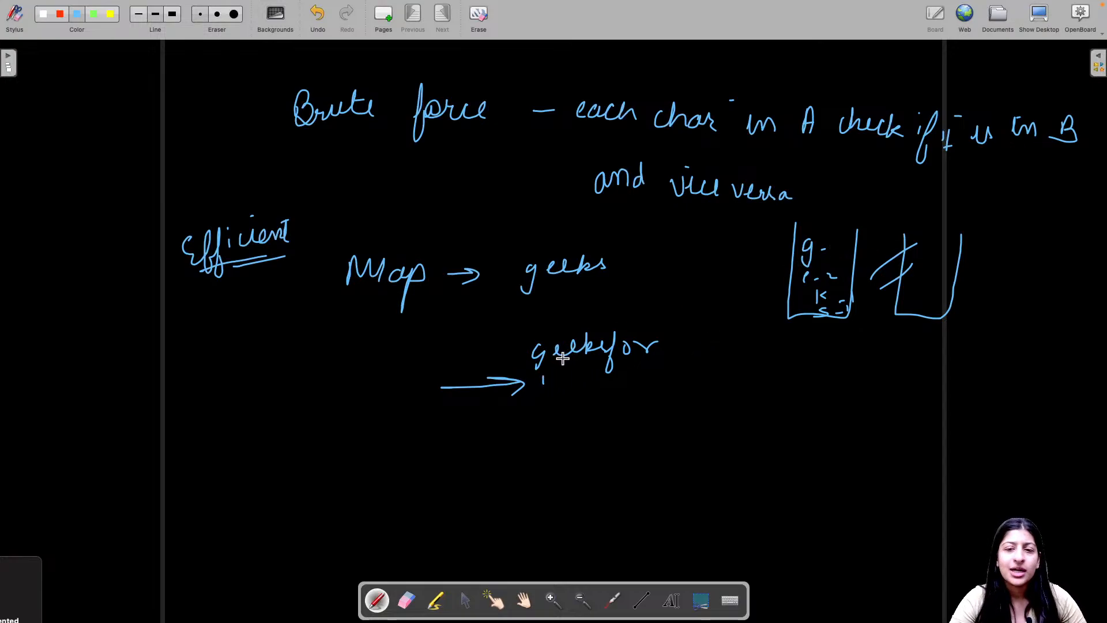
mouse_move(840, 239)
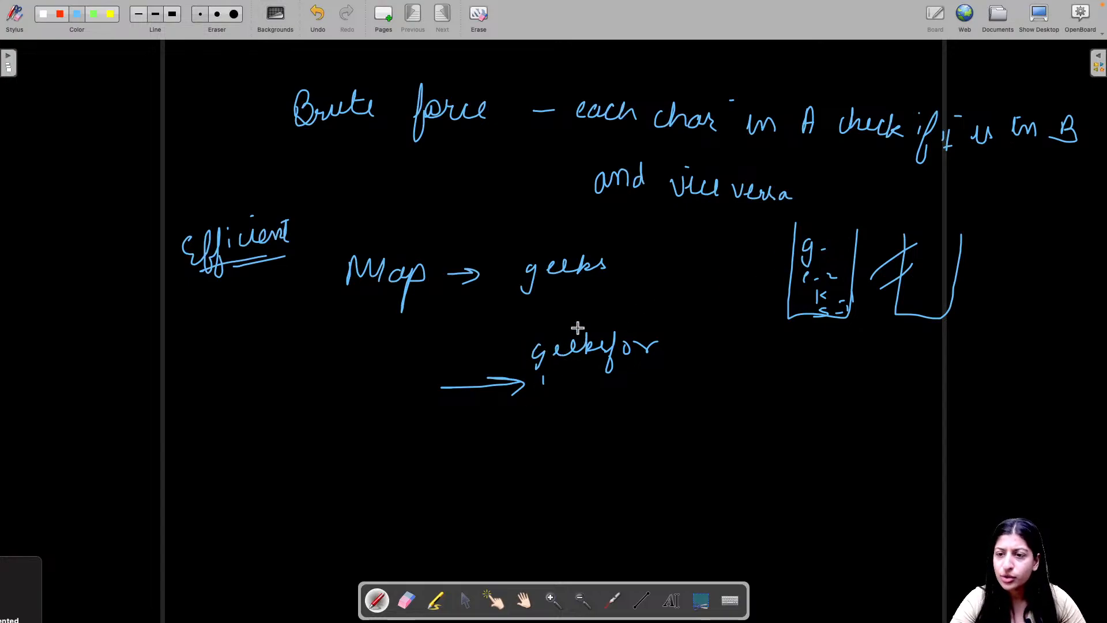
mouse_move(840, 244)
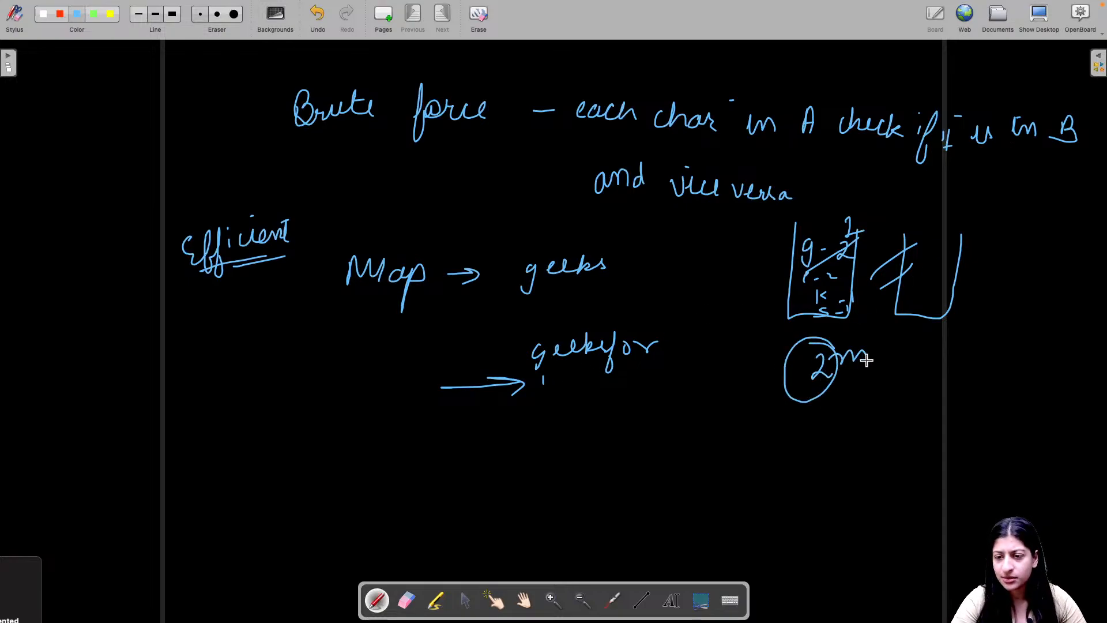
Add letter counts to the second map and write 'return string of chars A✓ B✗ → B✓ A✗'.
drag(861, 356, 918, 353)
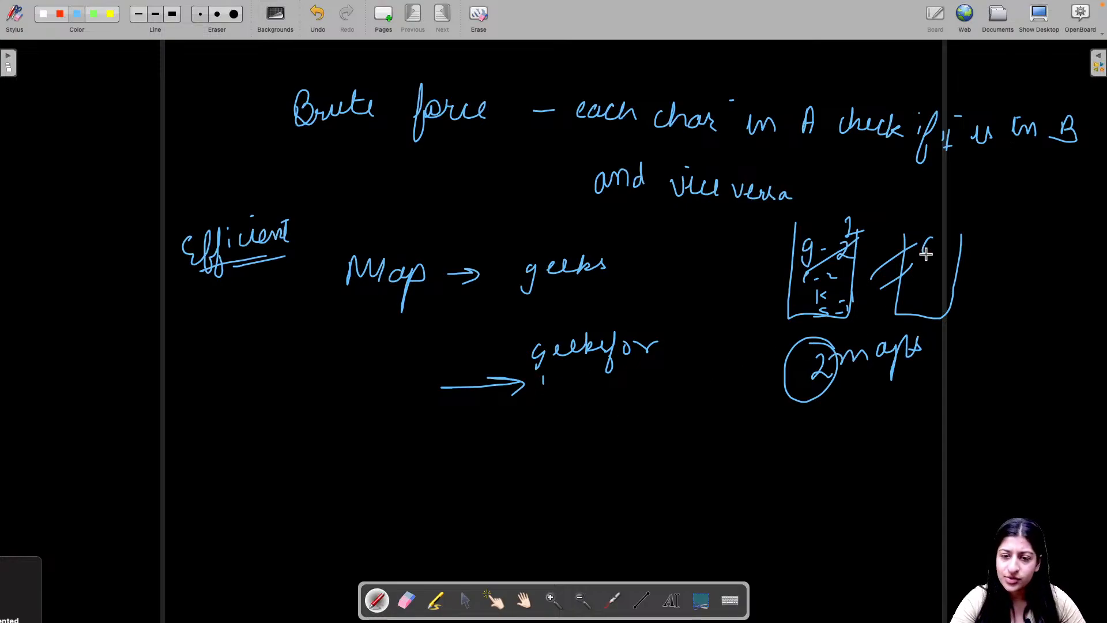
drag(925, 254, 959, 289)
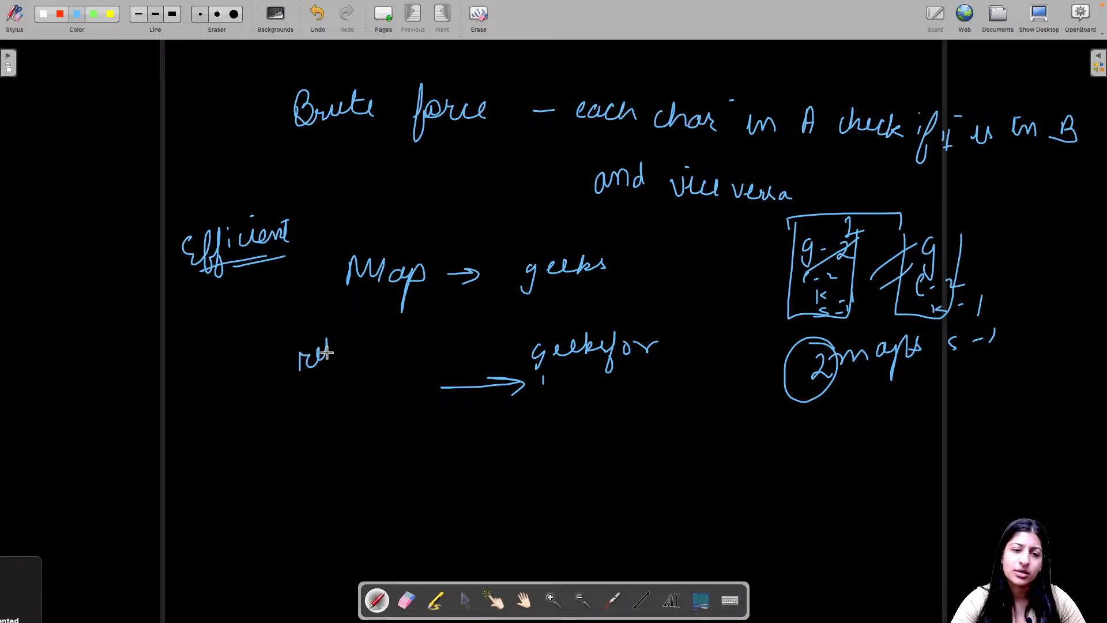
drag(303, 353, 385, 345)
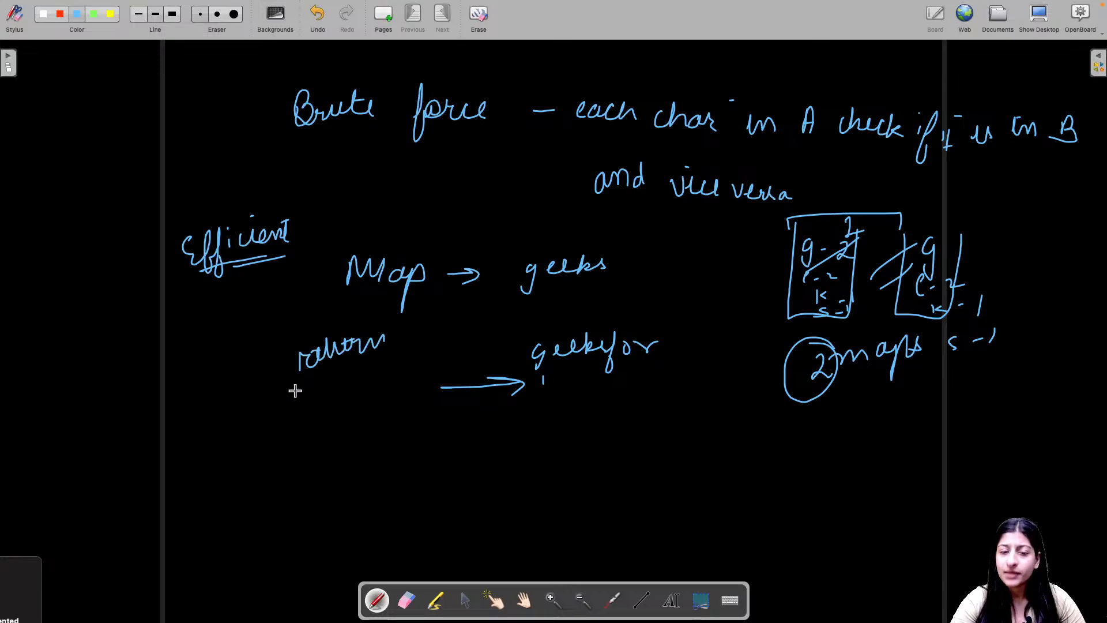
drag(293, 394, 399, 353)
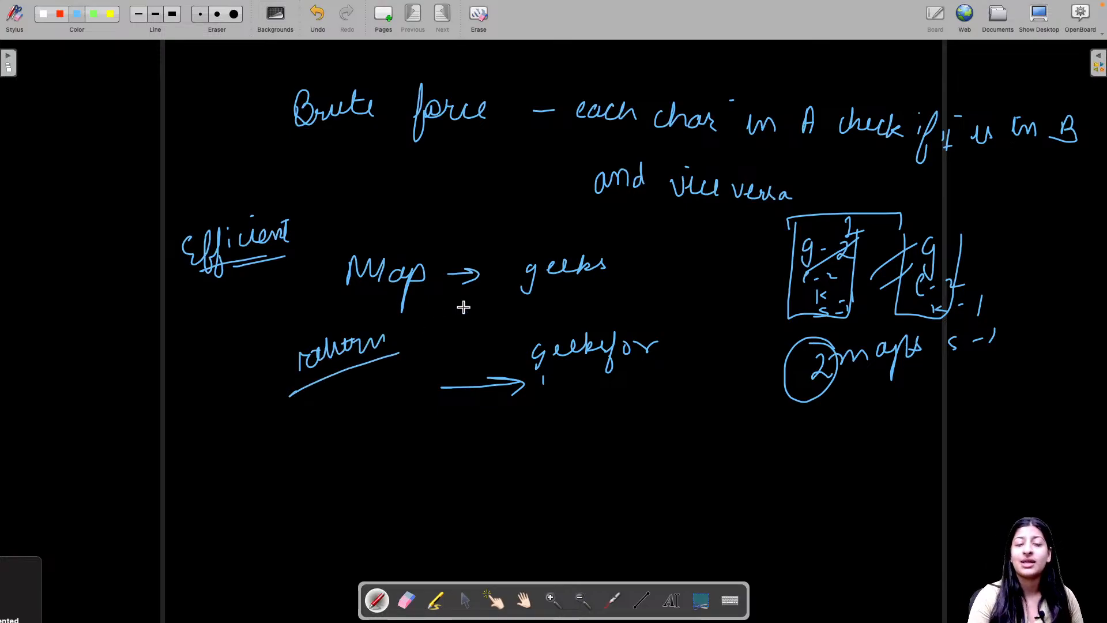
mouse_move(461, 350)
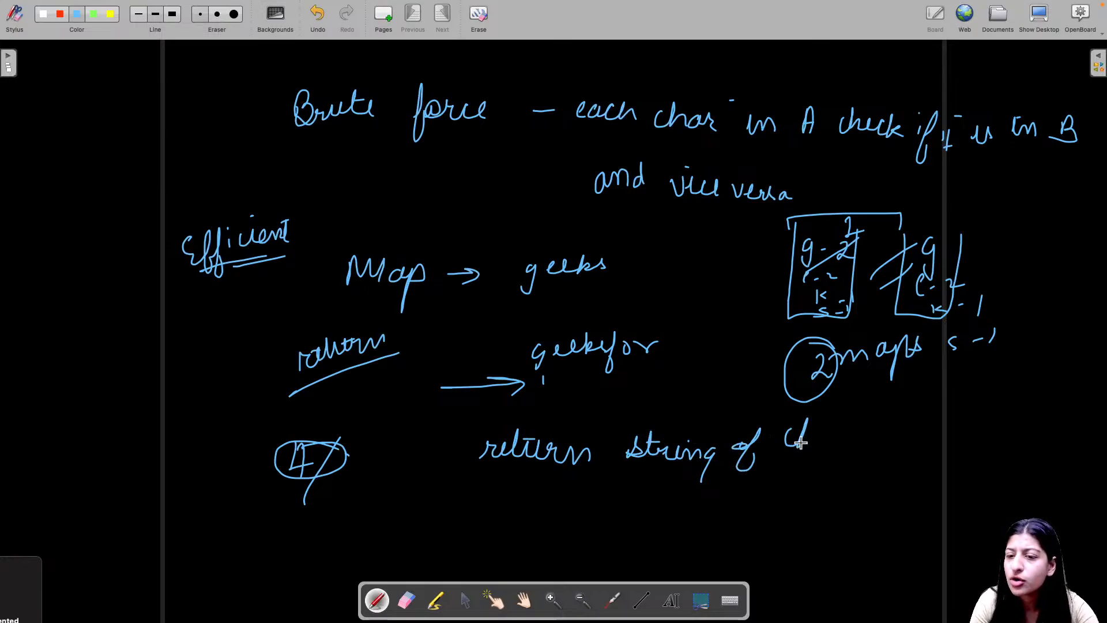
drag(791, 444, 844, 445)
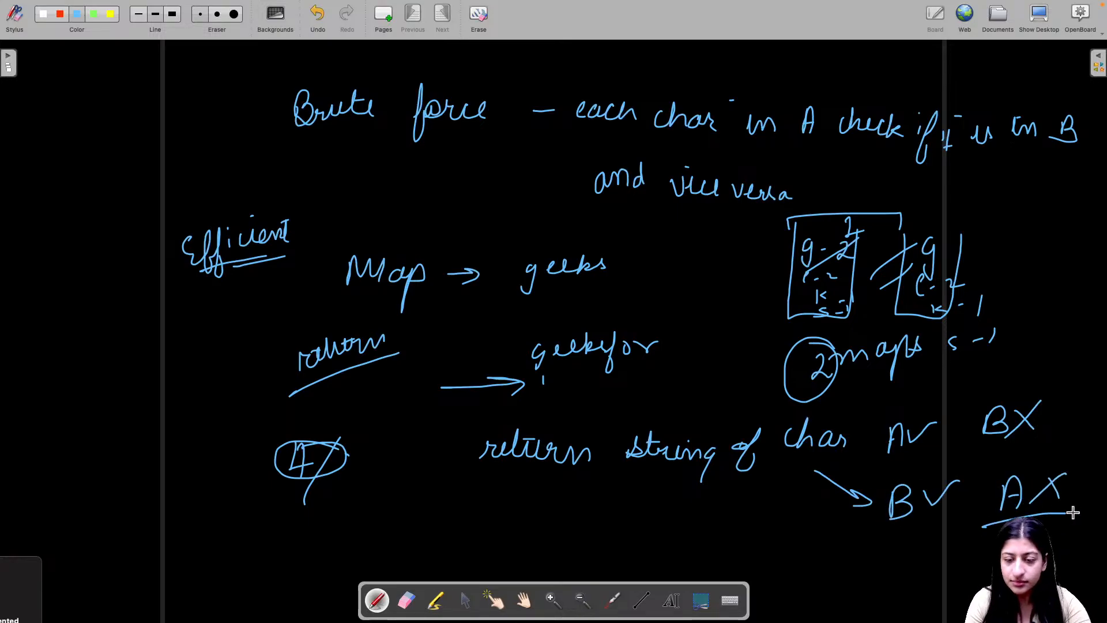
Scroll down and write 'XOR operations' in white pen, then underline it.
scroll(down, 3)
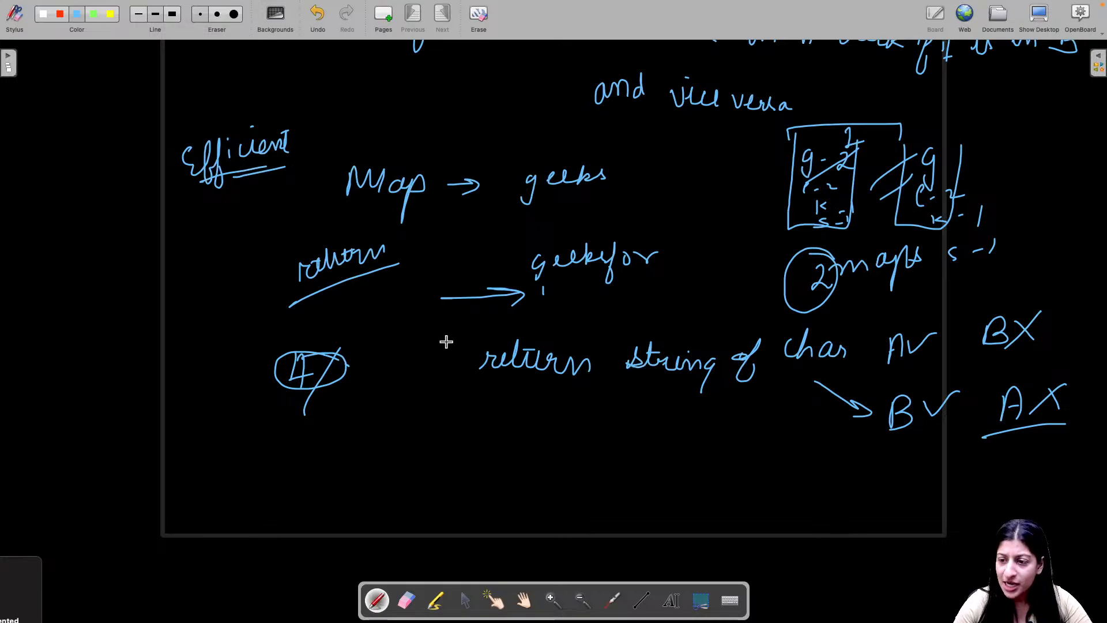
mouse_move(740, 425)
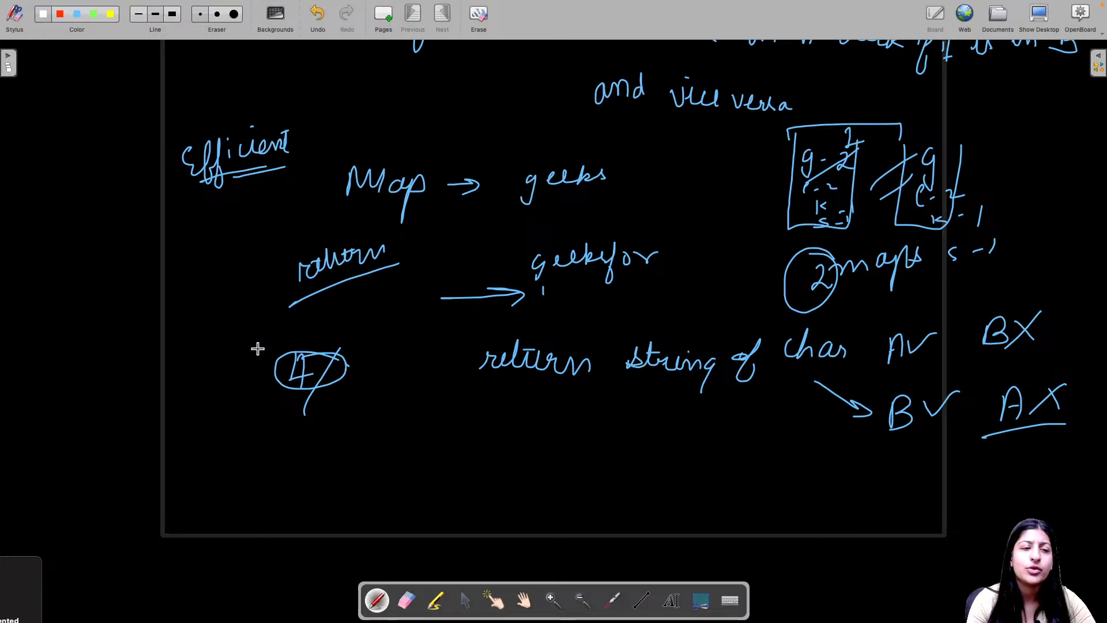
mouse_move(421, 422)
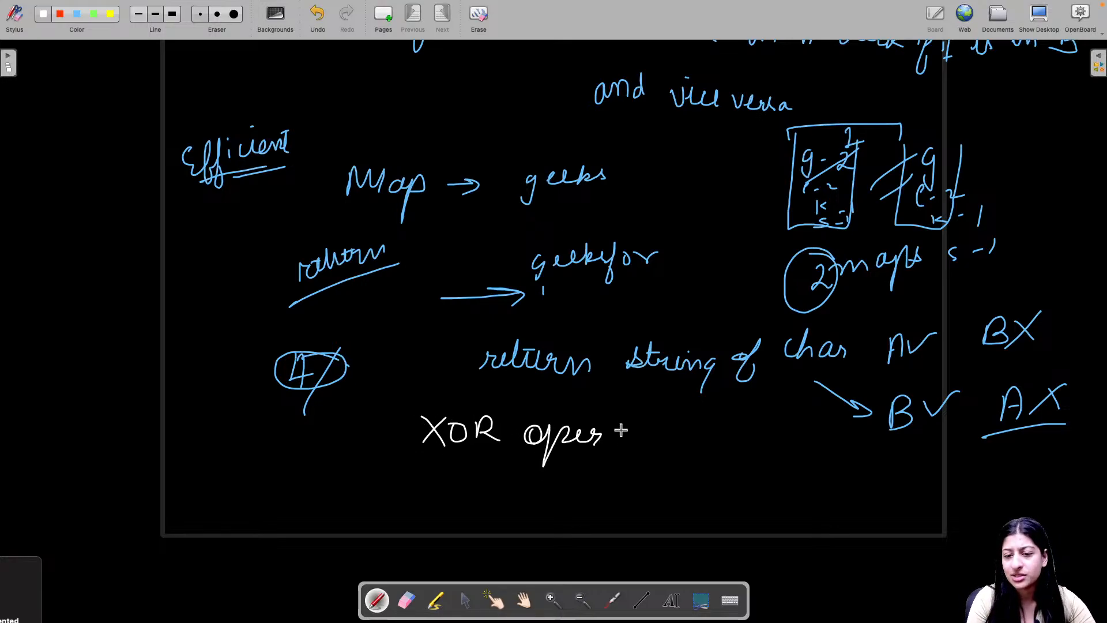
drag(621, 431, 706, 445)
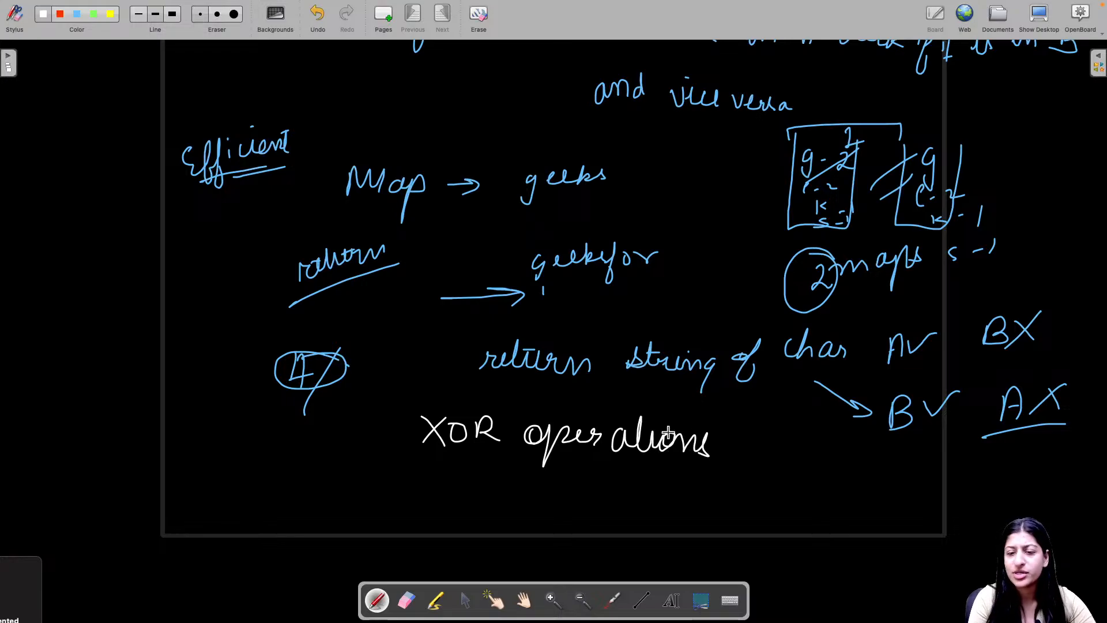
drag(424, 457, 639, 462)
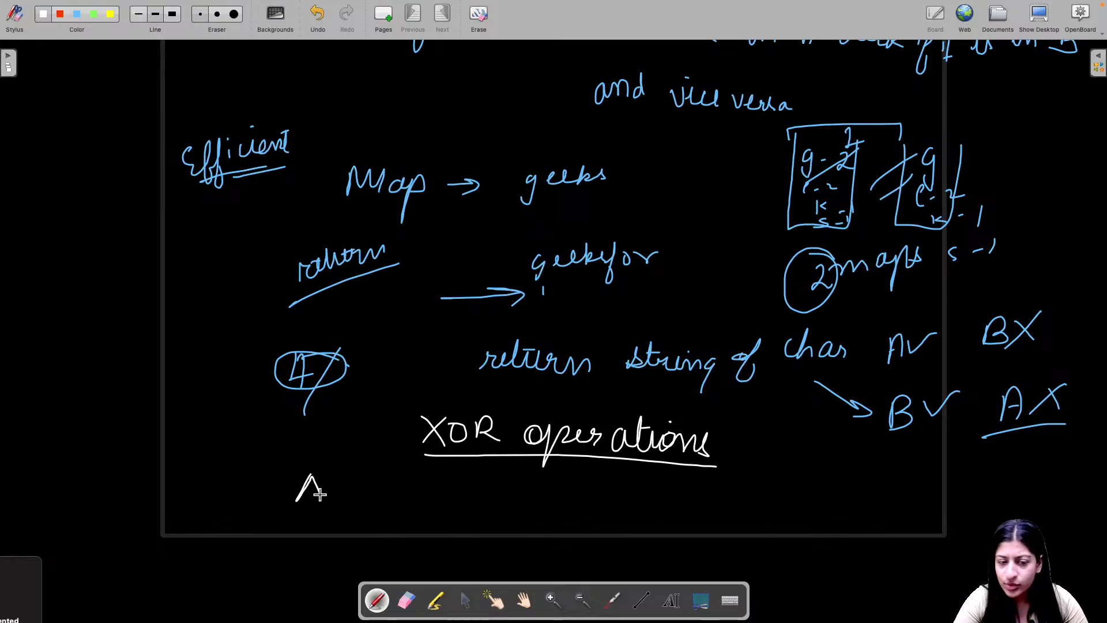
mouse_move(519, 510)
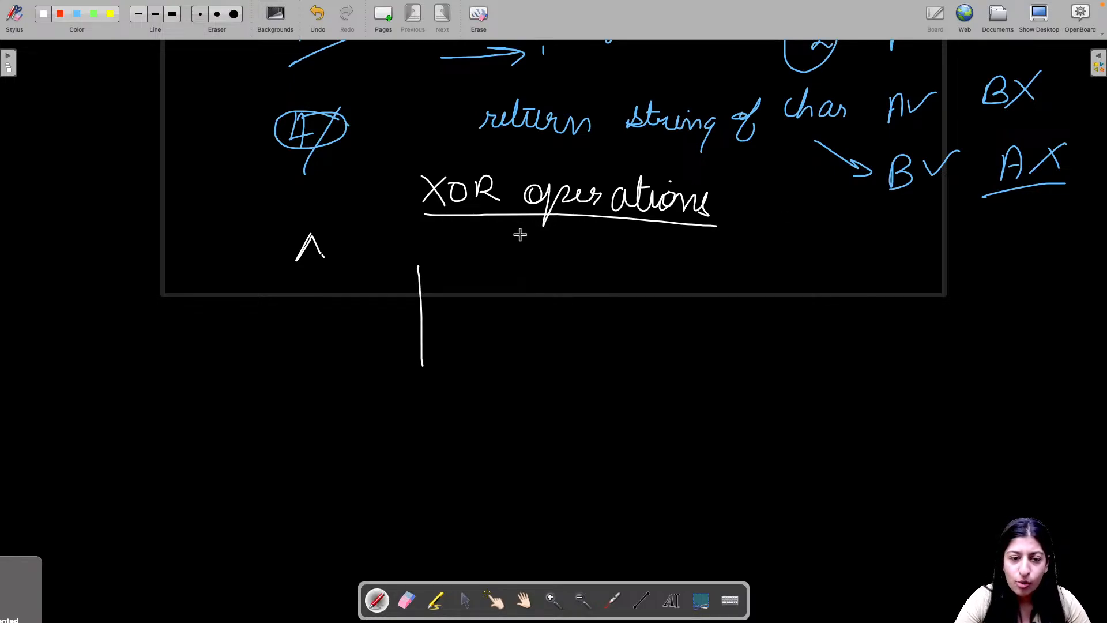
Draw the box outline for the a, b, XOR(a^b) truth table.
drag(420, 265, 575, 388)
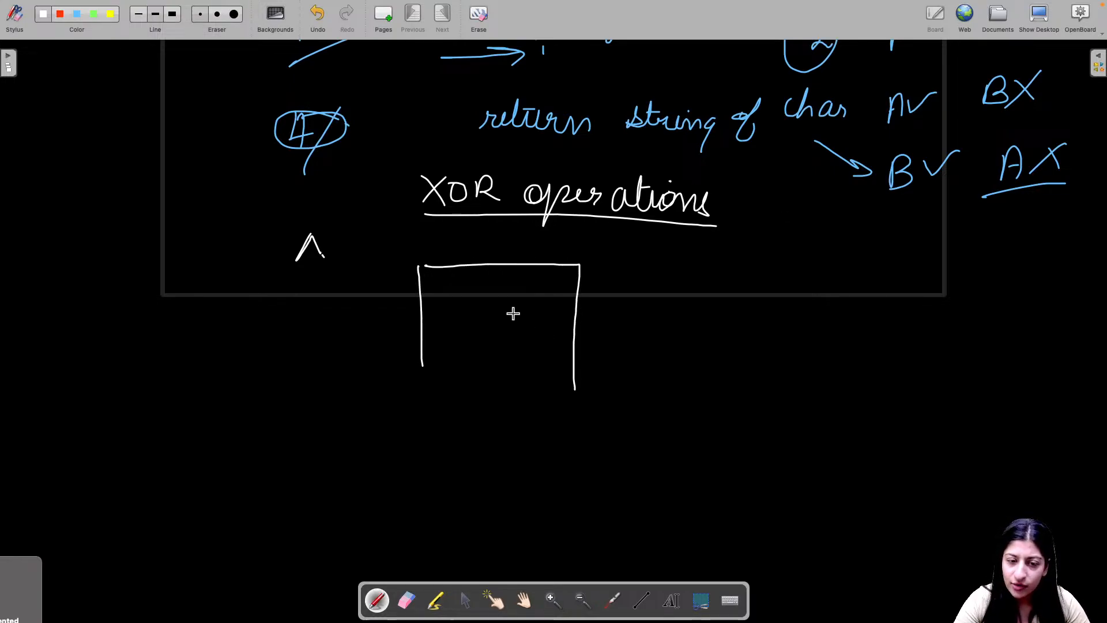
drag(421, 381, 574, 384)
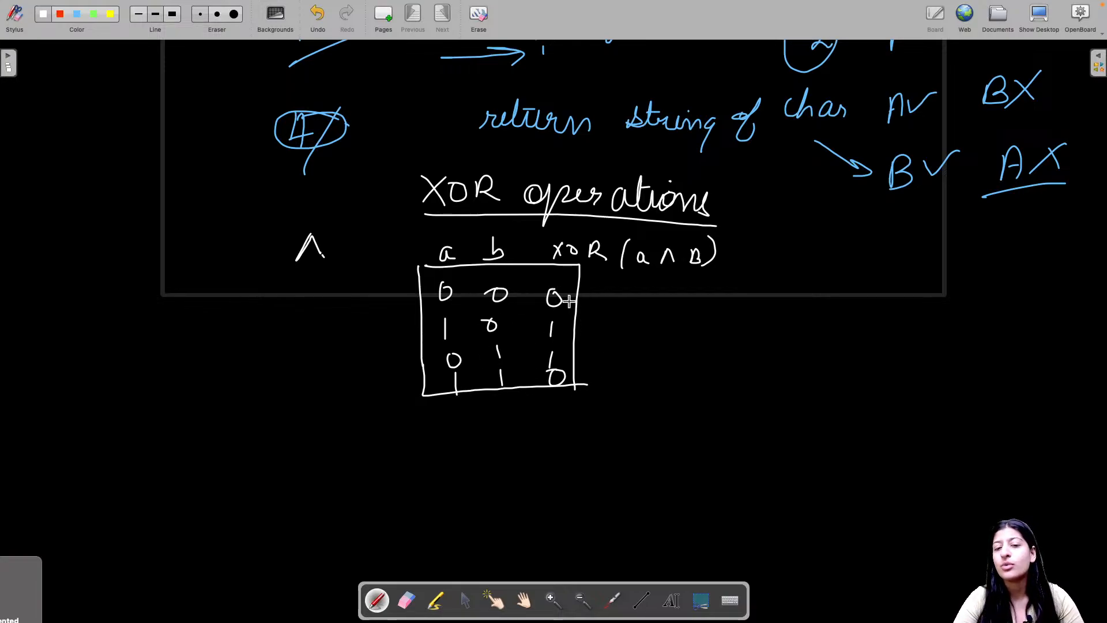
mouse_move(469, 318)
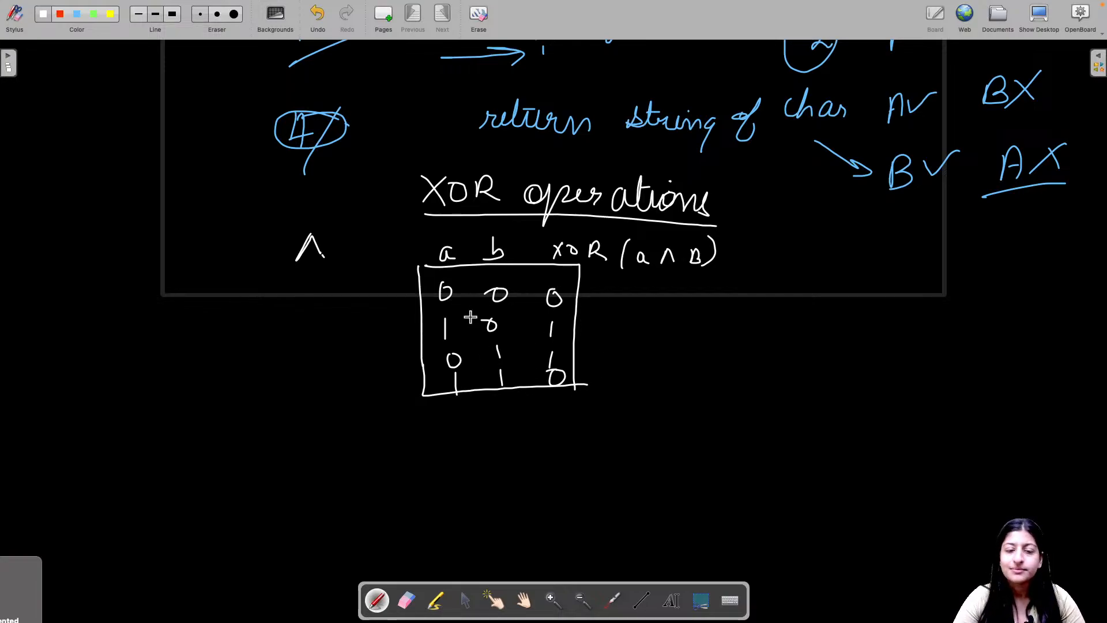
mouse_move(546, 337)
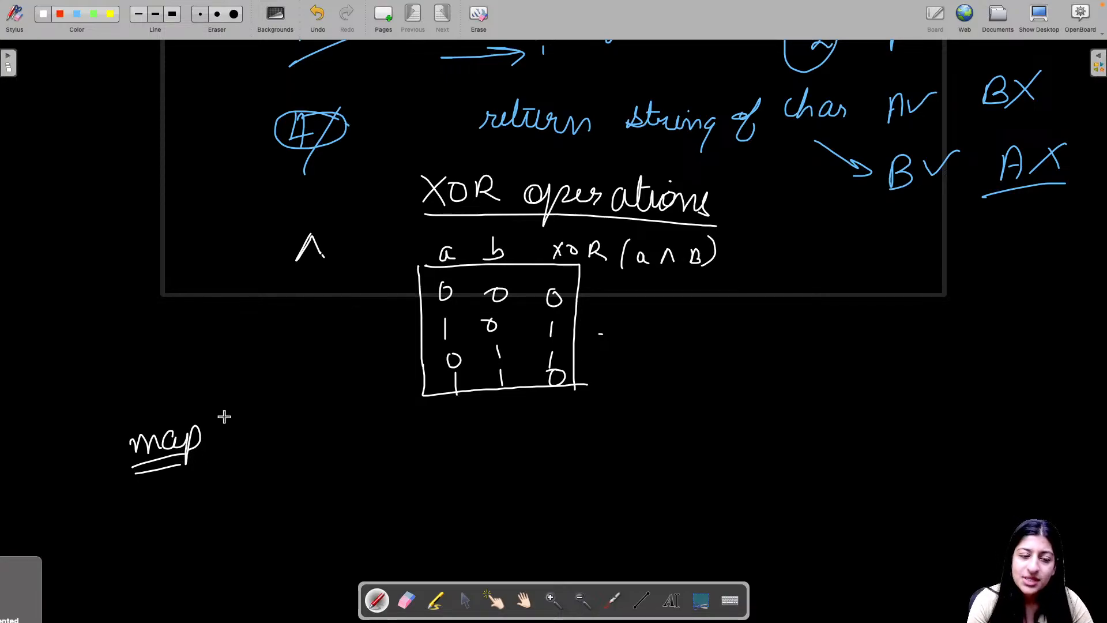
mouse_move(478, 284)
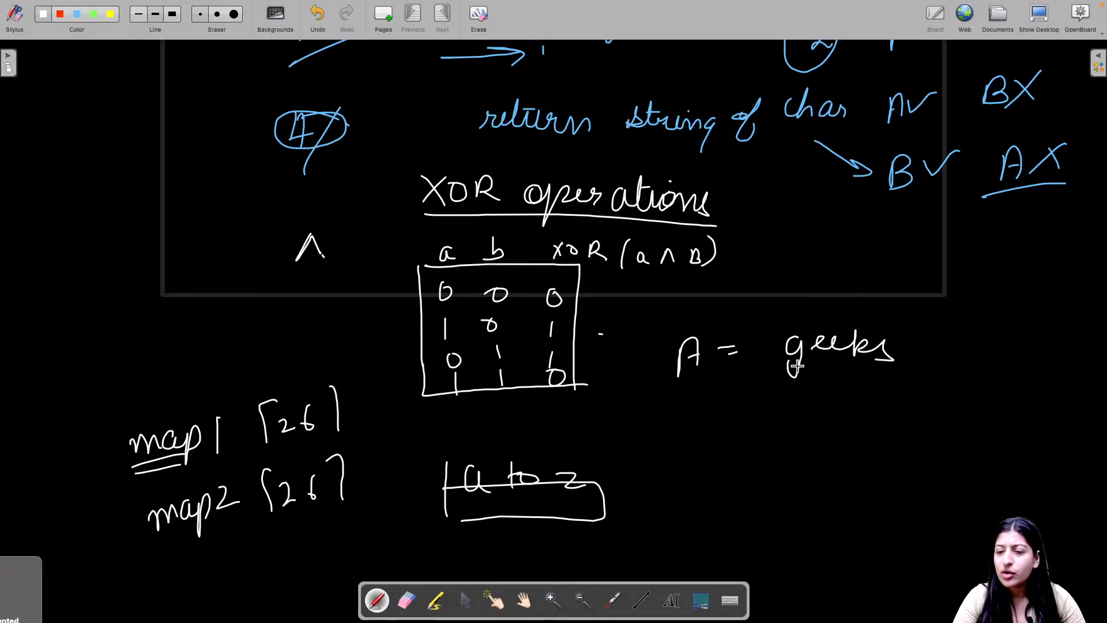
mouse_move(627, 417)
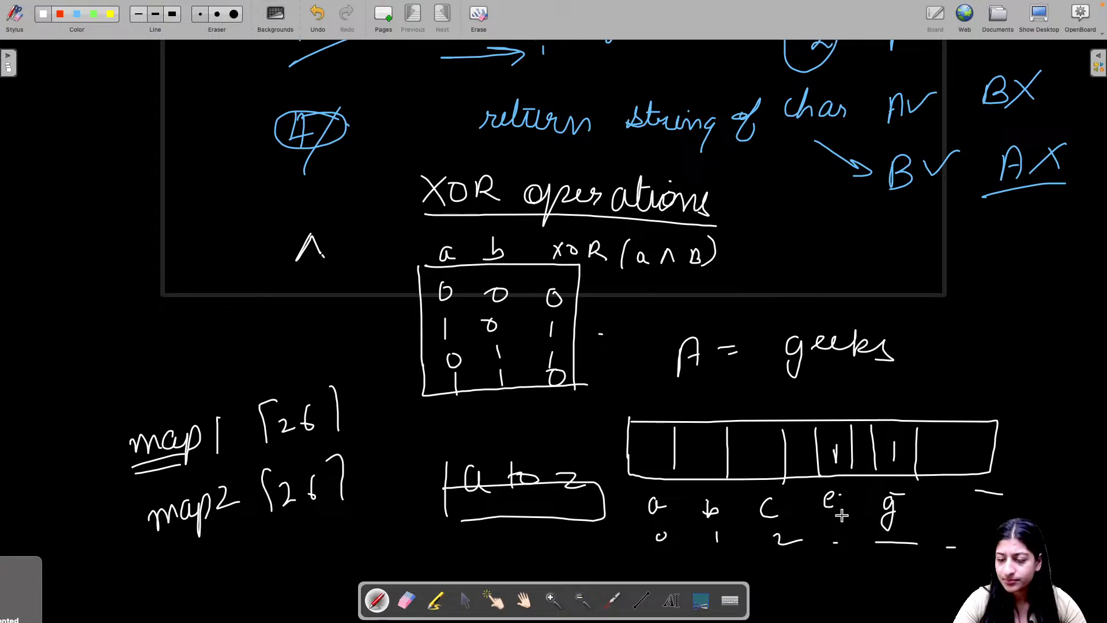
Draw a box around 'A = geeks' beside the a-to-z map arrays.
click(988, 501)
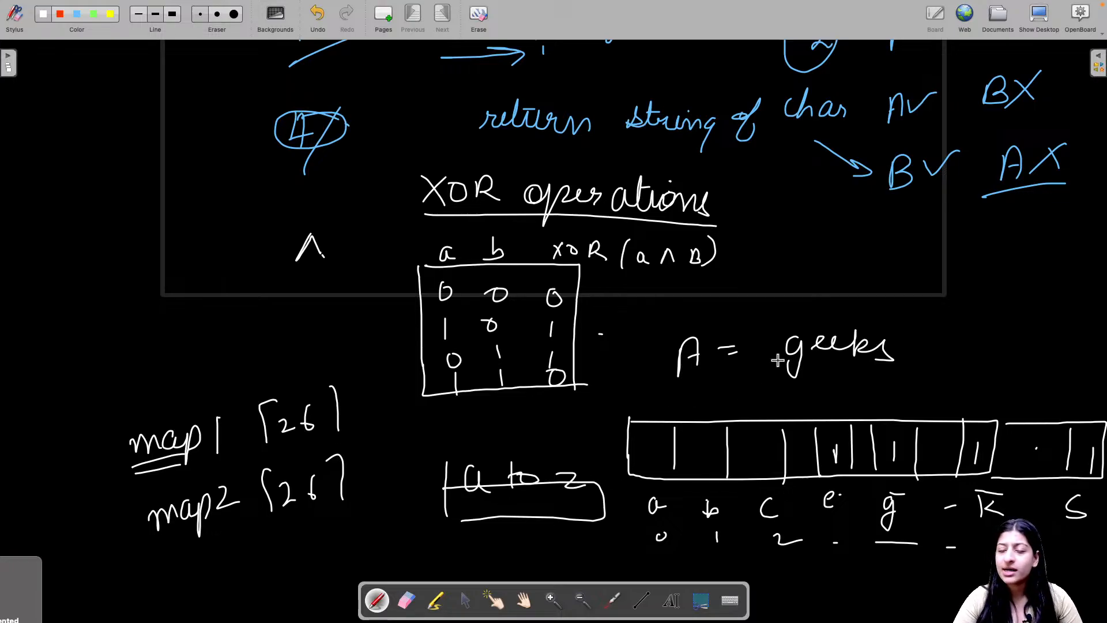
drag(776, 311, 918, 374)
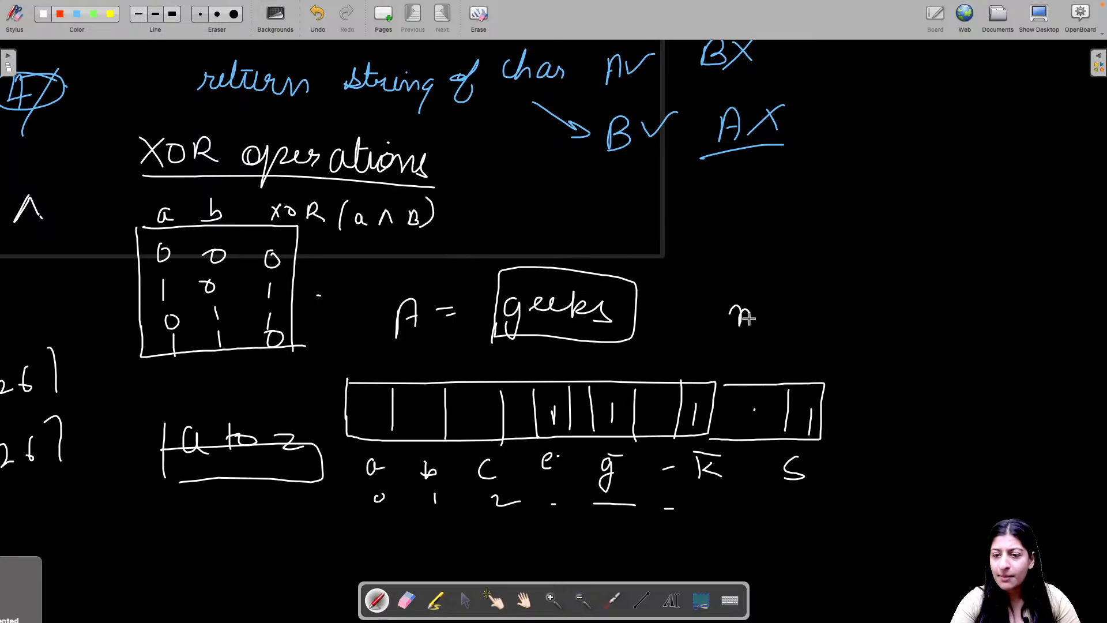
Write map1[s.charAt(i) - 'a'] = 1 beside geeks, annotate the index, and label map2.
text(map)
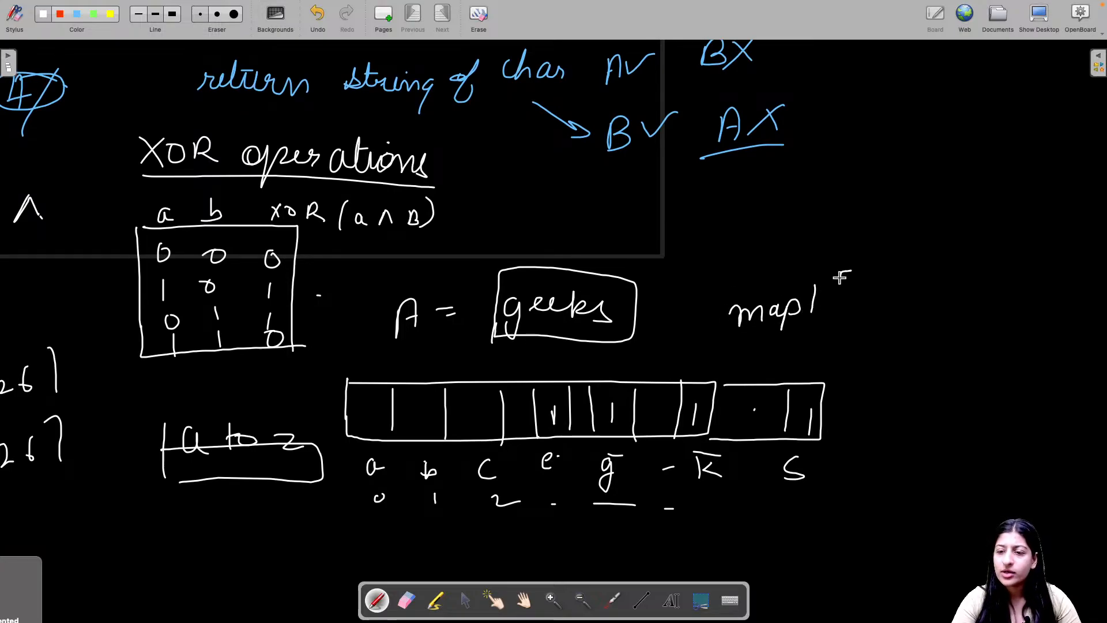
drag(818, 289, 903, 311)
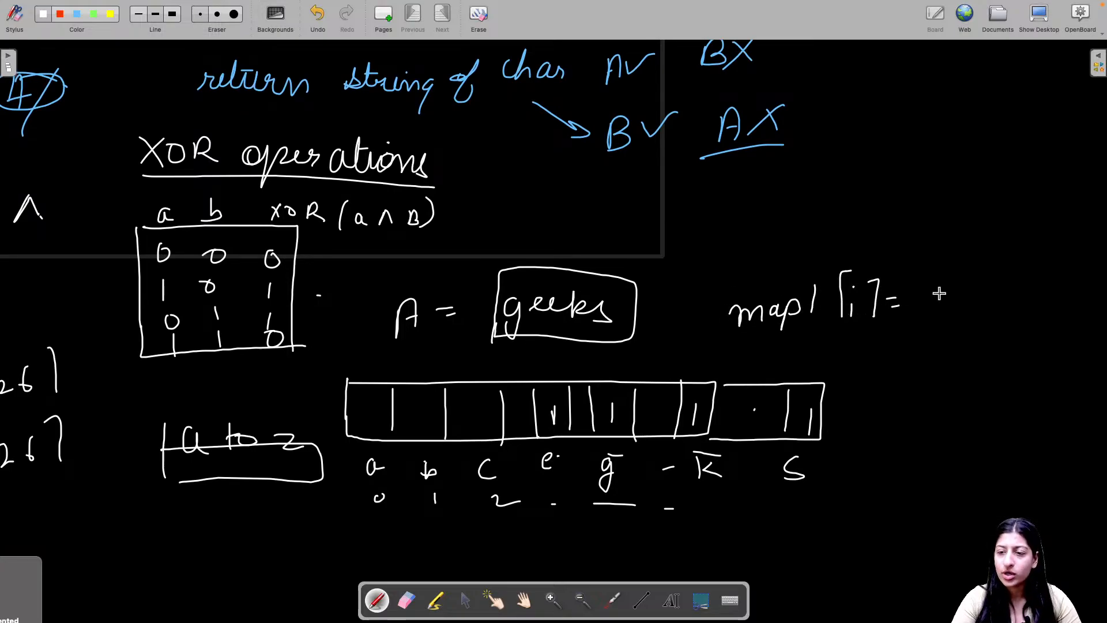
text(s.charAt(i)
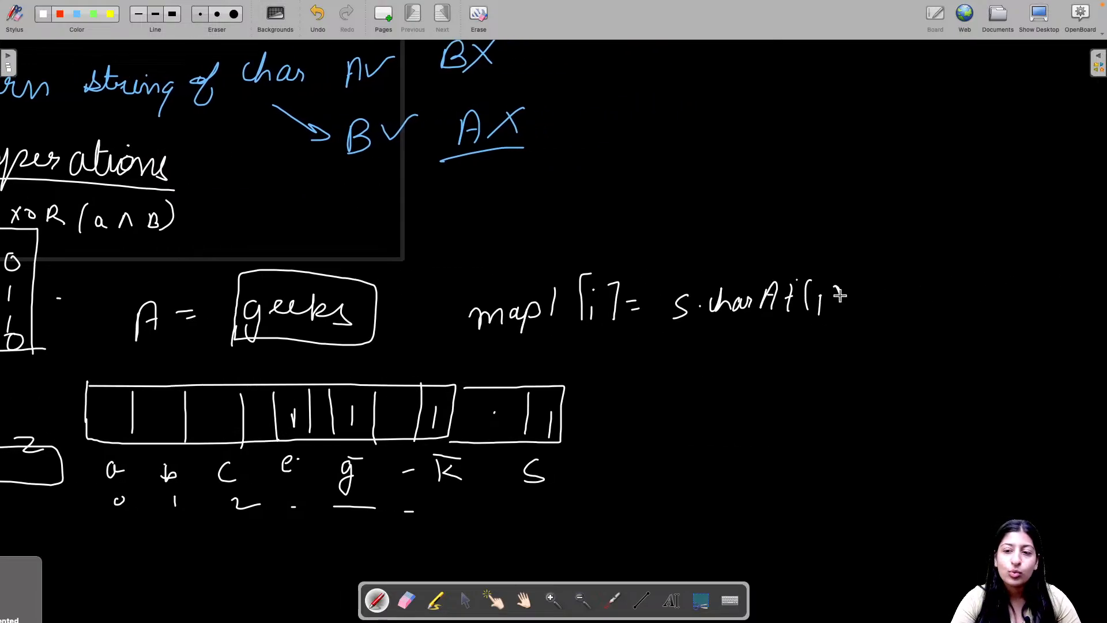
drag(830, 293, 837, 321)
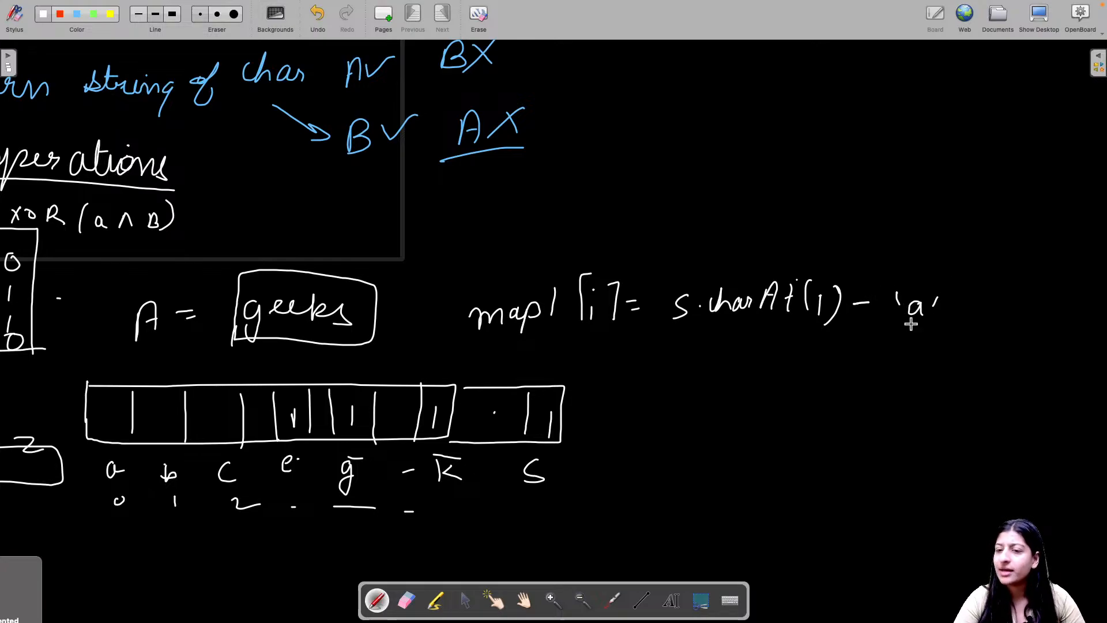
drag(833, 335, 893, 356)
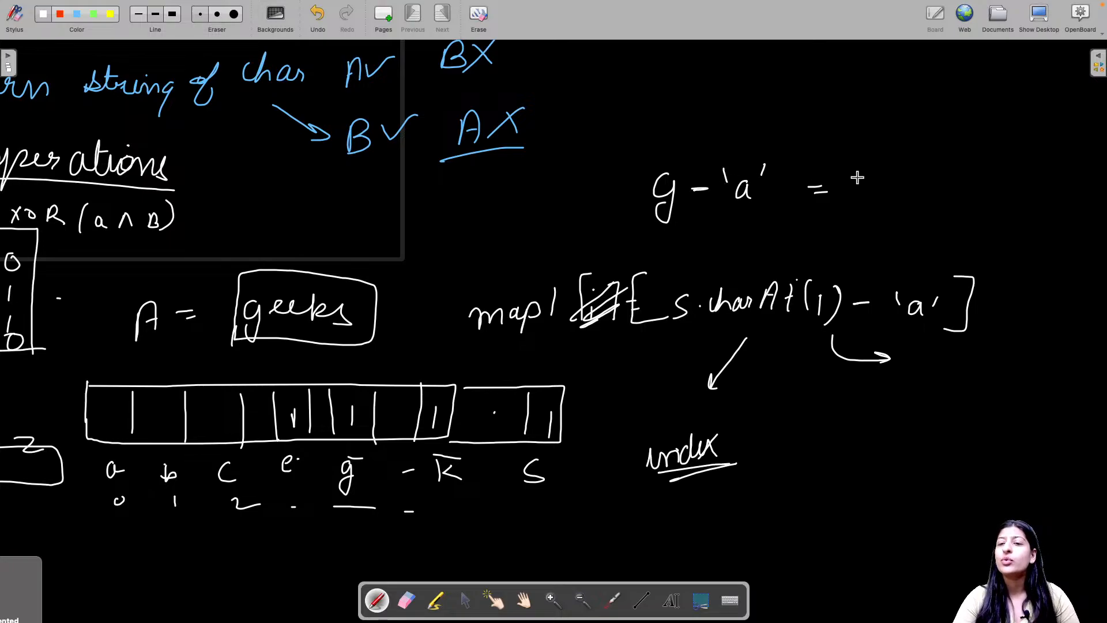
mouse_move(879, 177)
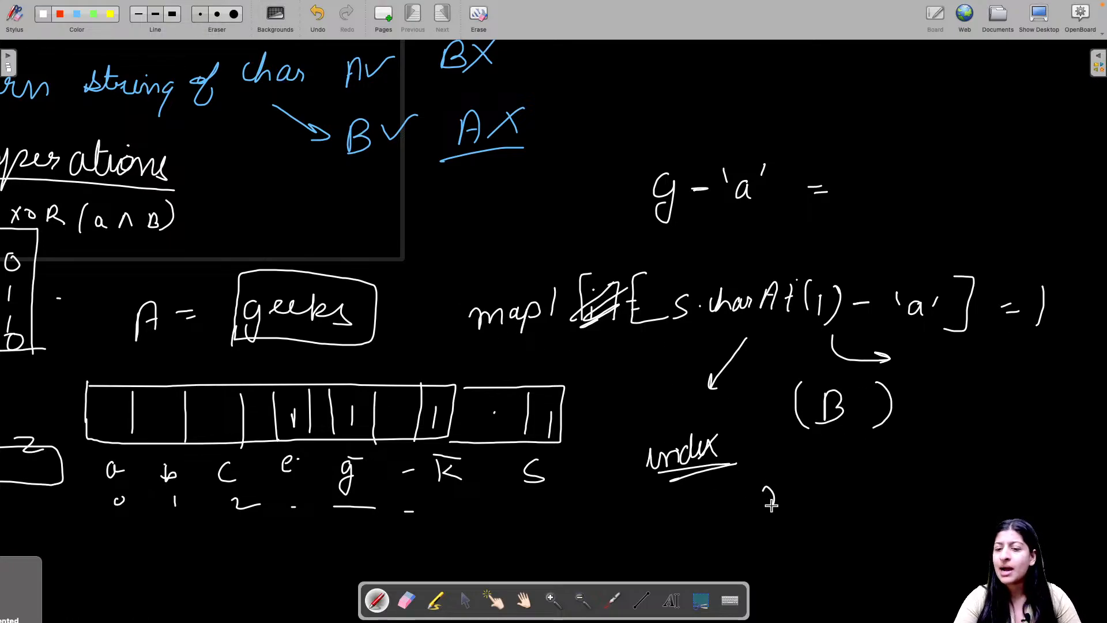
text(map2)
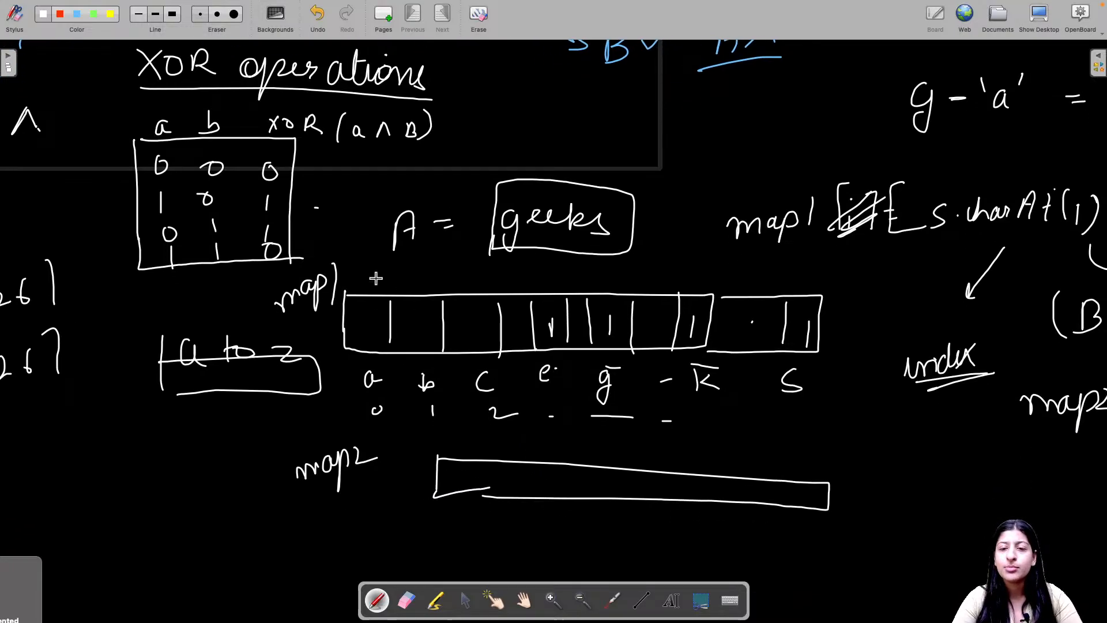
Mark slots and indices 0, 1, 2 on the map2 array and label b.
drag(466, 466, 480, 494)
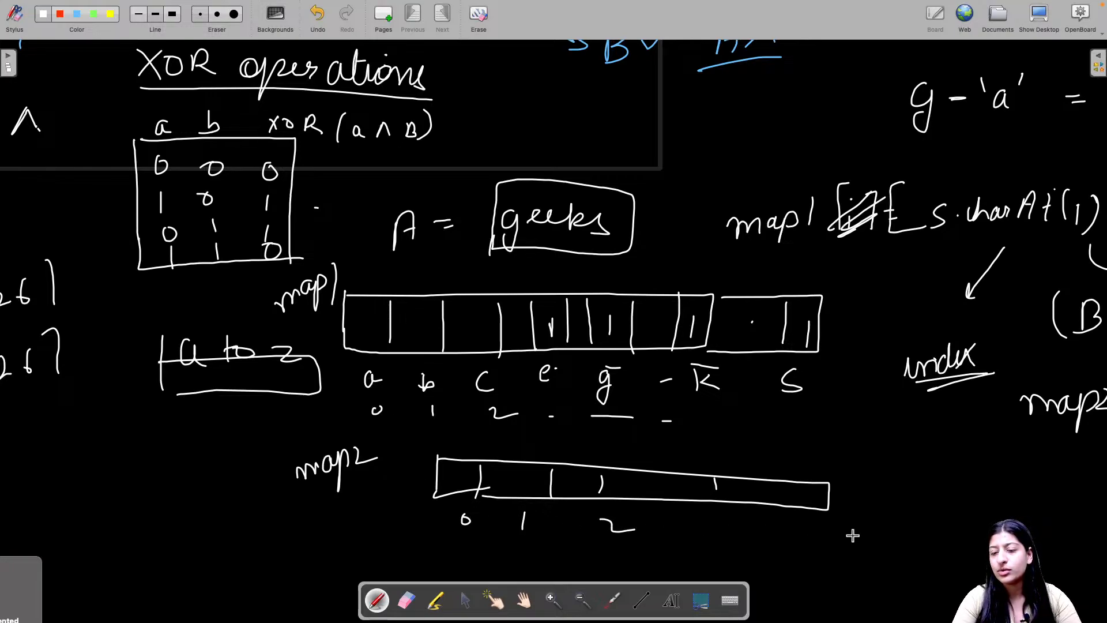
text(2 b)
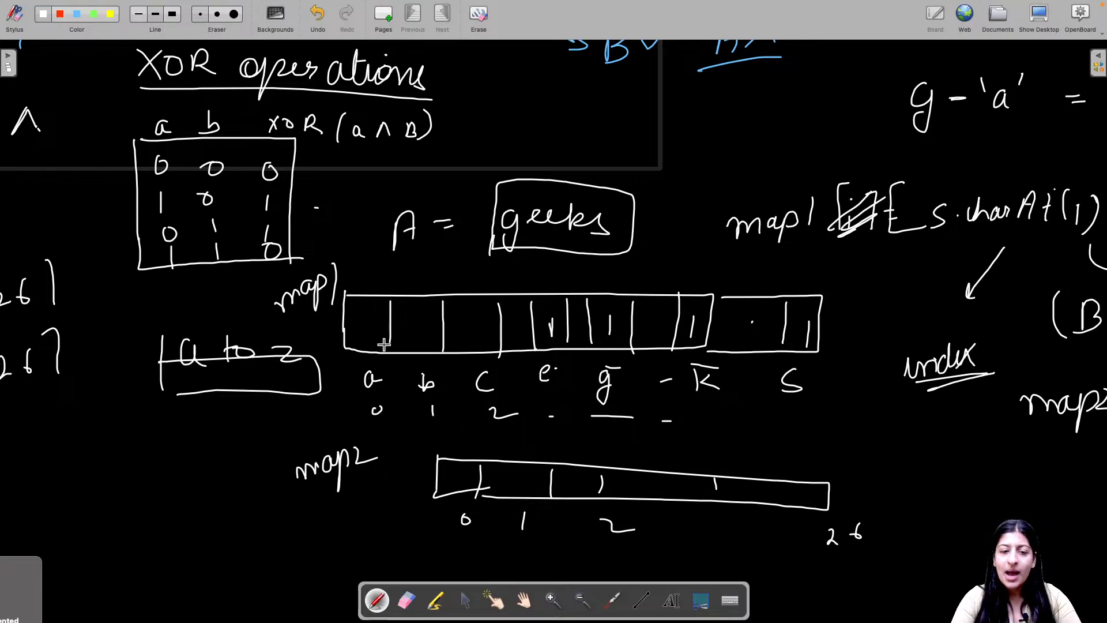
scroll(down, 3)
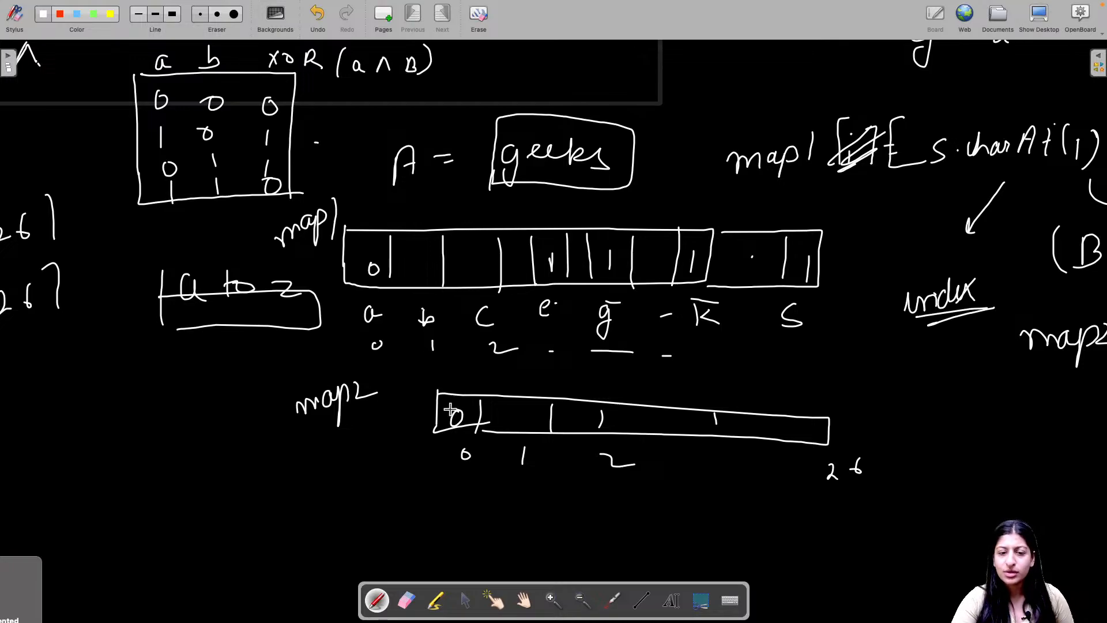
mouse_move(412, 345)
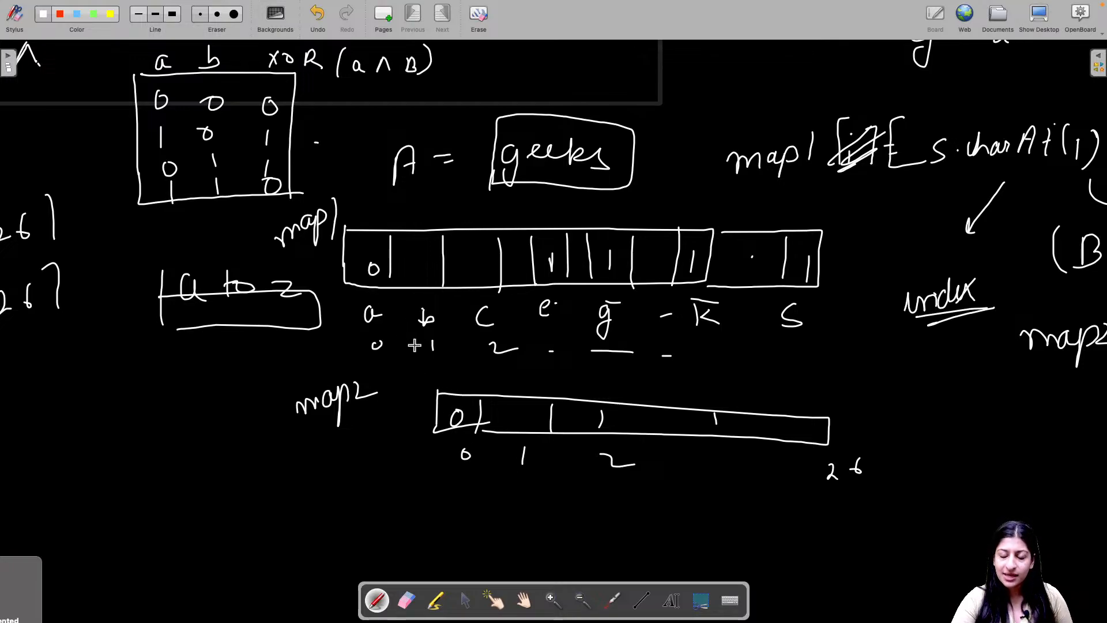
mouse_move(465, 332)
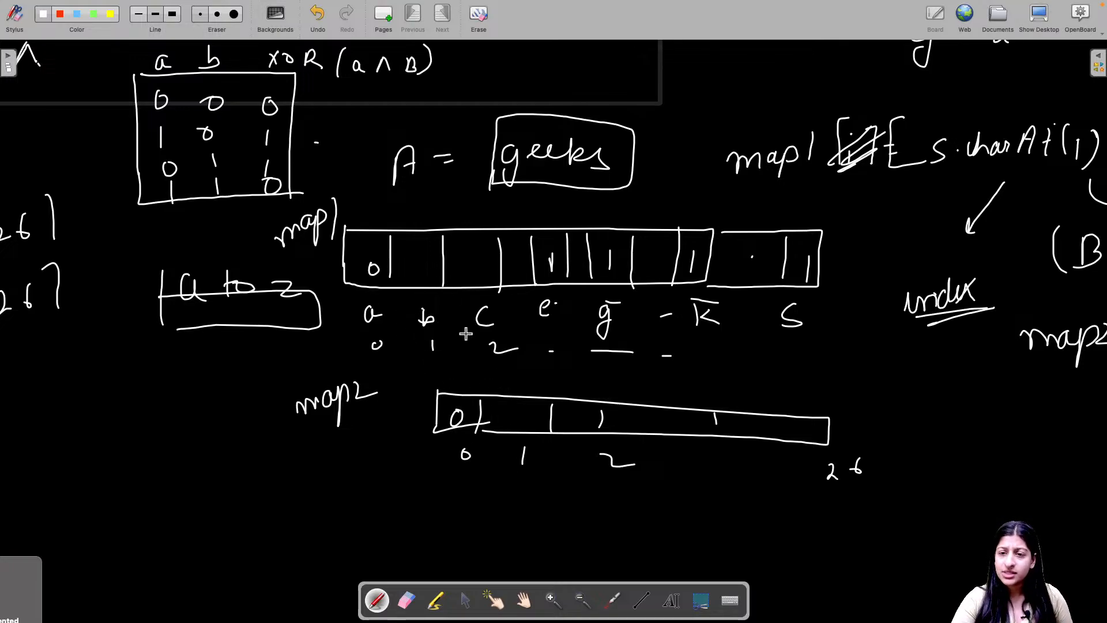
mouse_move(396, 293)
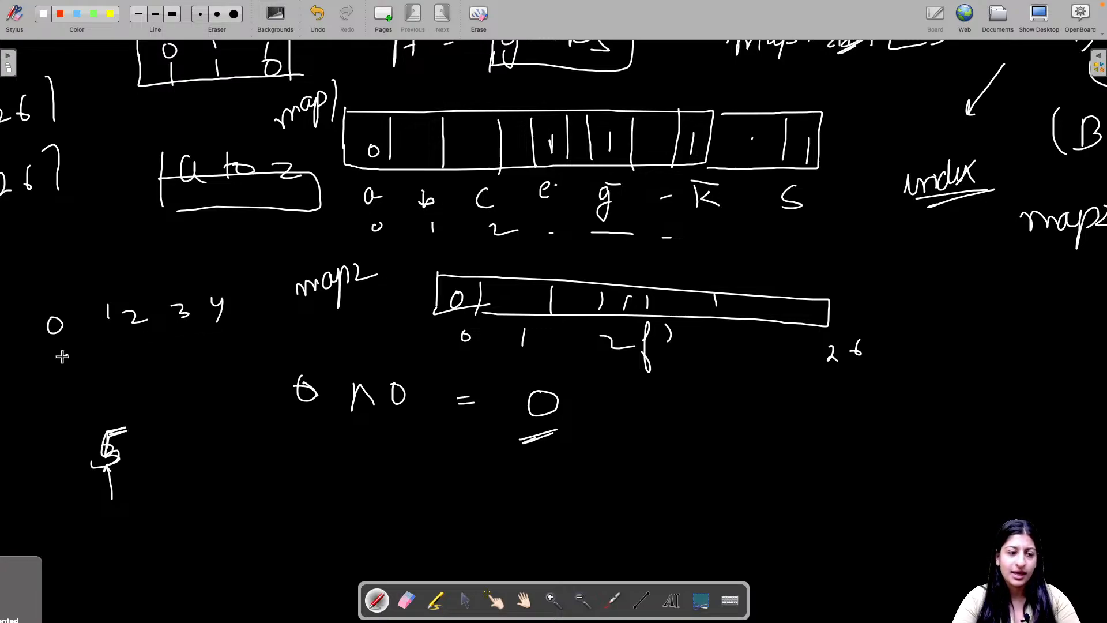
Label indices a–e, write map[i] ^ map2[i] with 0 and 1 giving circled 1, marked XOR.
drag(67, 356, 219, 346)
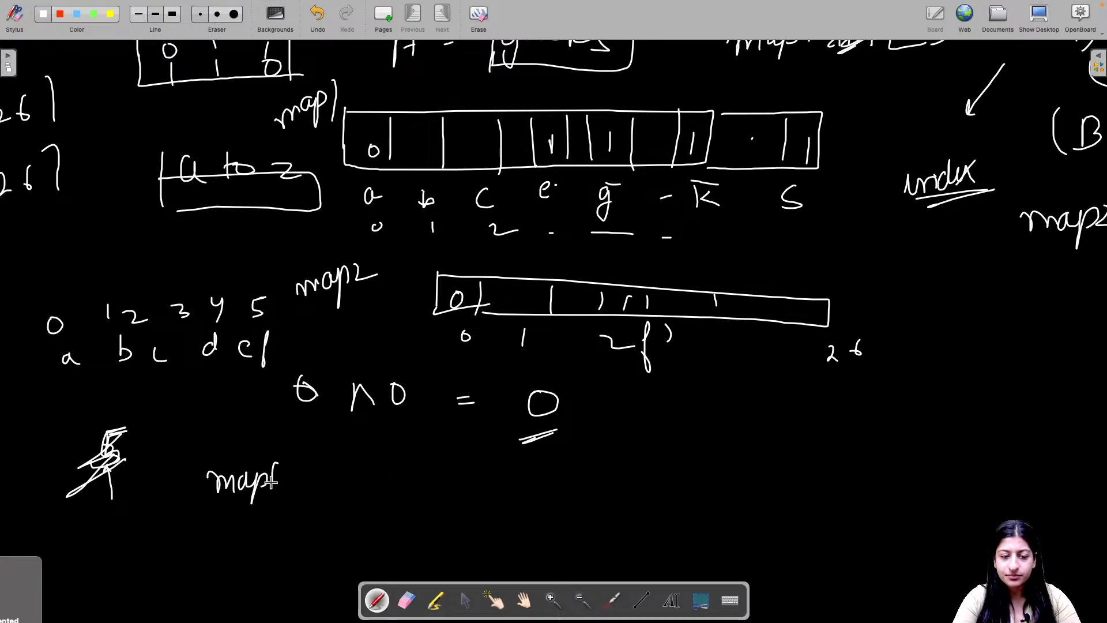
drag(268, 484, 303, 487)
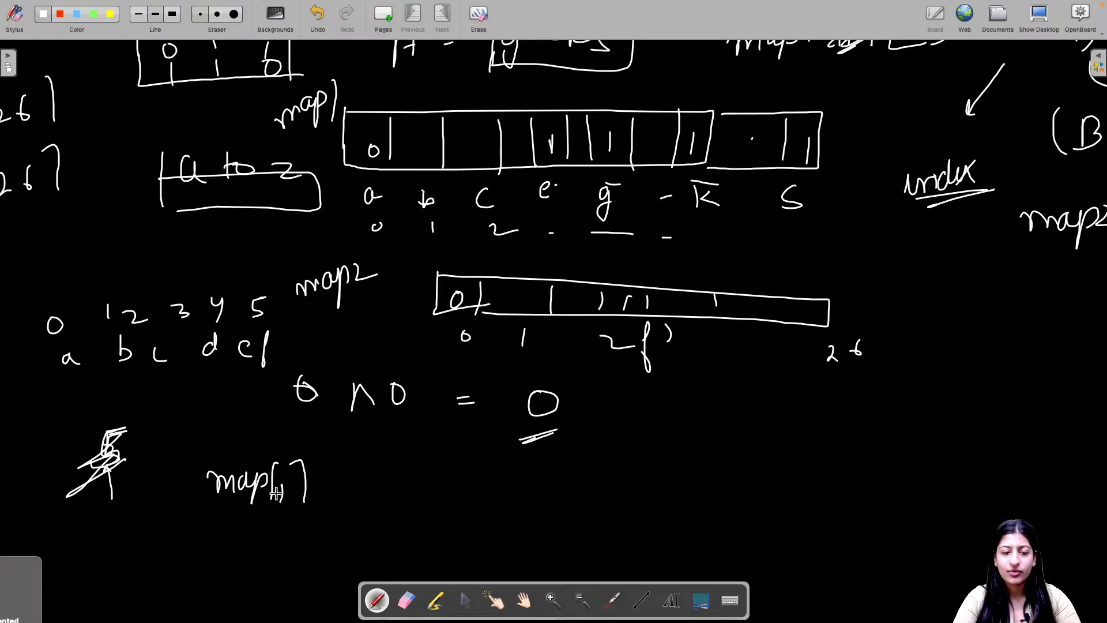
drag(345, 494, 388, 494)
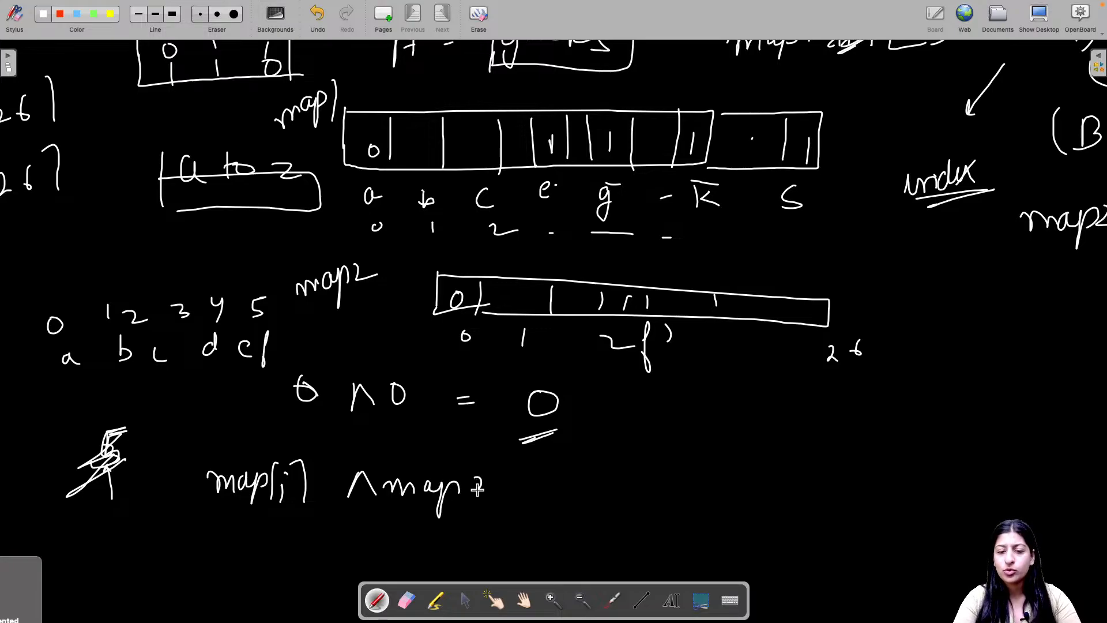
text(2[i)
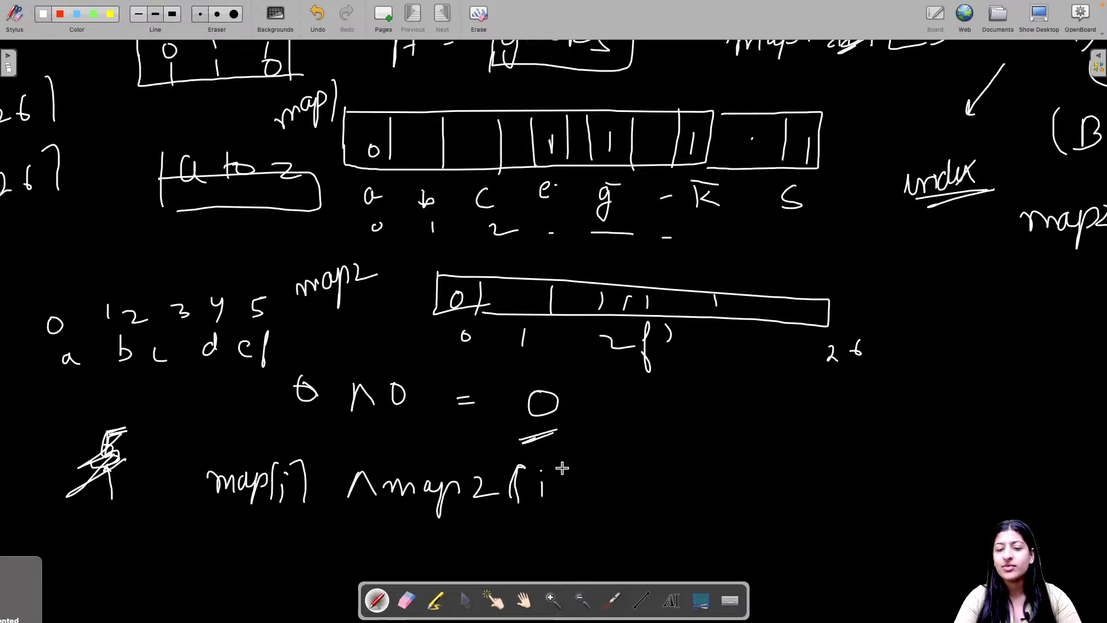
drag(550, 466, 572, 501)
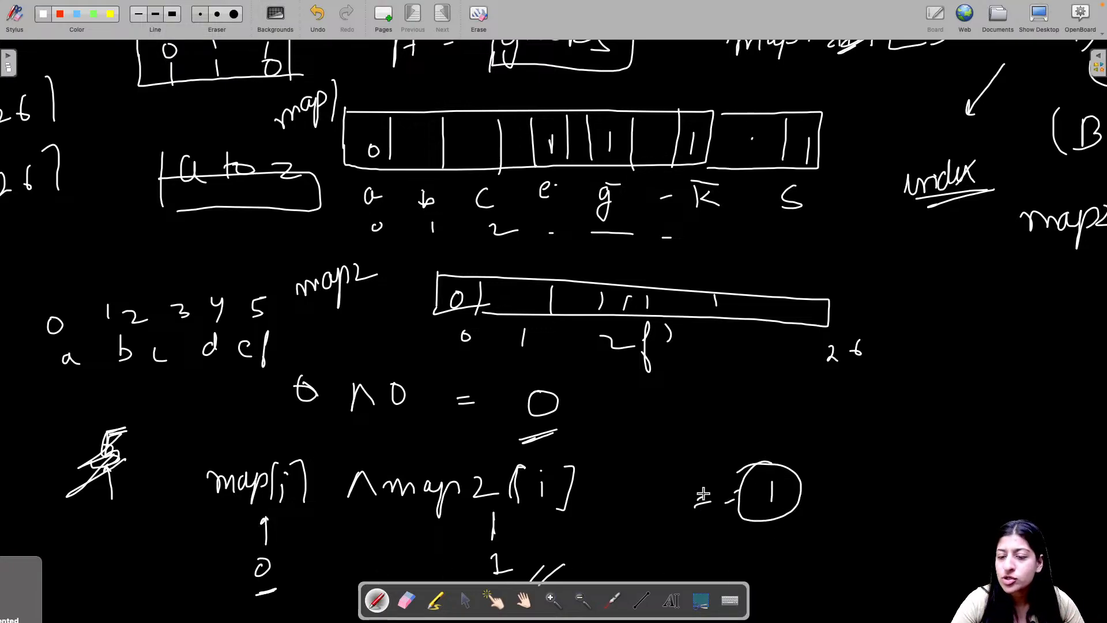
text(XOR)
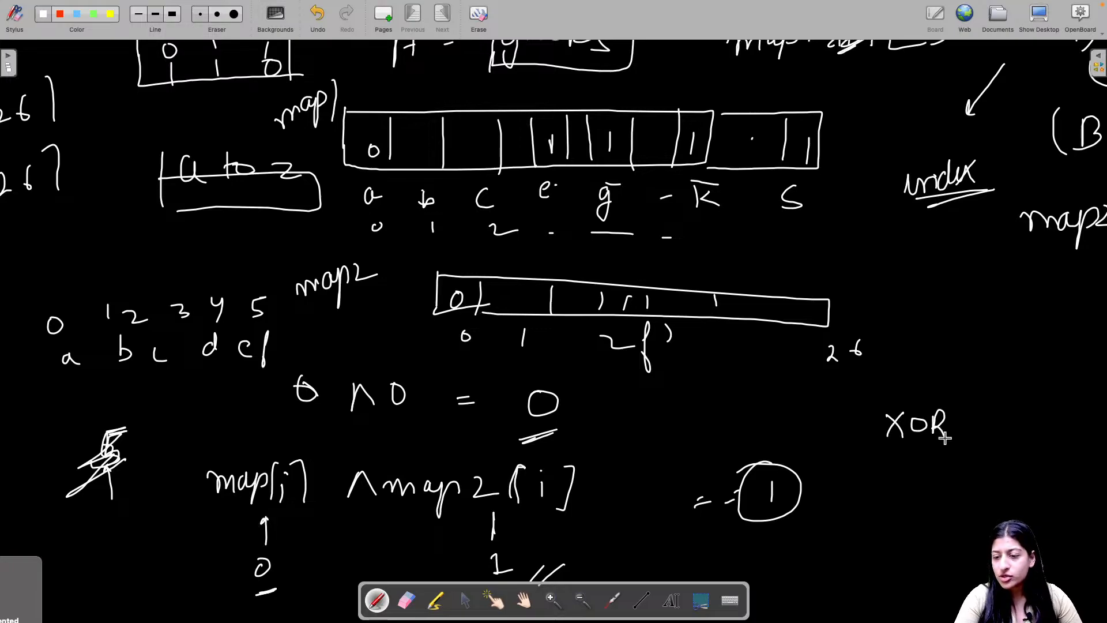
Write XOR = 1 and draw an arrow to char(i + a), noting str = 'f'.
drag(960, 434, 1038, 459)
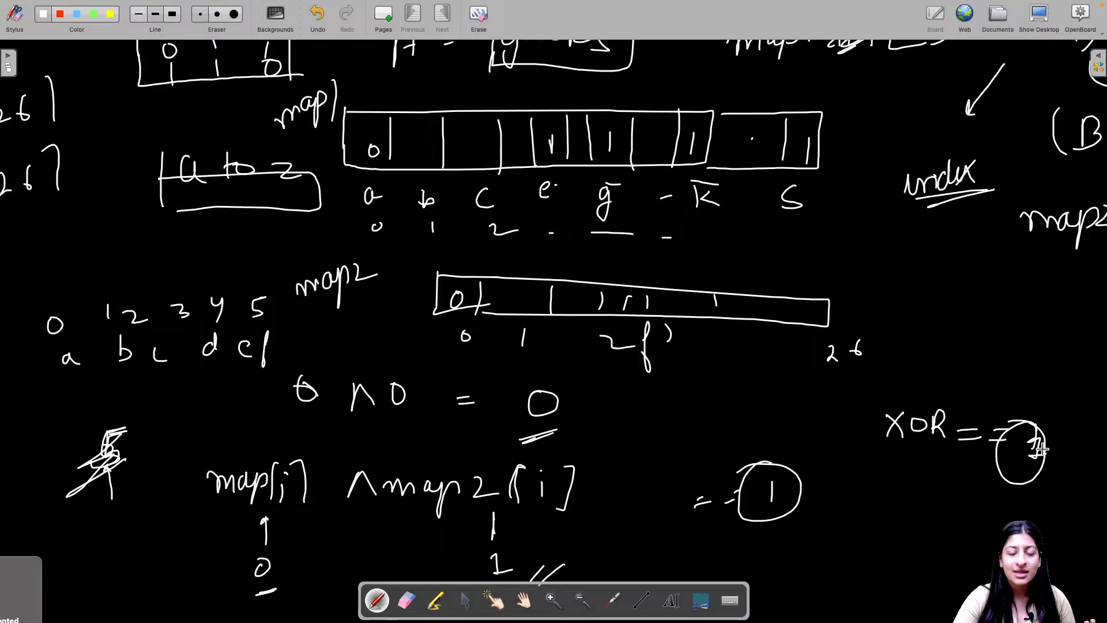
mouse_move(658, 497)
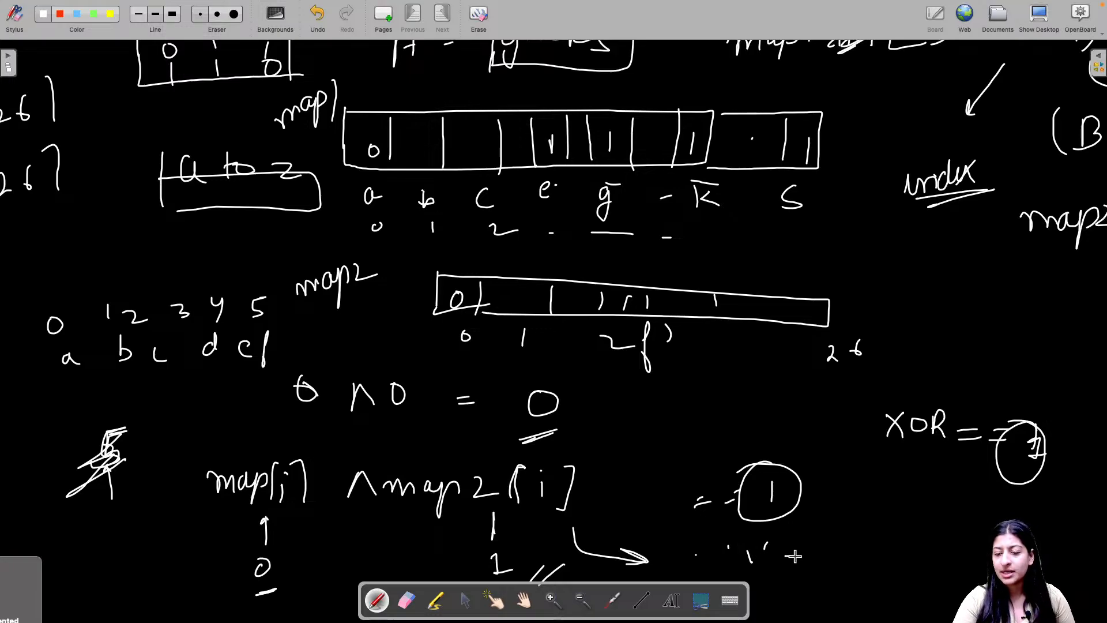
drag(790, 558, 840, 557)
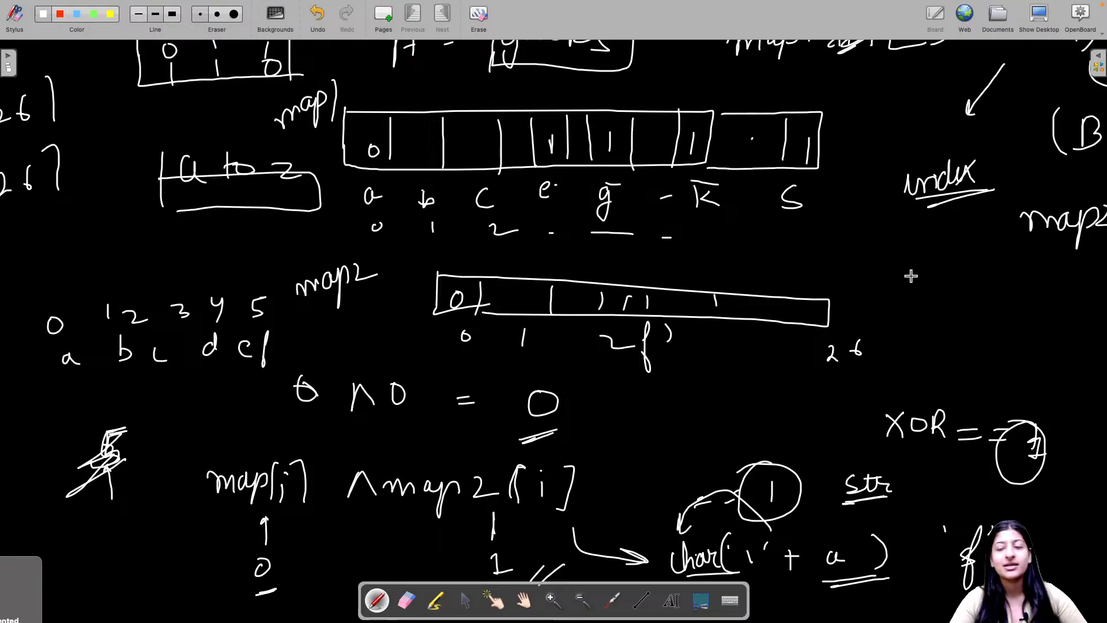
mouse_move(940, 518)
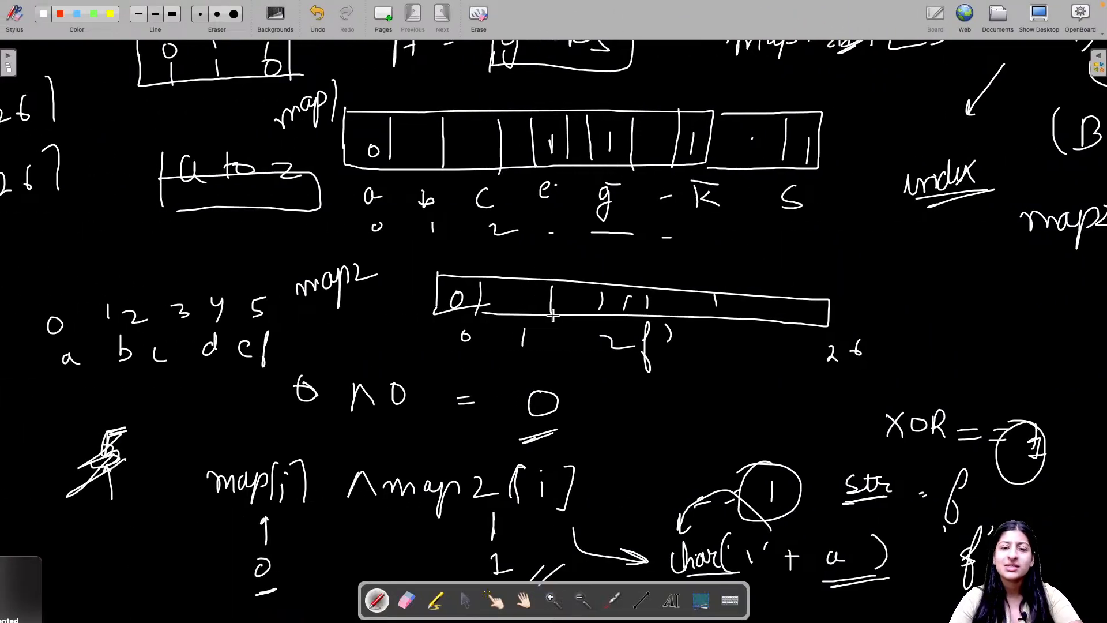
mouse_move(730, 308)
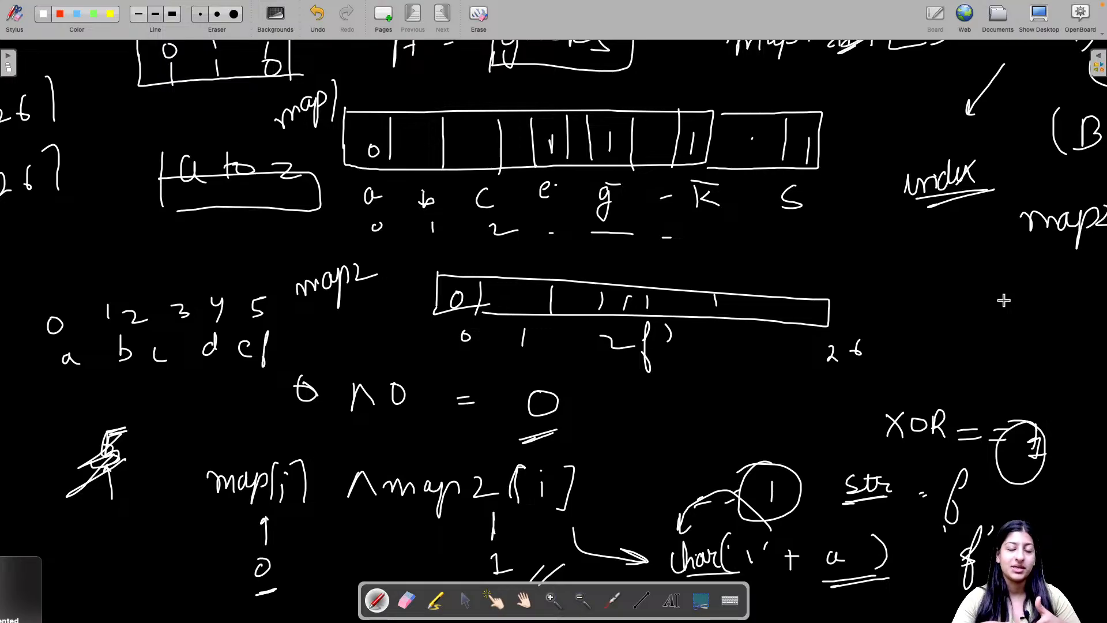
mouse_move(671, 274)
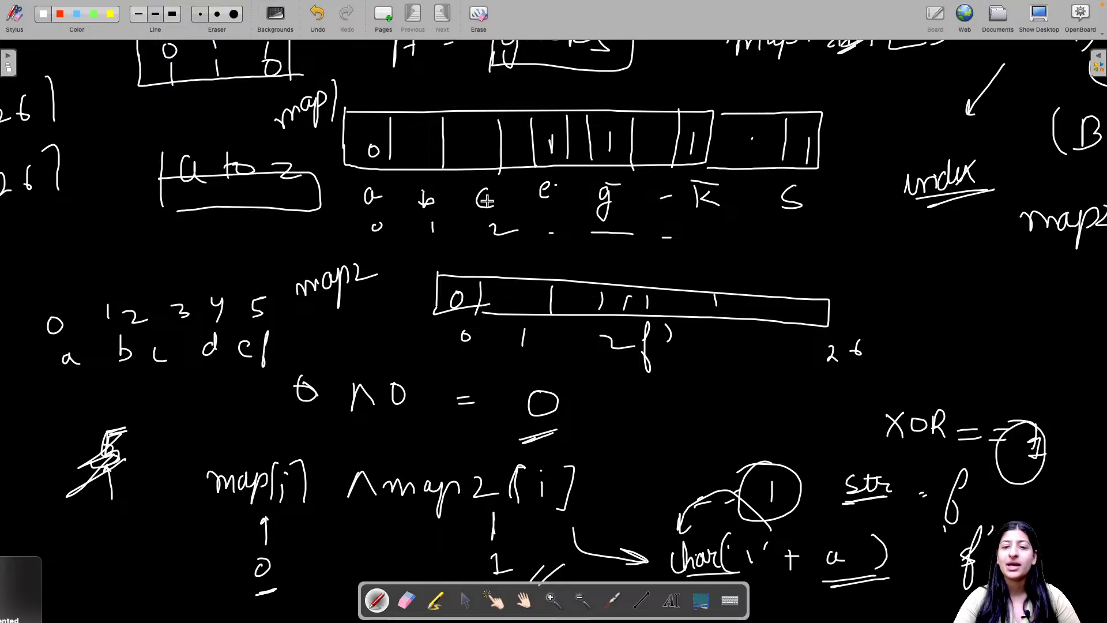
Bring up the YouTube livestream showing the OpenBoard notes with str = f.
drag(886, 187, 886, 282)
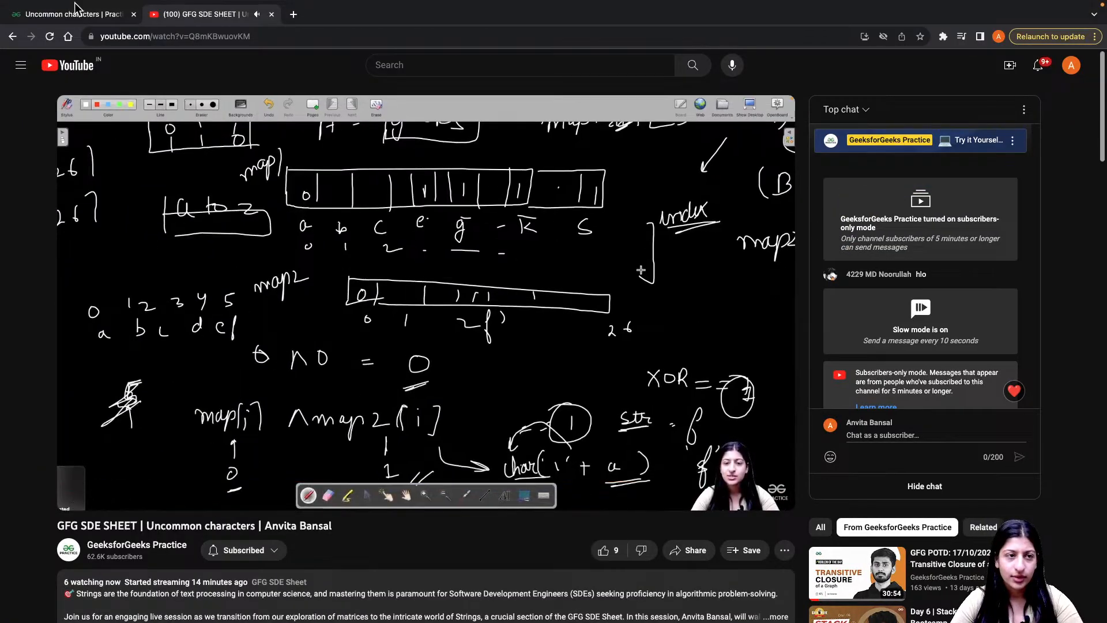
Declare int[] map1 = new int[26] and int[] map2 = new int[26] in UncommonChars.
click(71, 14)
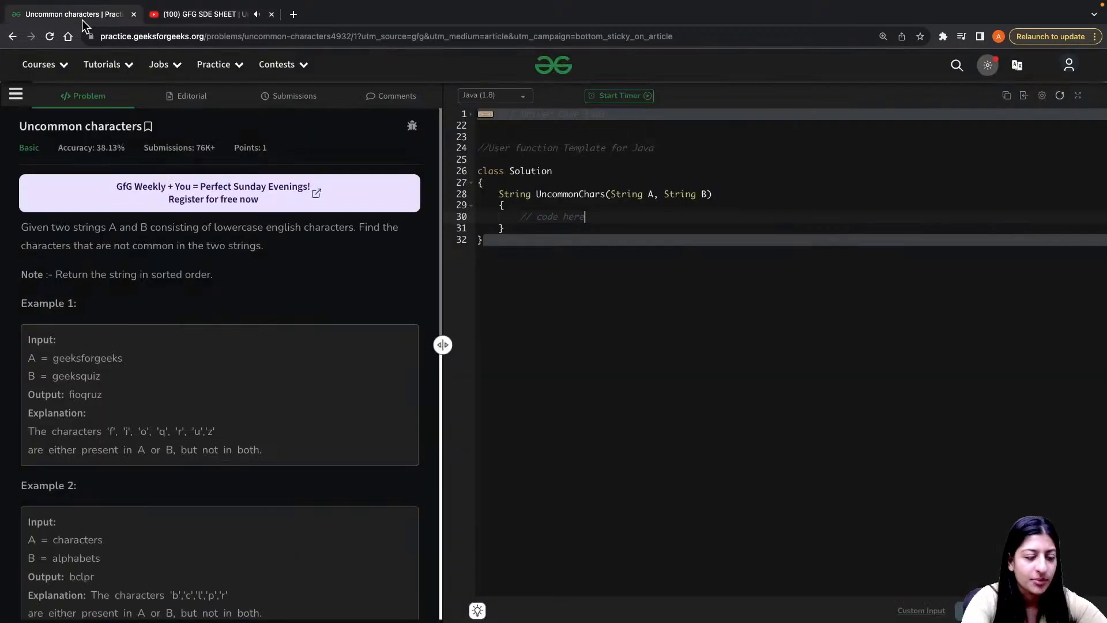
mouse_move(63, 5)
text(int[)
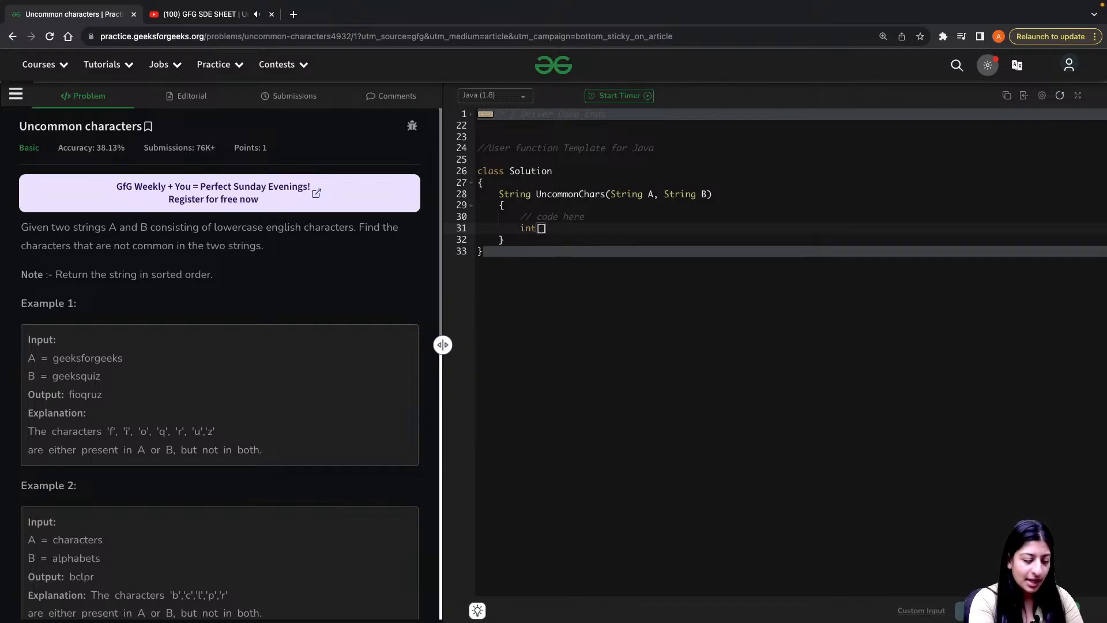
text(map)
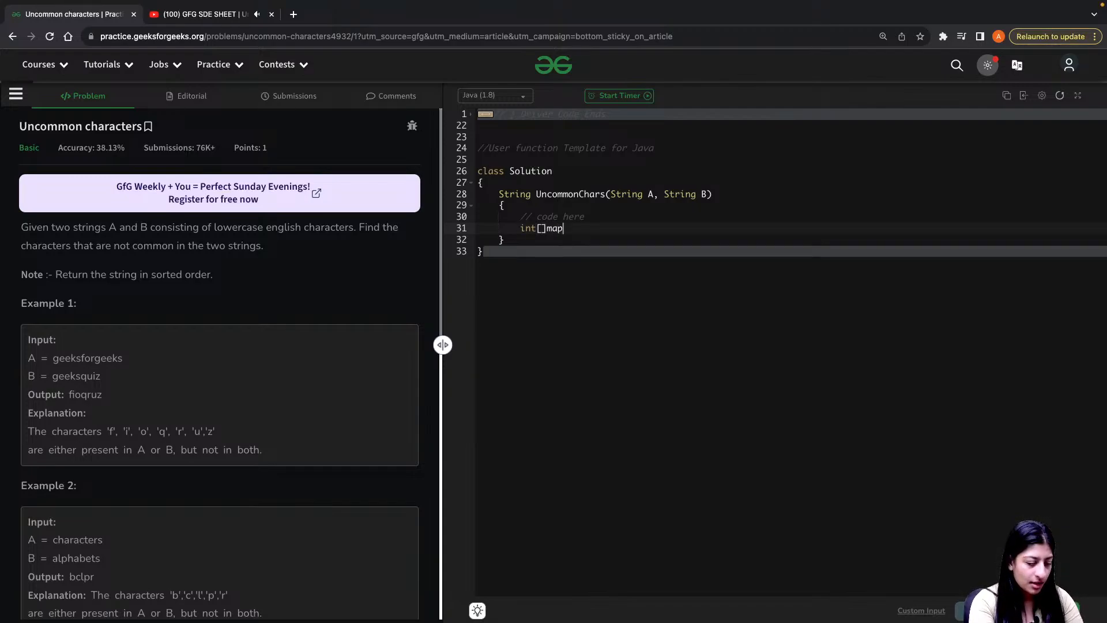
text(1=new in[])
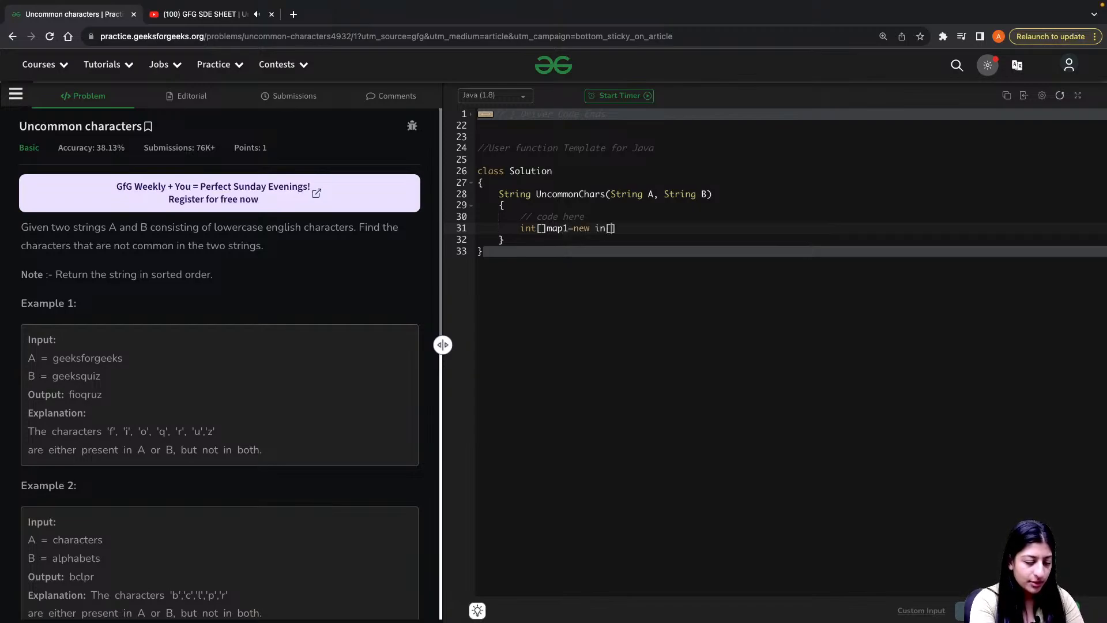
text(26)
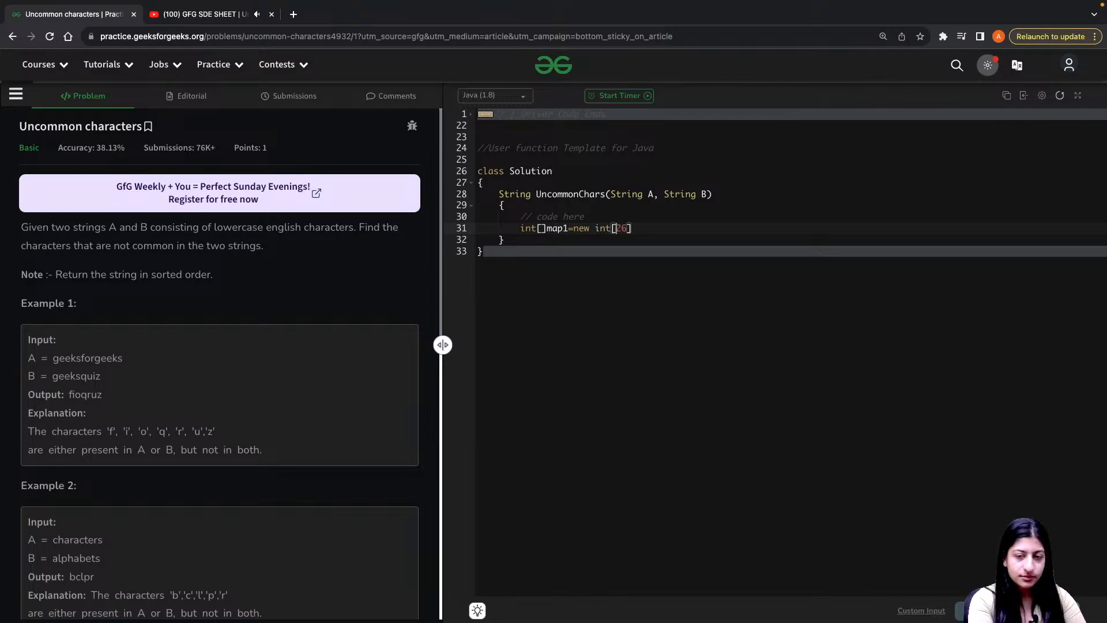
text(;)
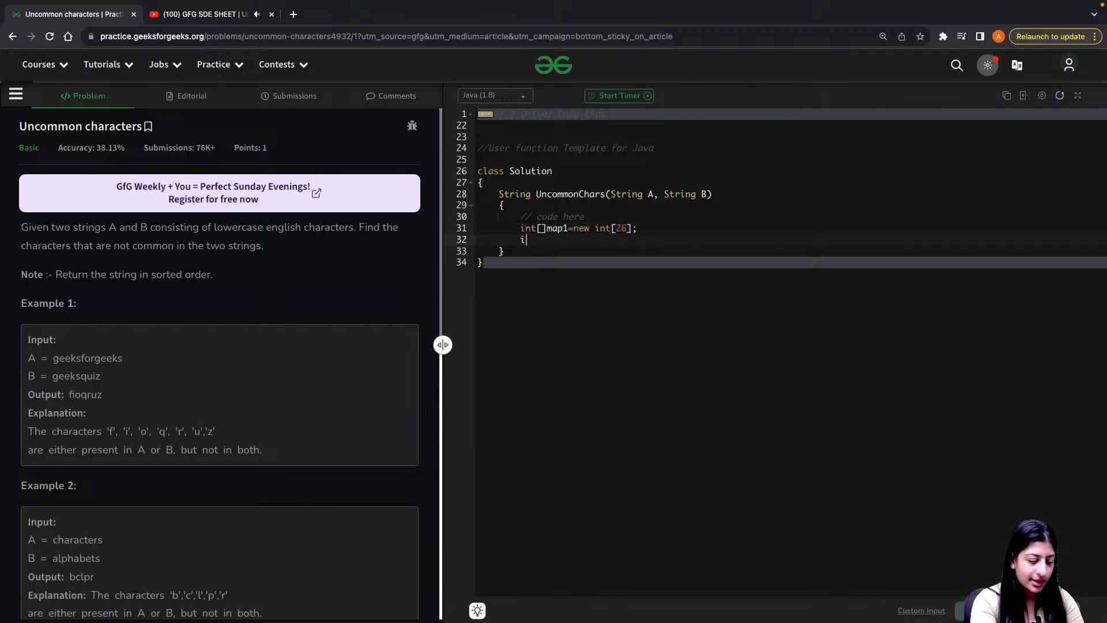
text(nt [])
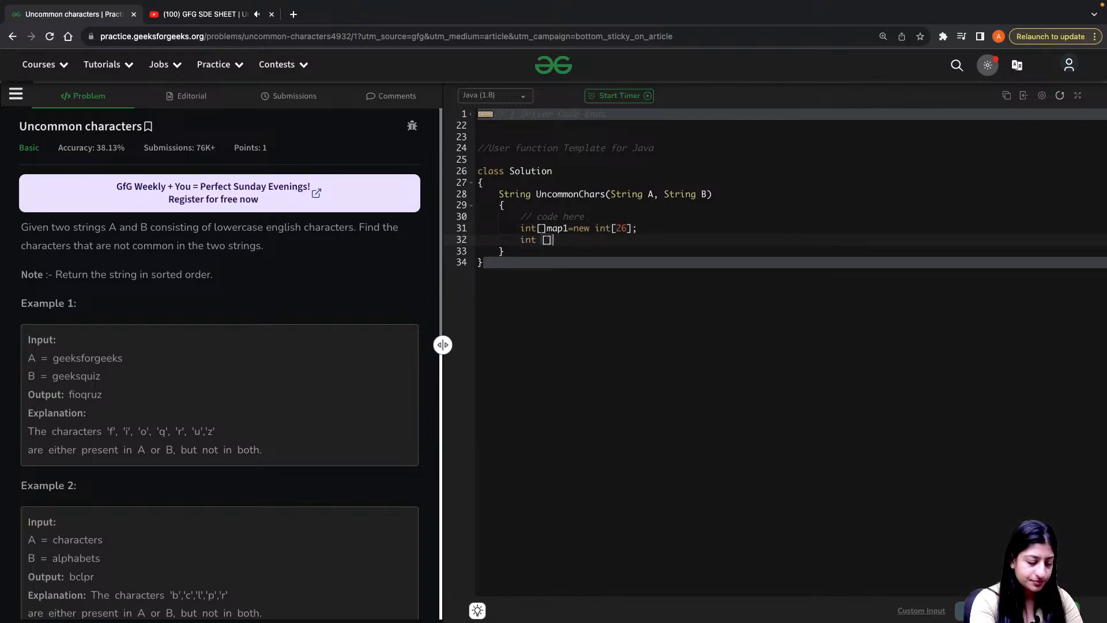
text(map2=)
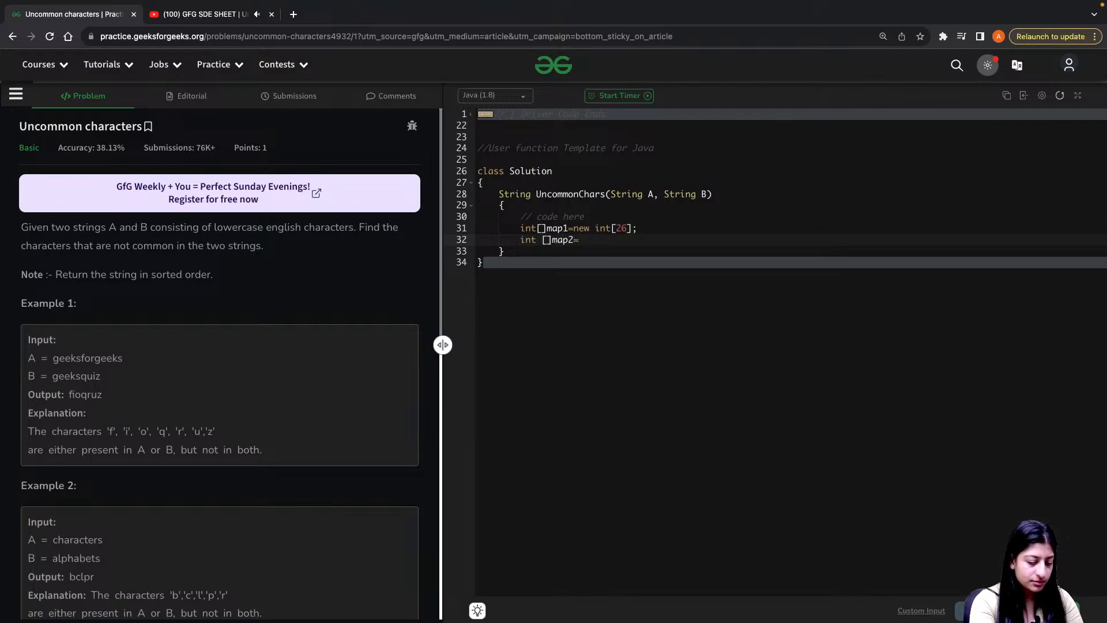
text(new int[])
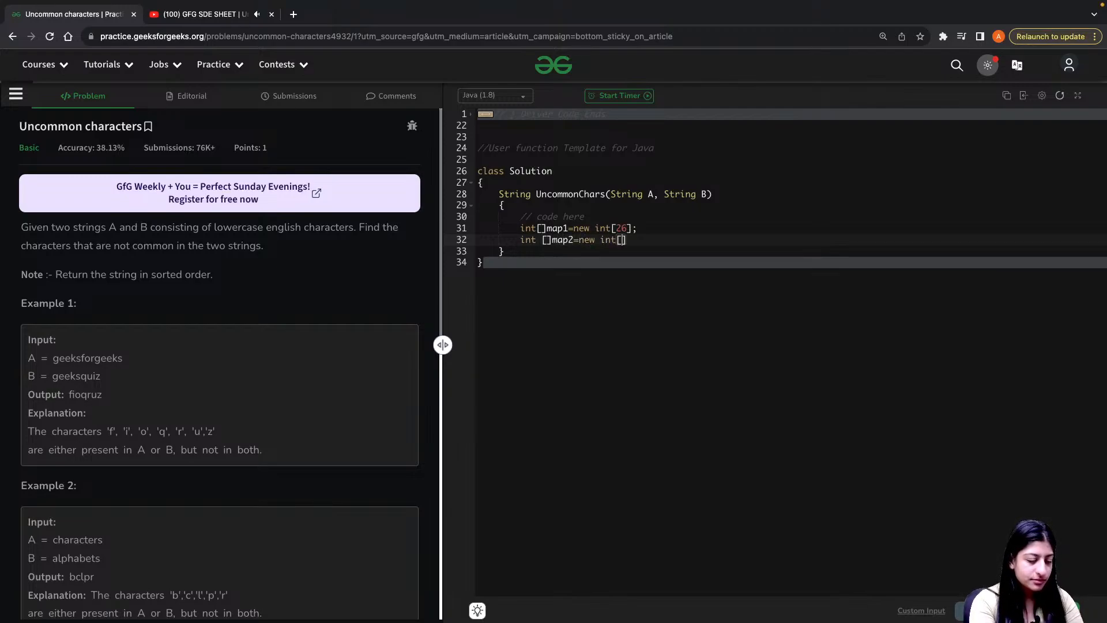
text(26)
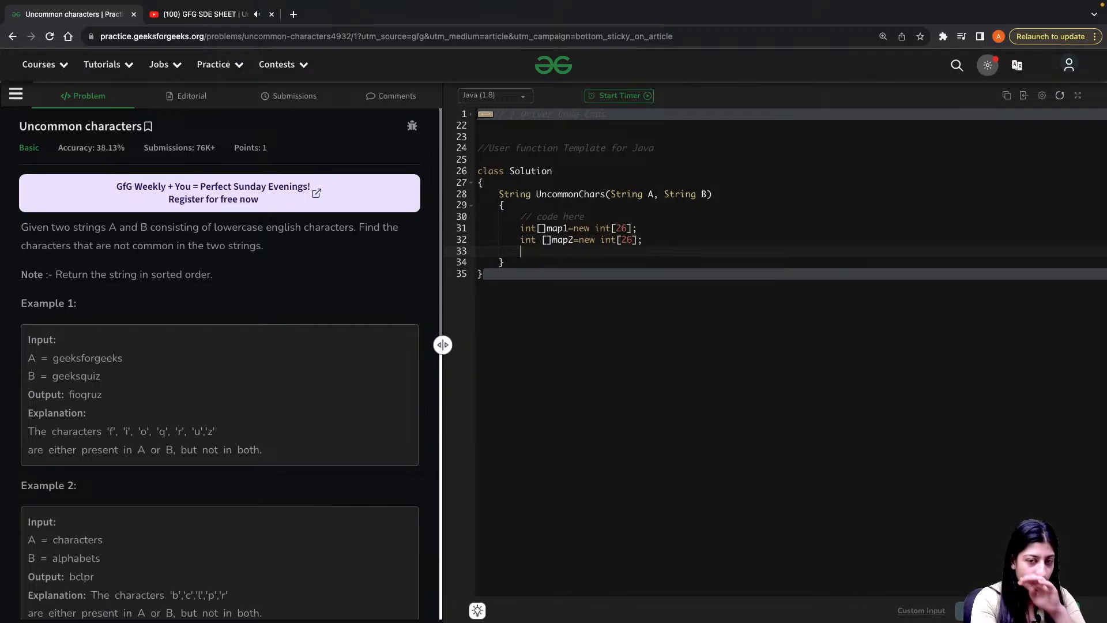
Write a loop over A setting map1[A.charAt(i)-'a']=1, then add a second loop over the string length.
text(for(int i=0;i)
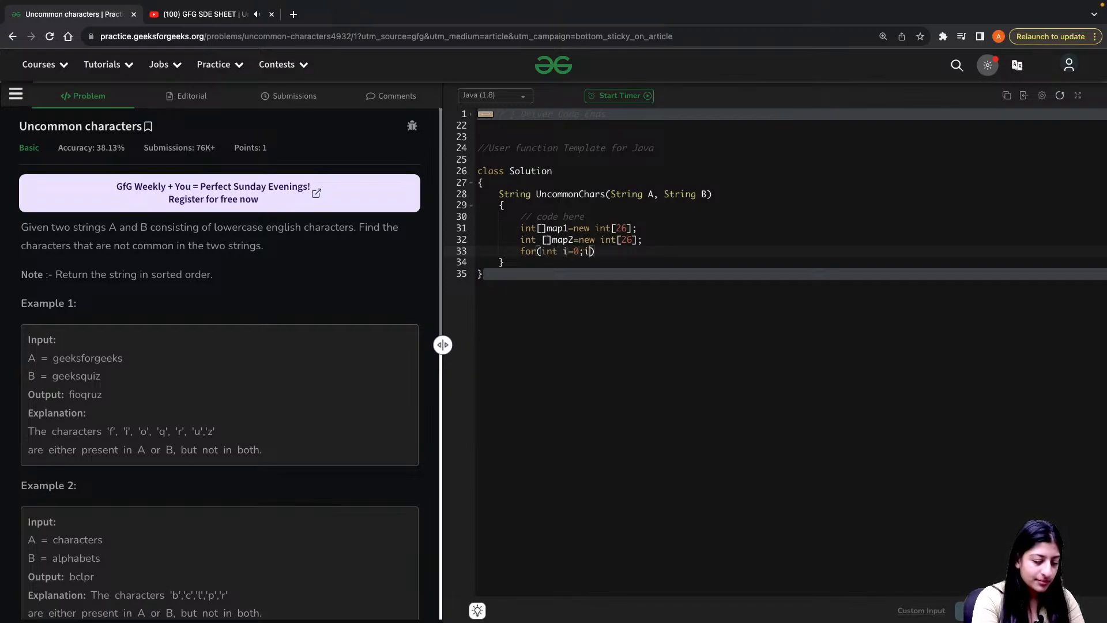
text(<A.length)
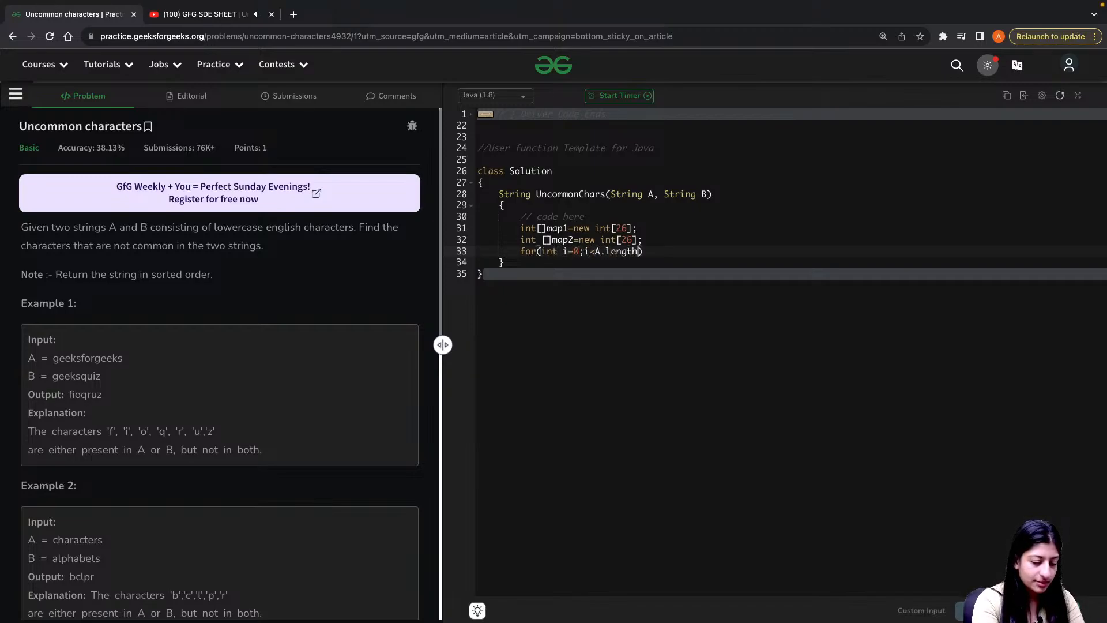
text(();i++)
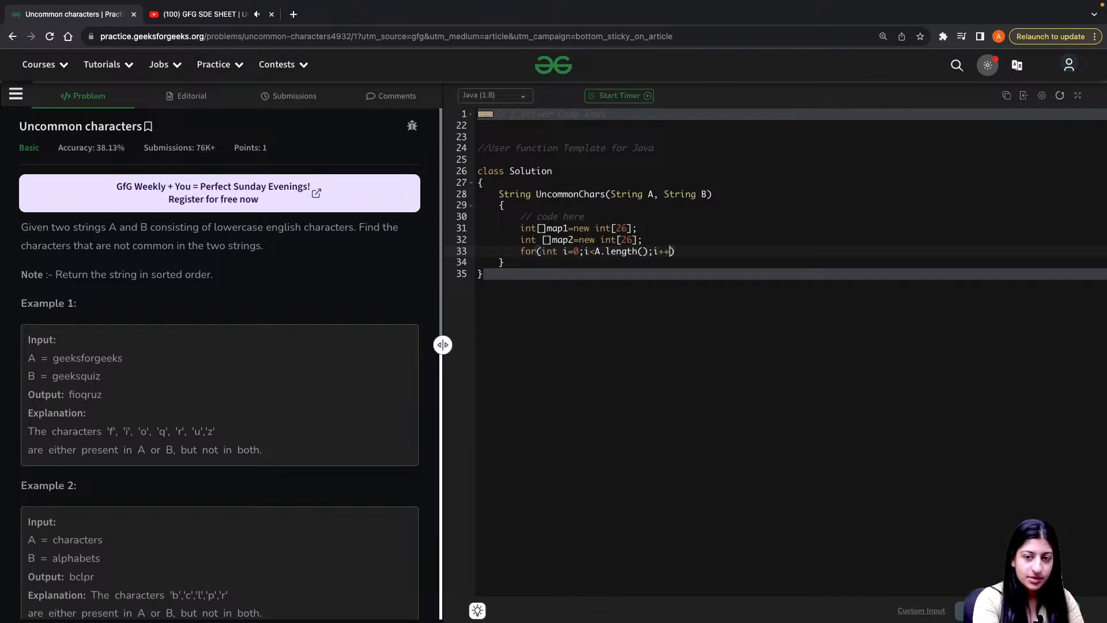
text({)
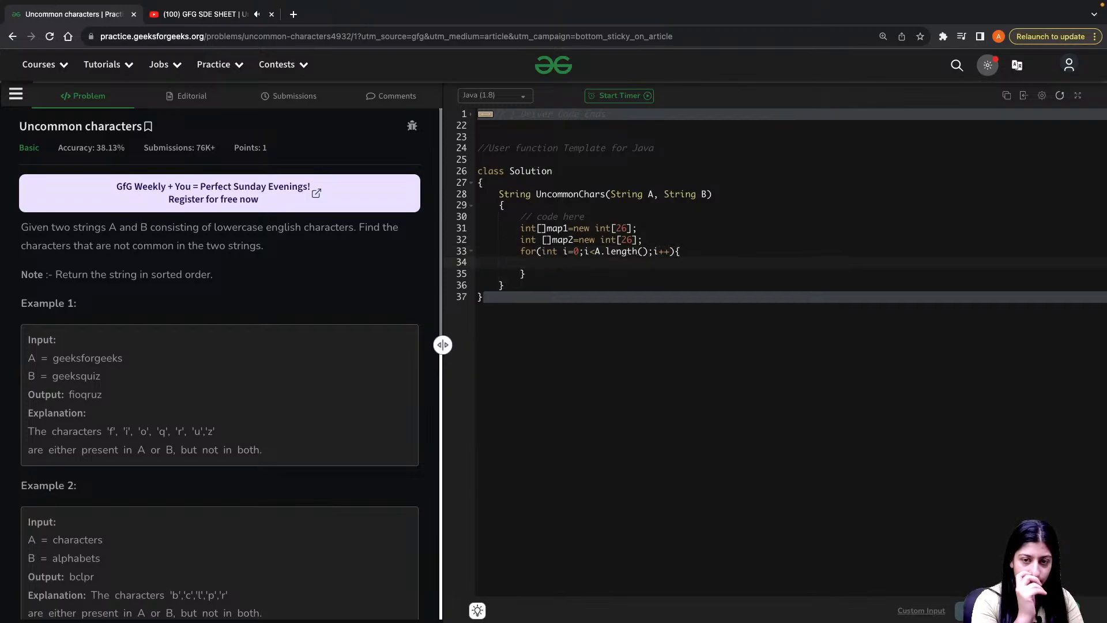
text(map1[])
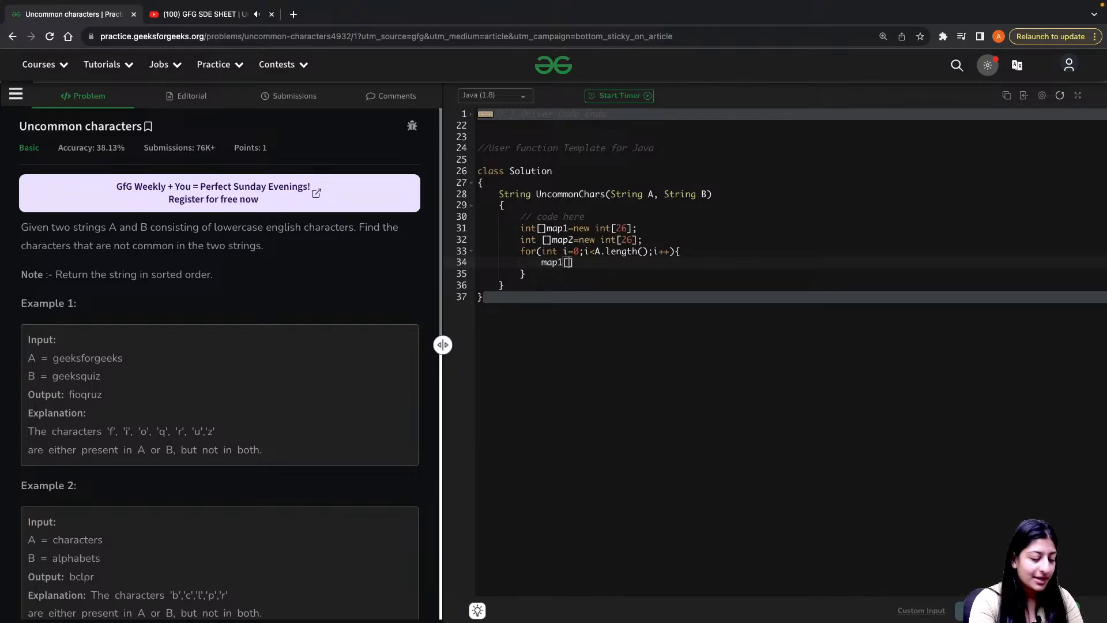
text(A.charAt)
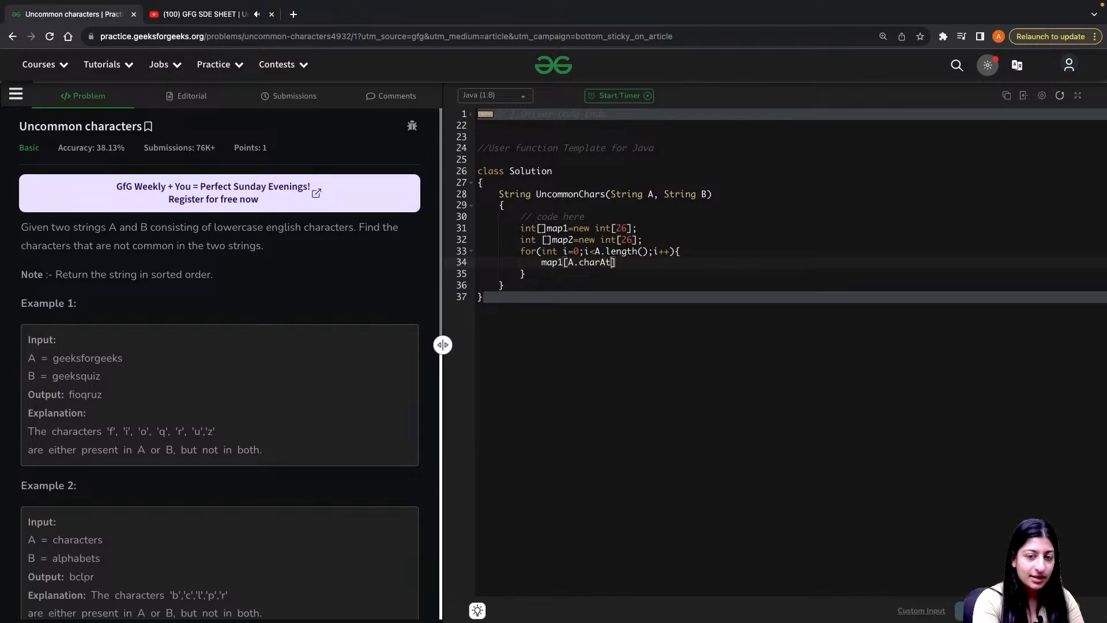
text(i)=)
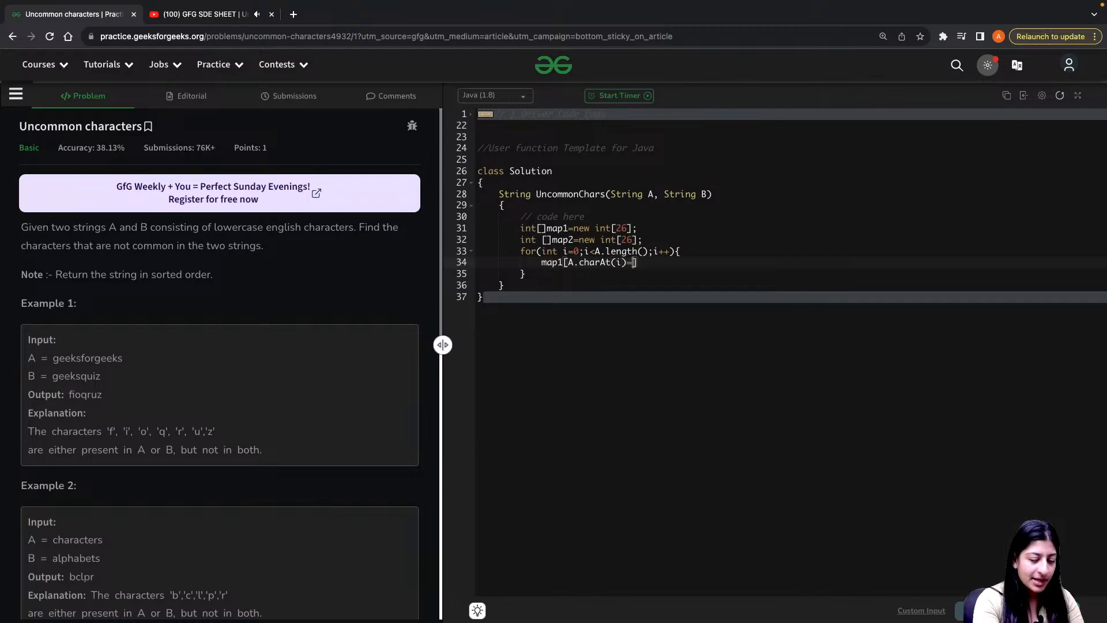
text(-'a')
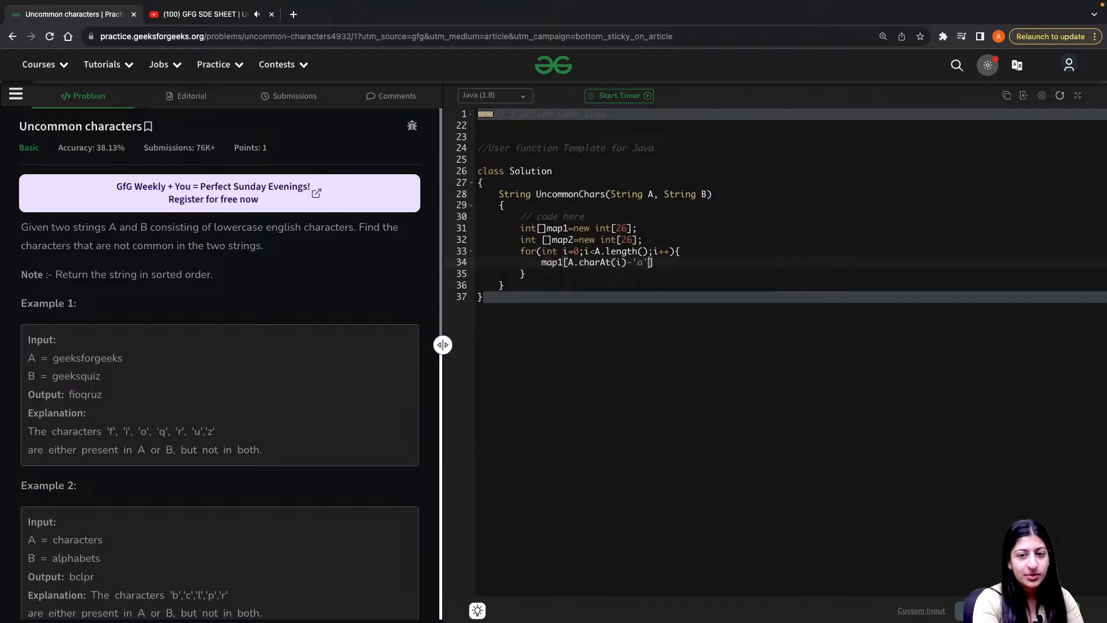
text(=1;)
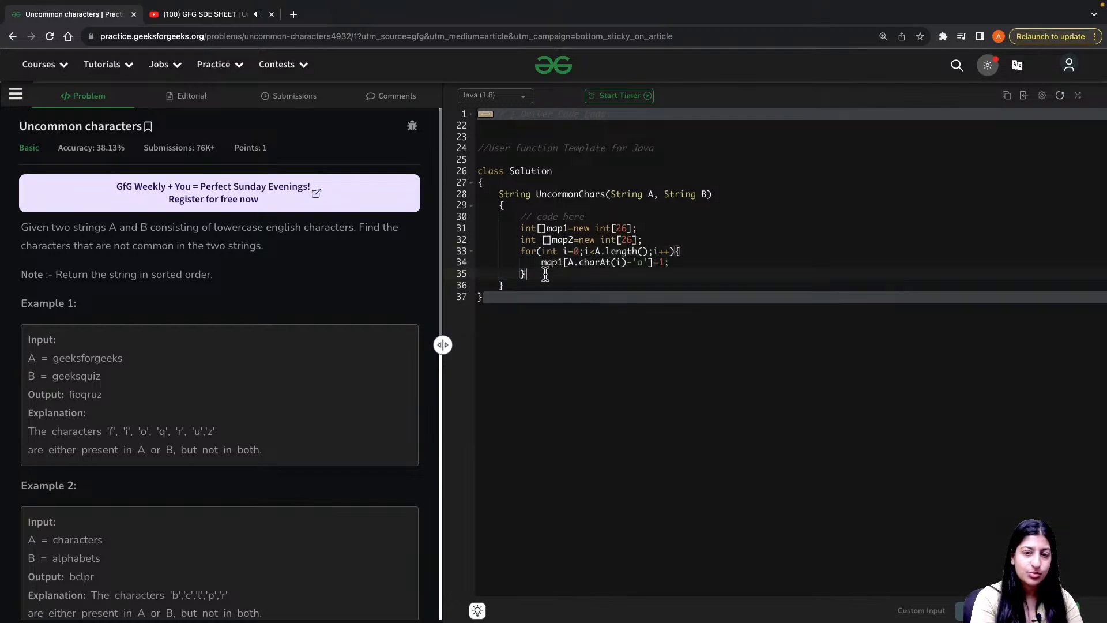
text(for(int i=0;i<A.length();i++){)
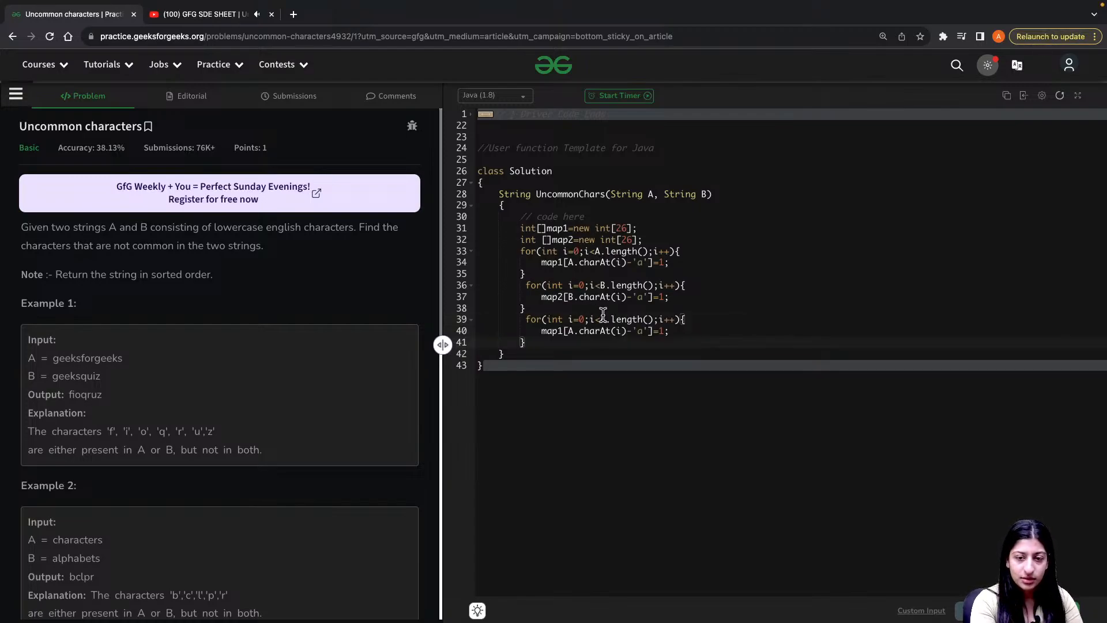
Declare String str="", bound the third loop at i<26, and begin if((map1 ^ map2)==.
text(Stri)
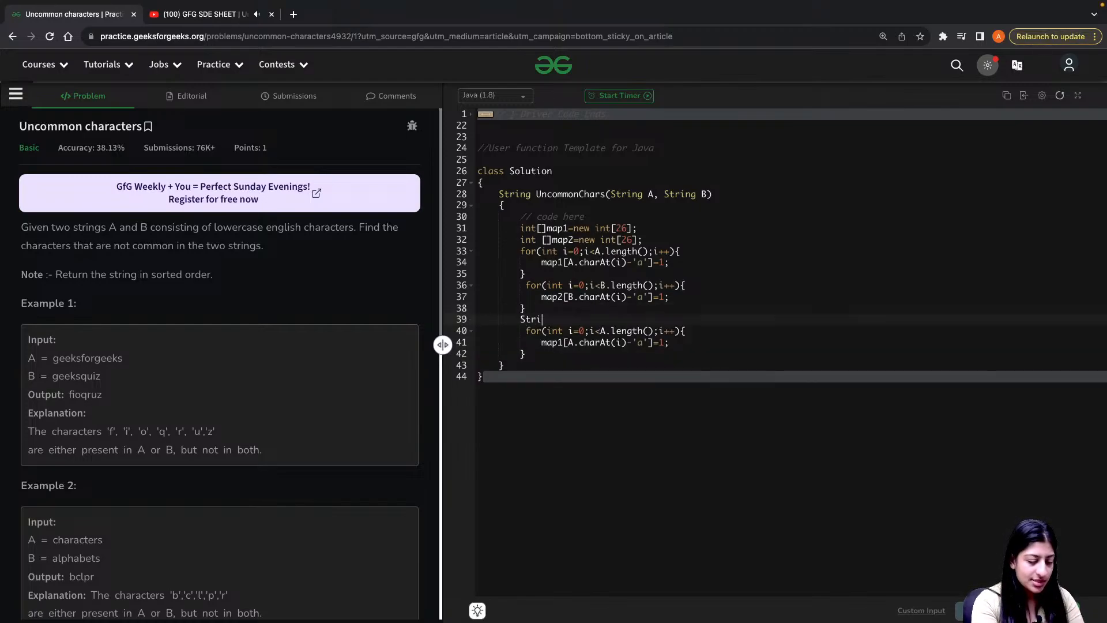
text(ng str="")
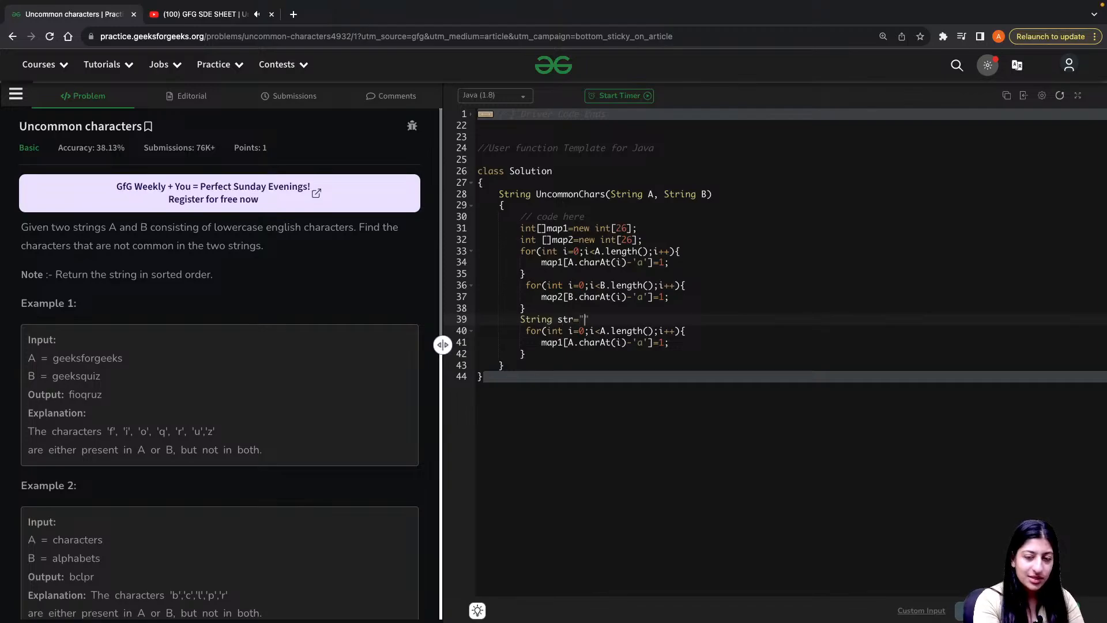
text(")
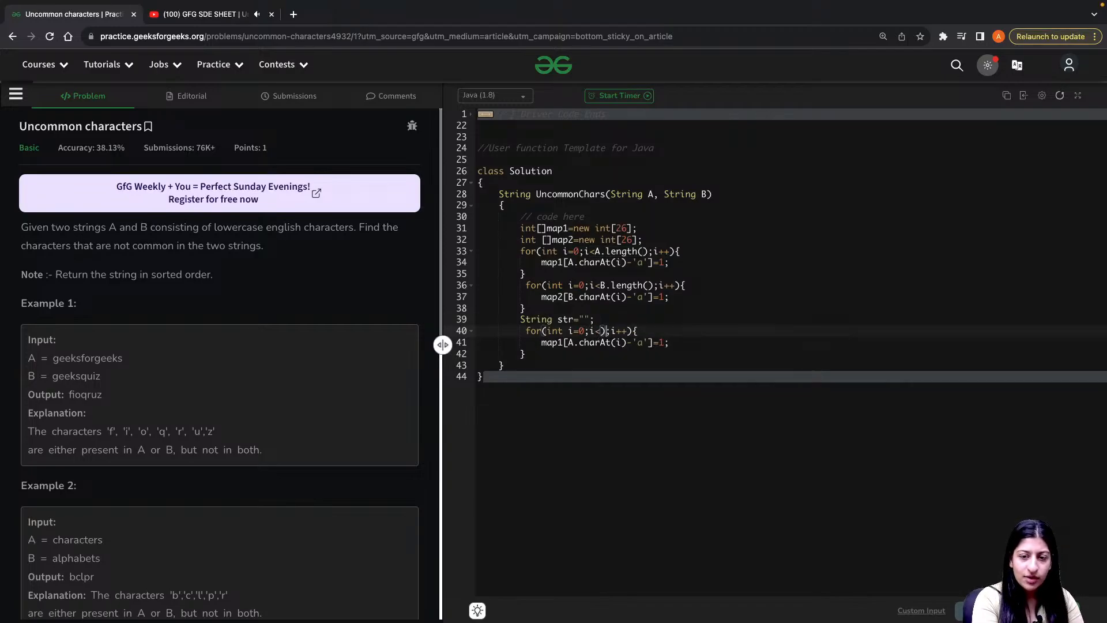
text(26)
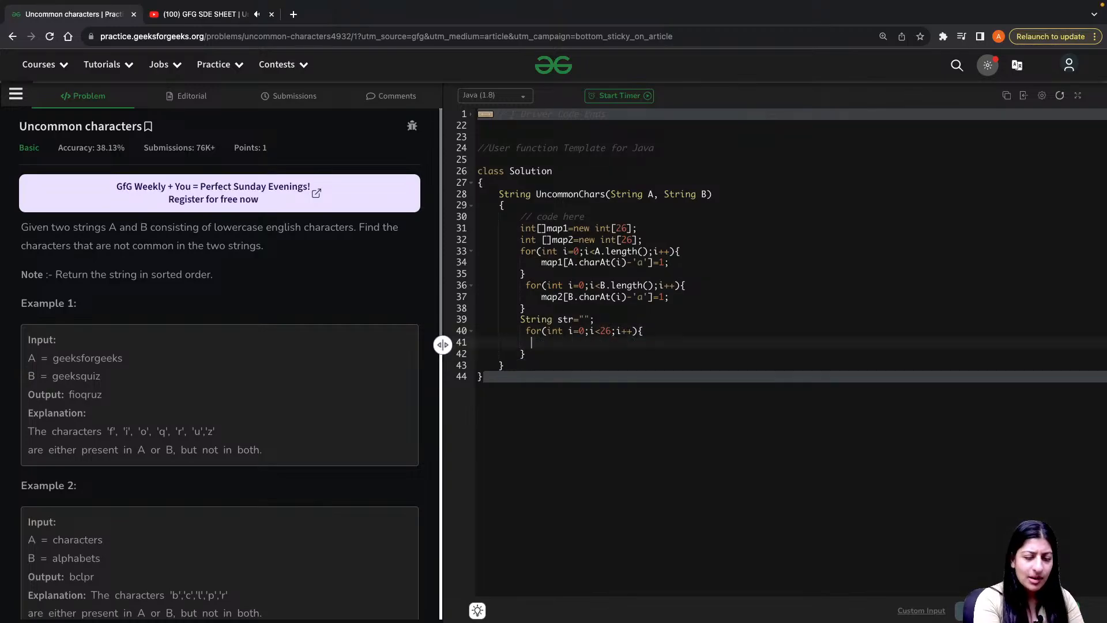
text(ma)
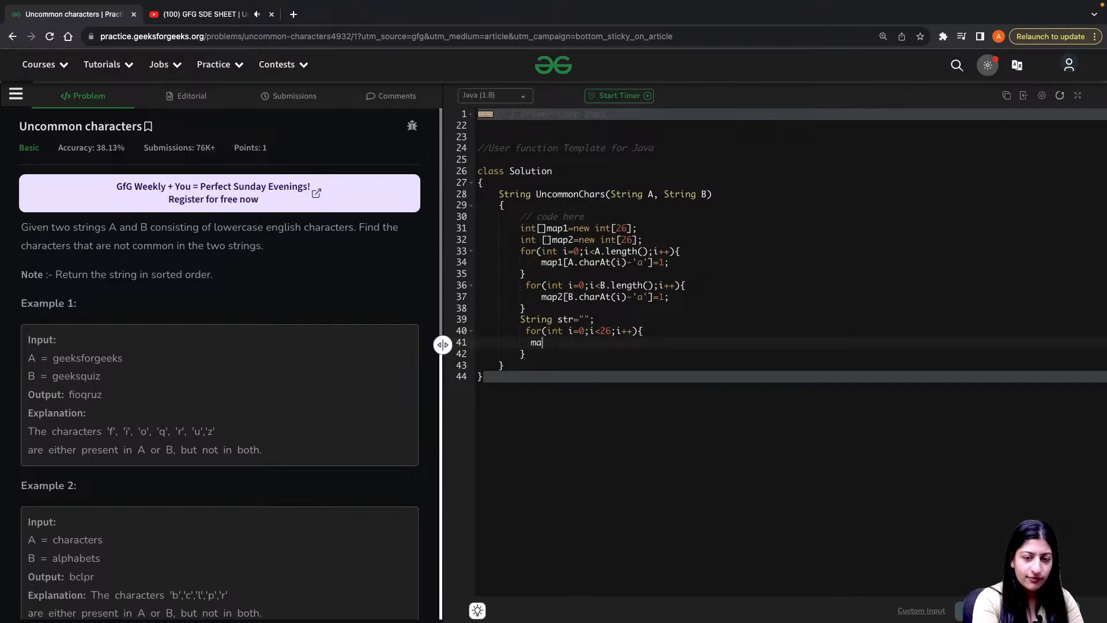
text(if(m)
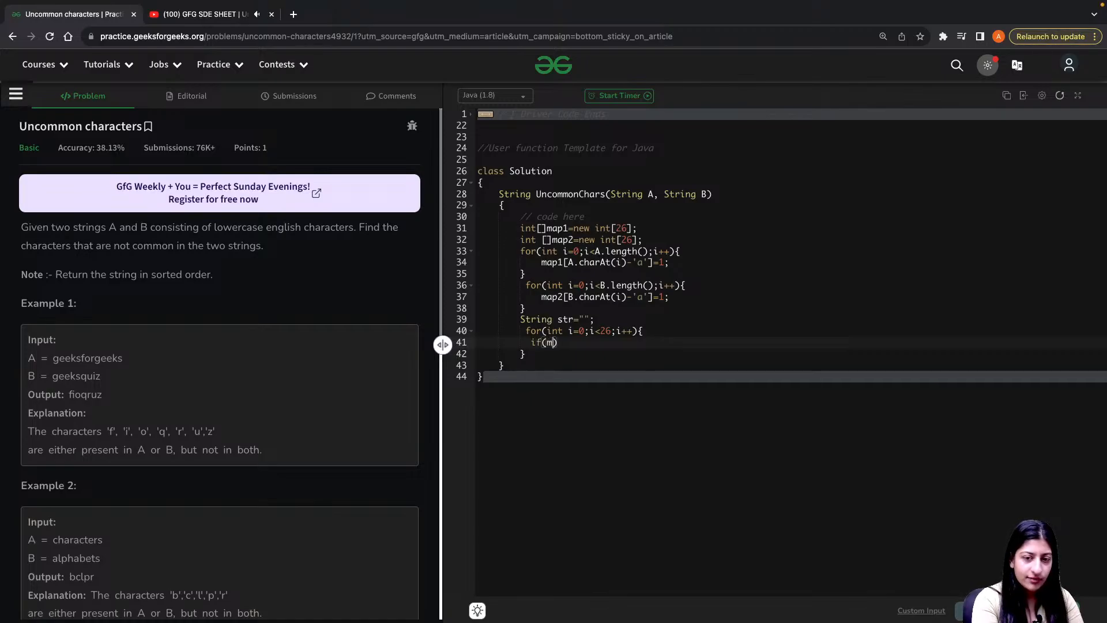
text(ap1)
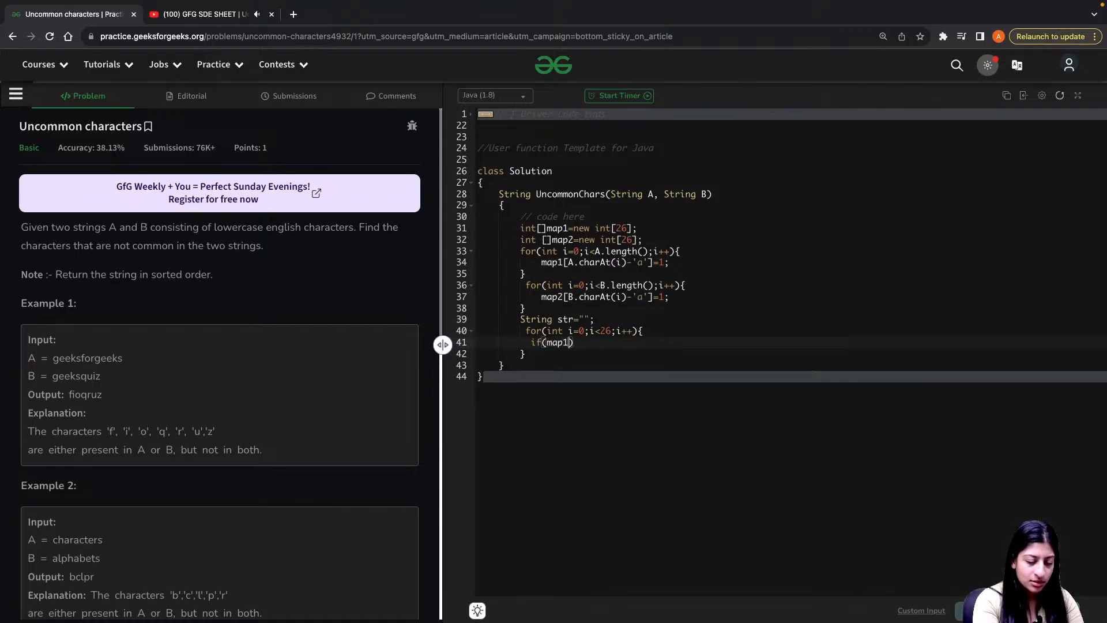
text(()
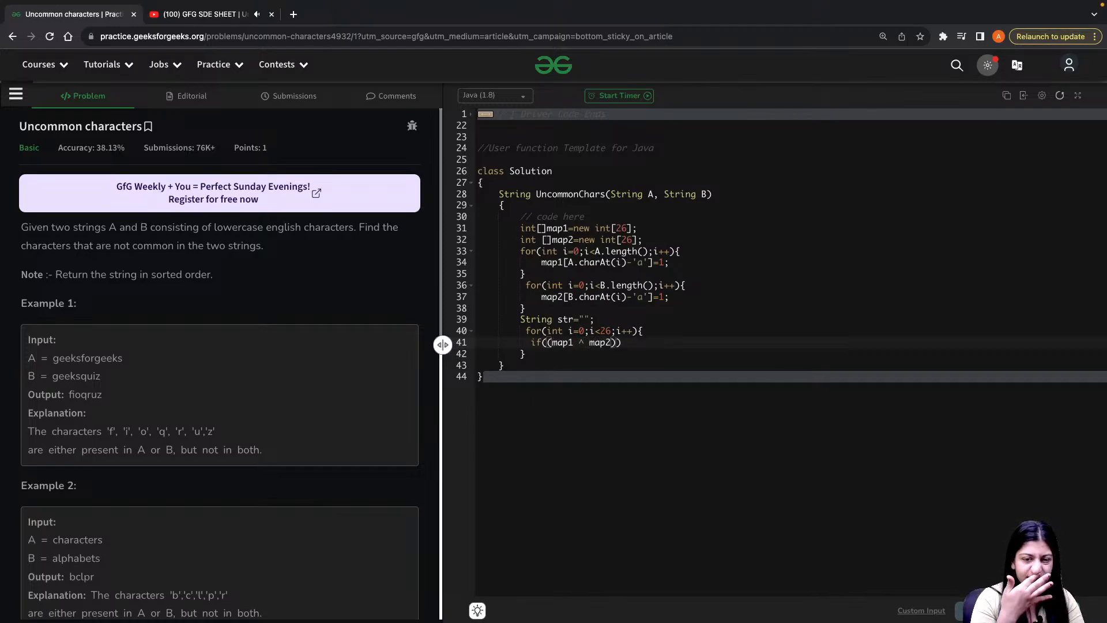
text(==)
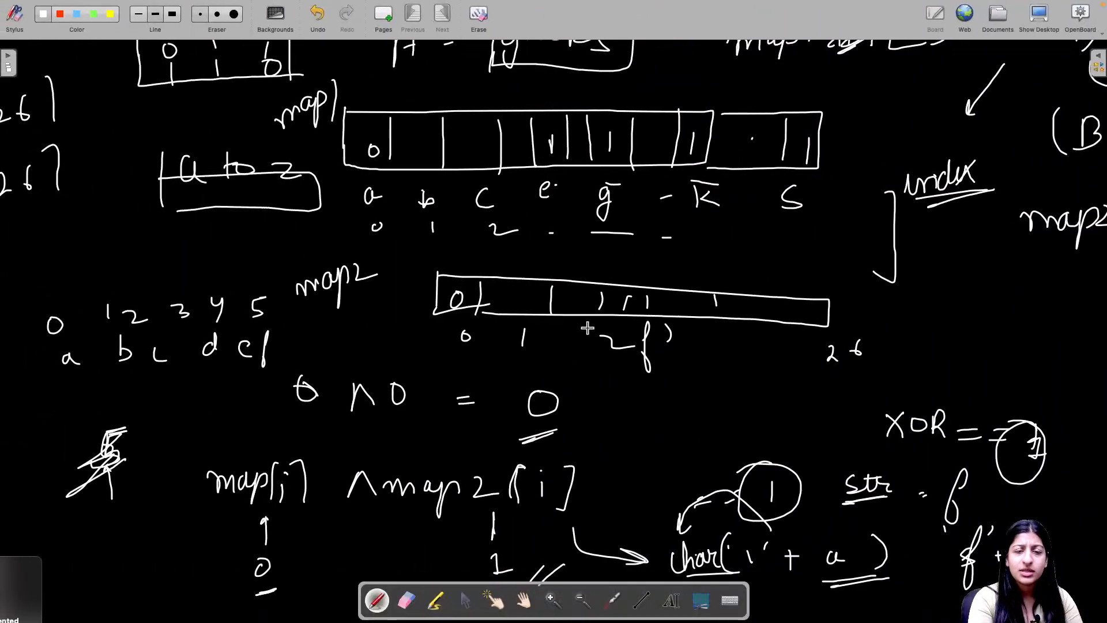
scroll(down, 3)
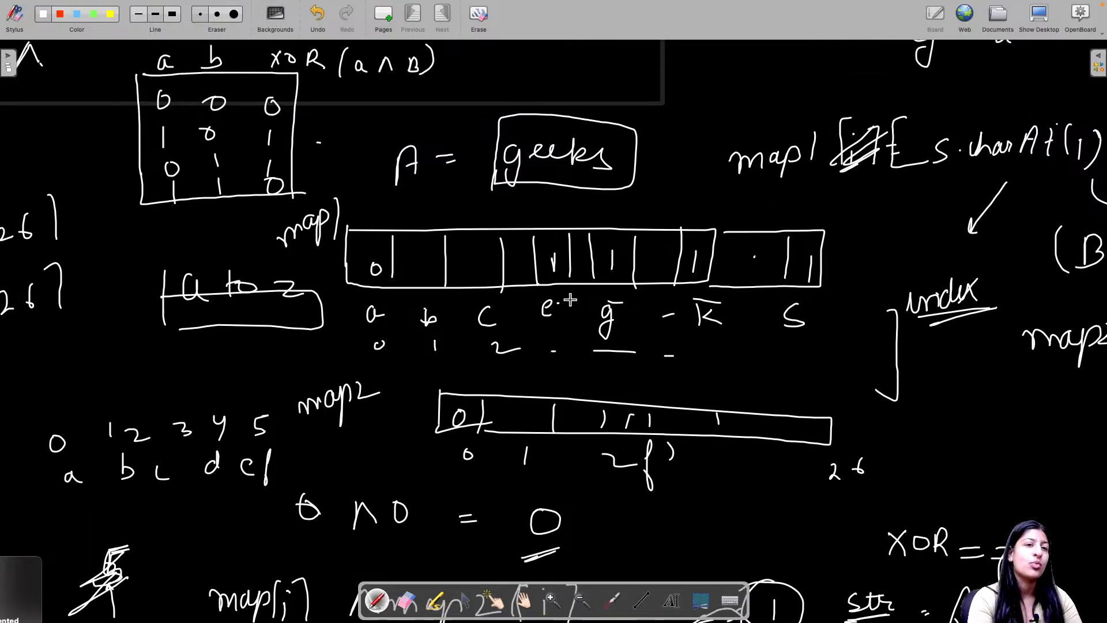
scroll(down, 3)
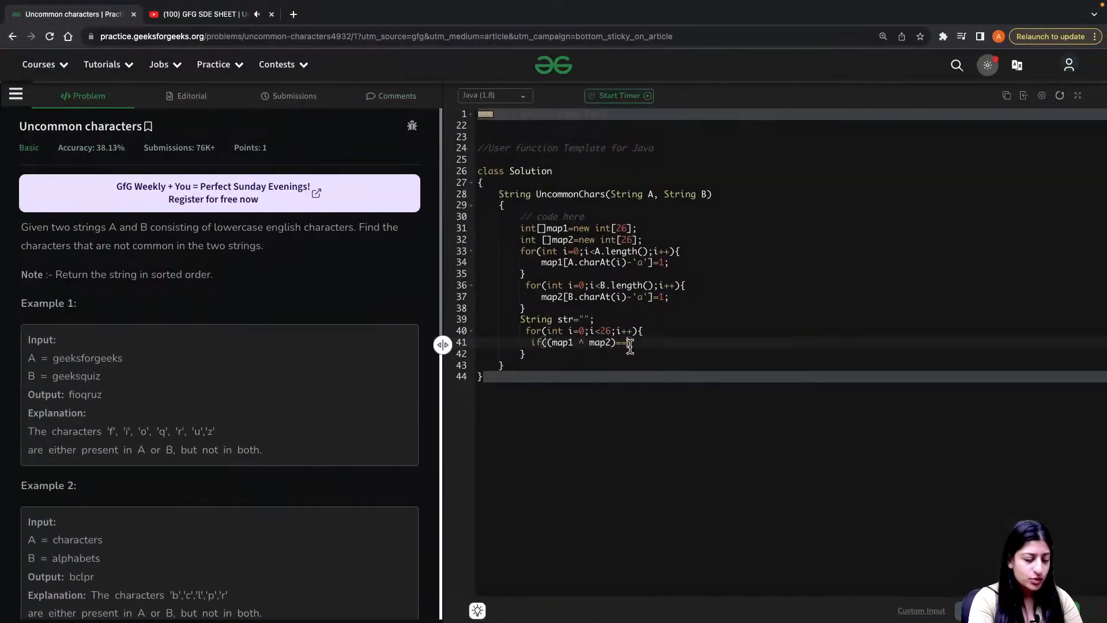
Complete the XOR check so a result of 1 appends (char)(i+'a') to str.
text(1))
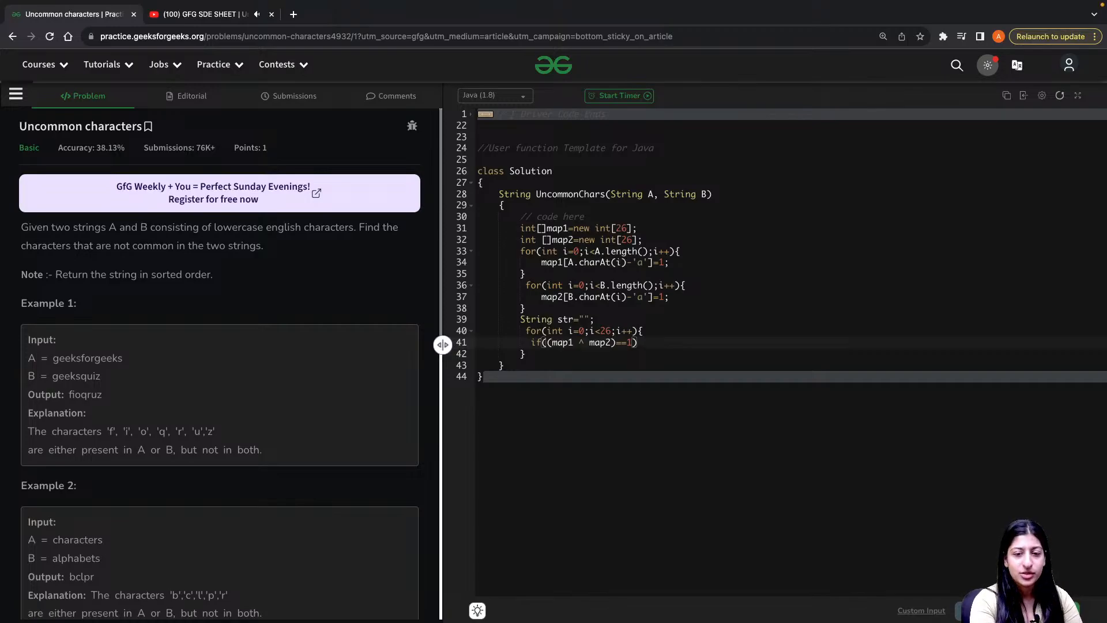
text(str+)
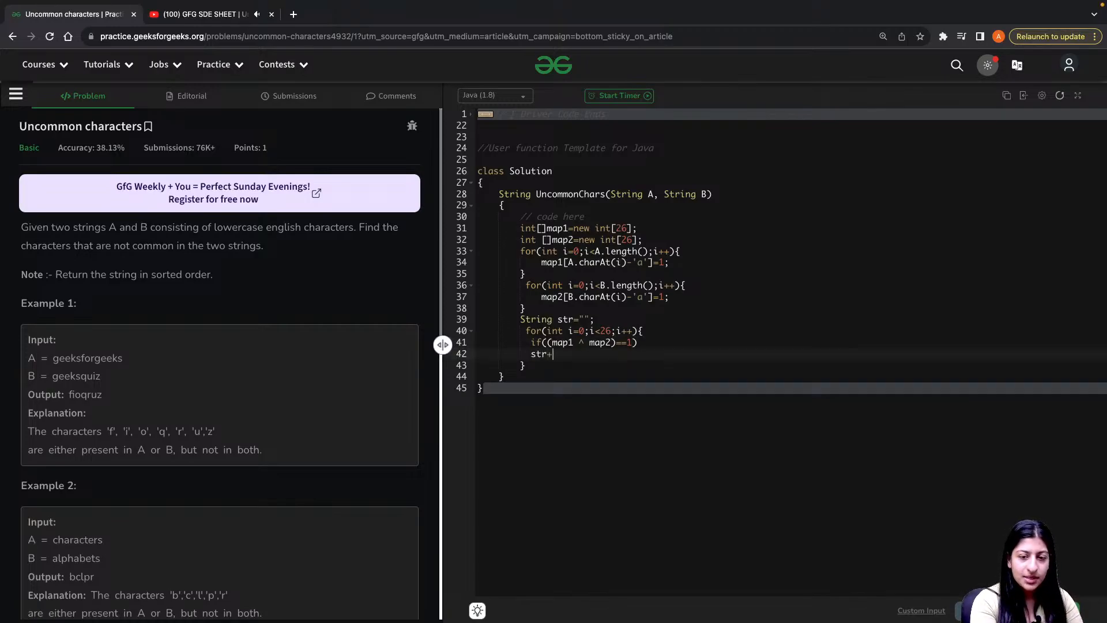
text(=(char)(i+))
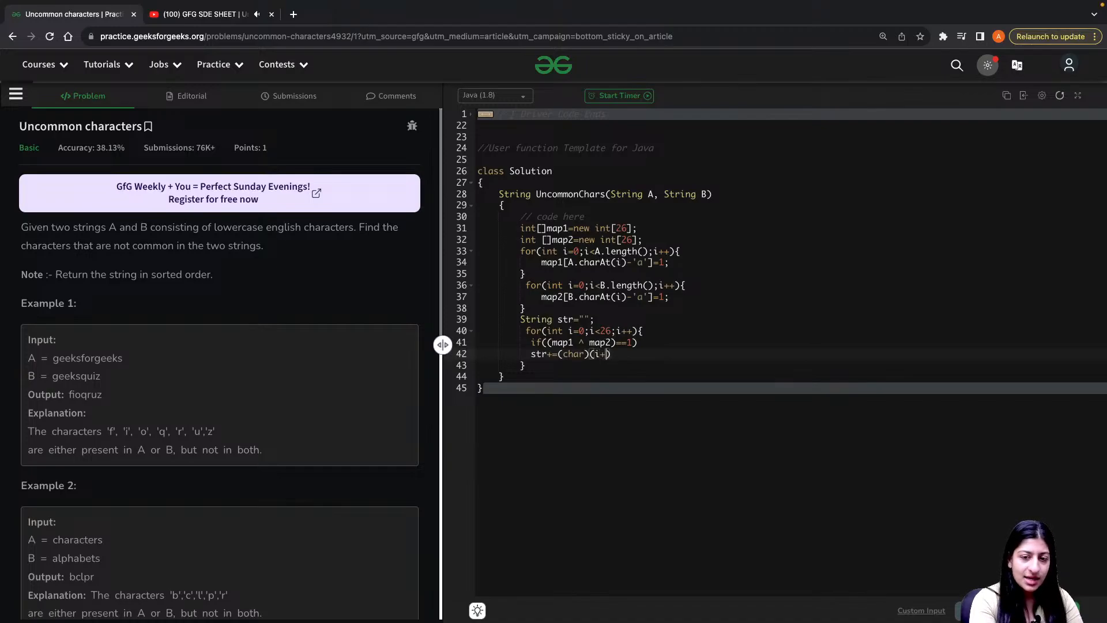
text(+'a')
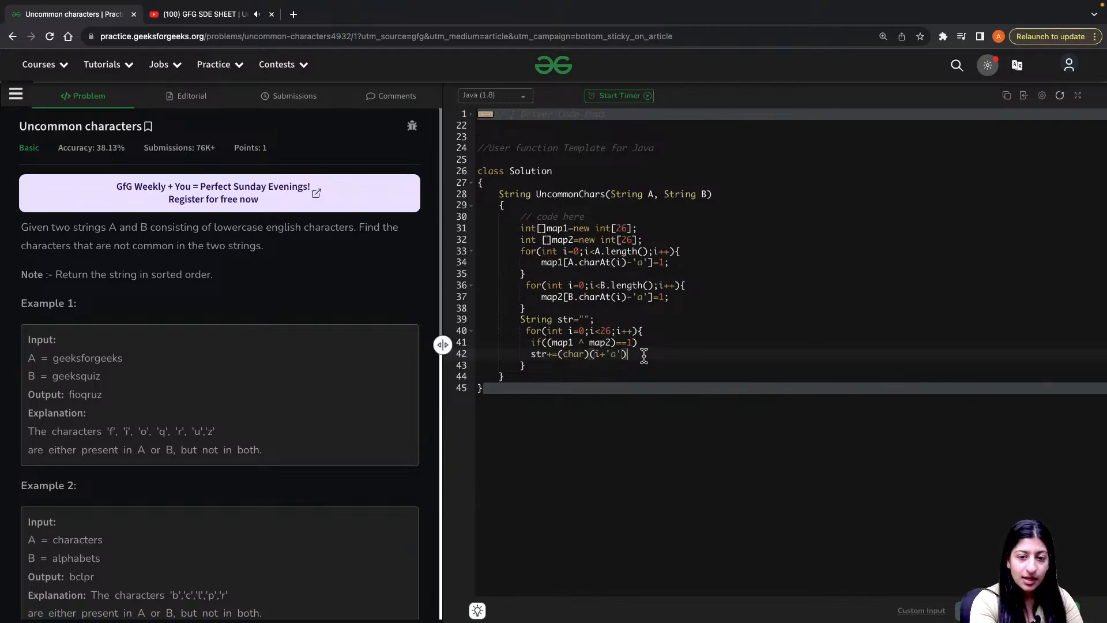
text(;)
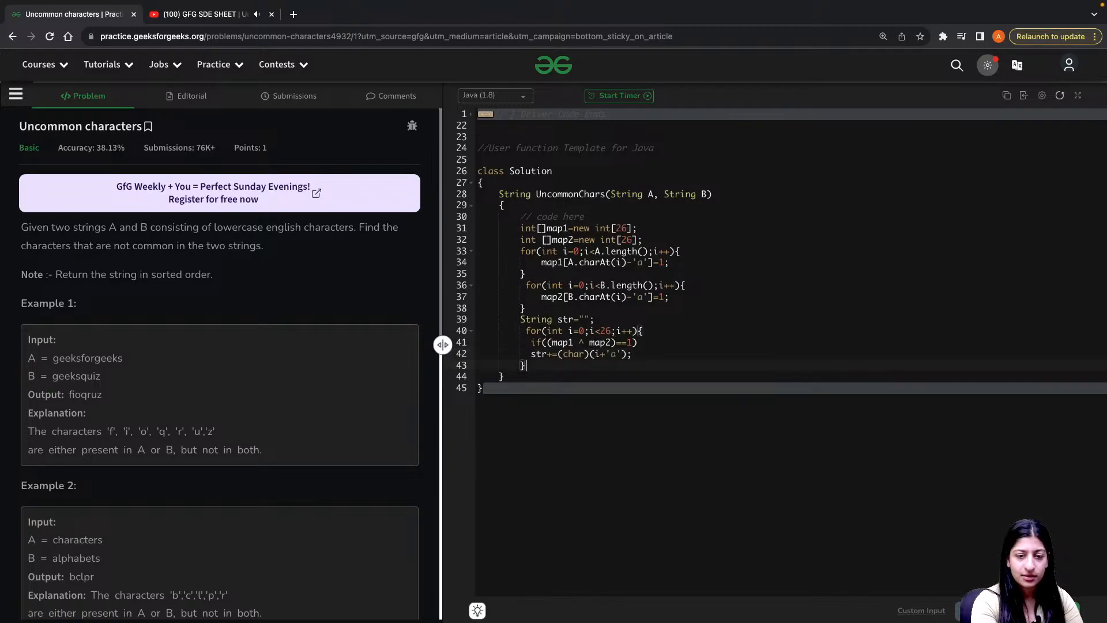
Add if(str=="") return "-1"; followed by return str;.
key(enter)
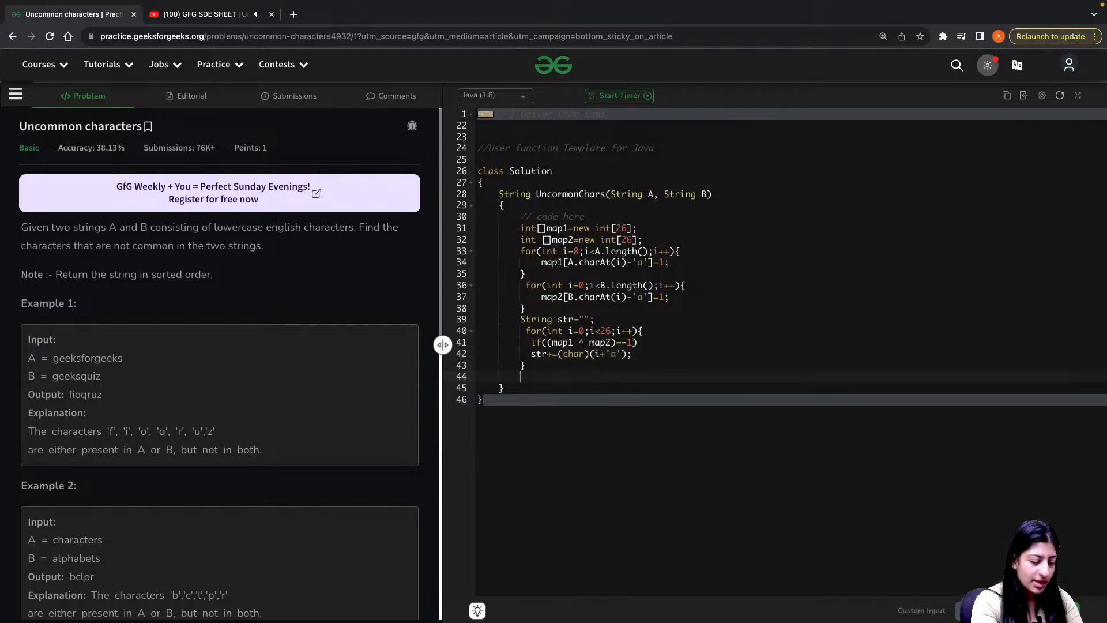
text(if(str))
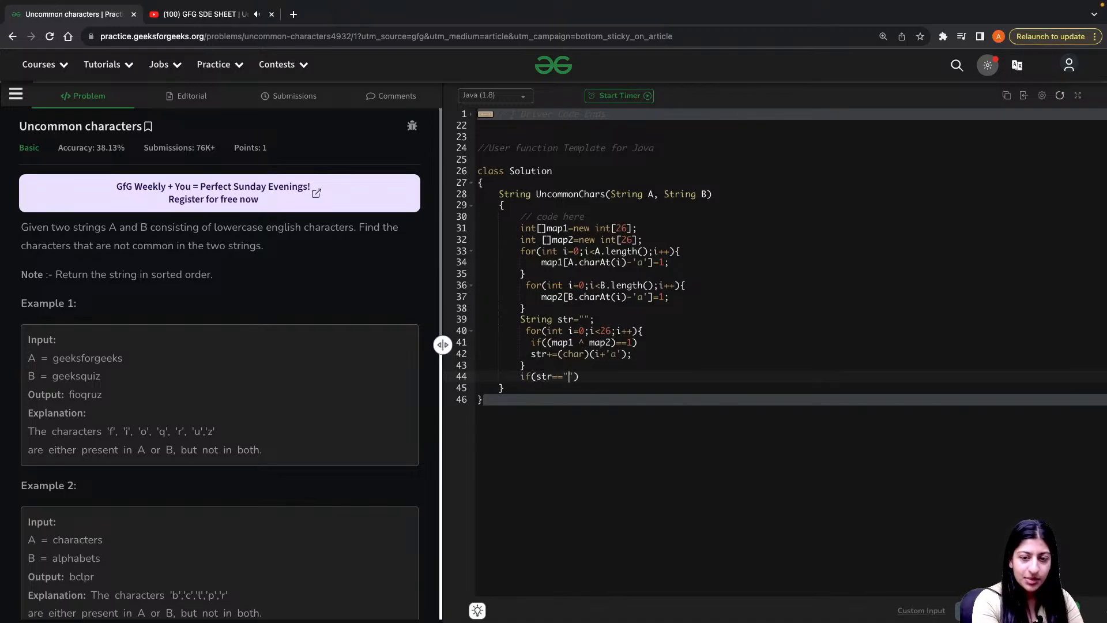
text(return)
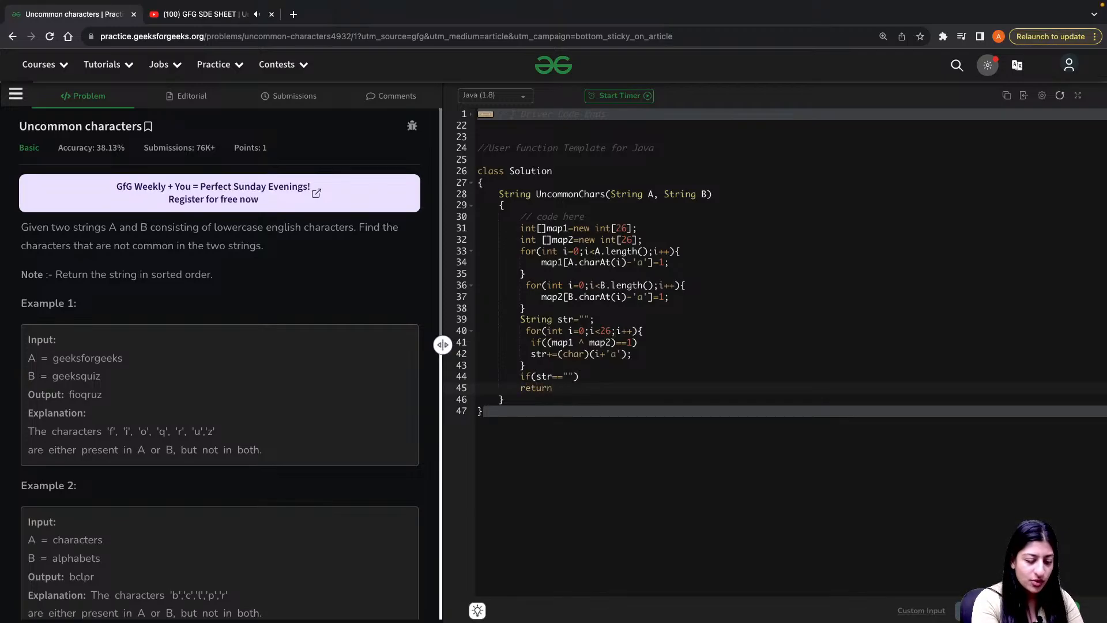
text("-1";)
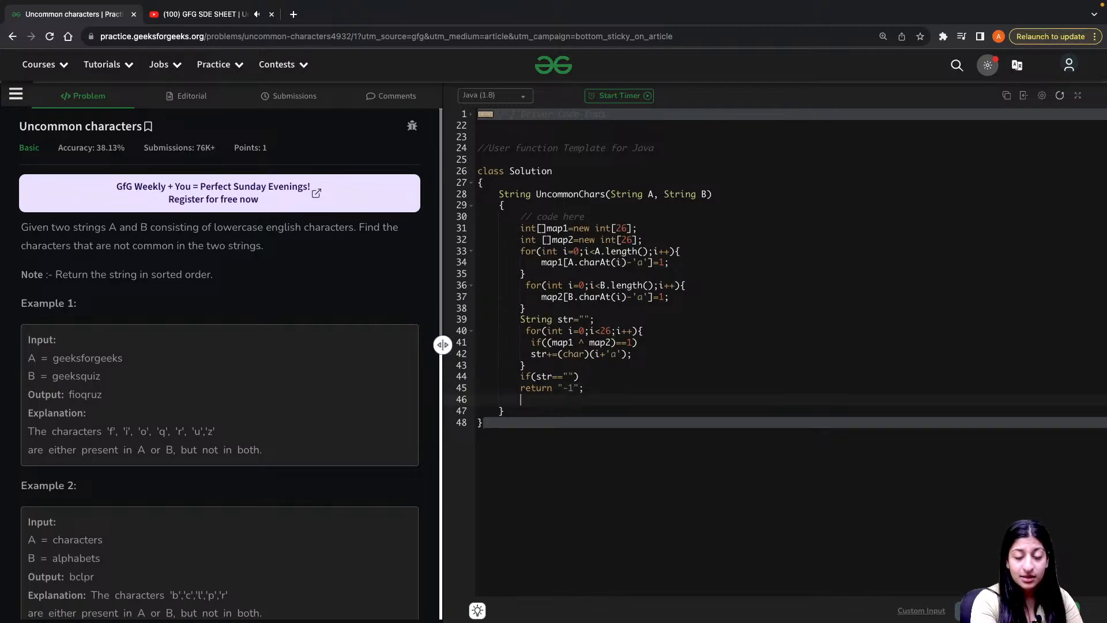
text(retiurn s)
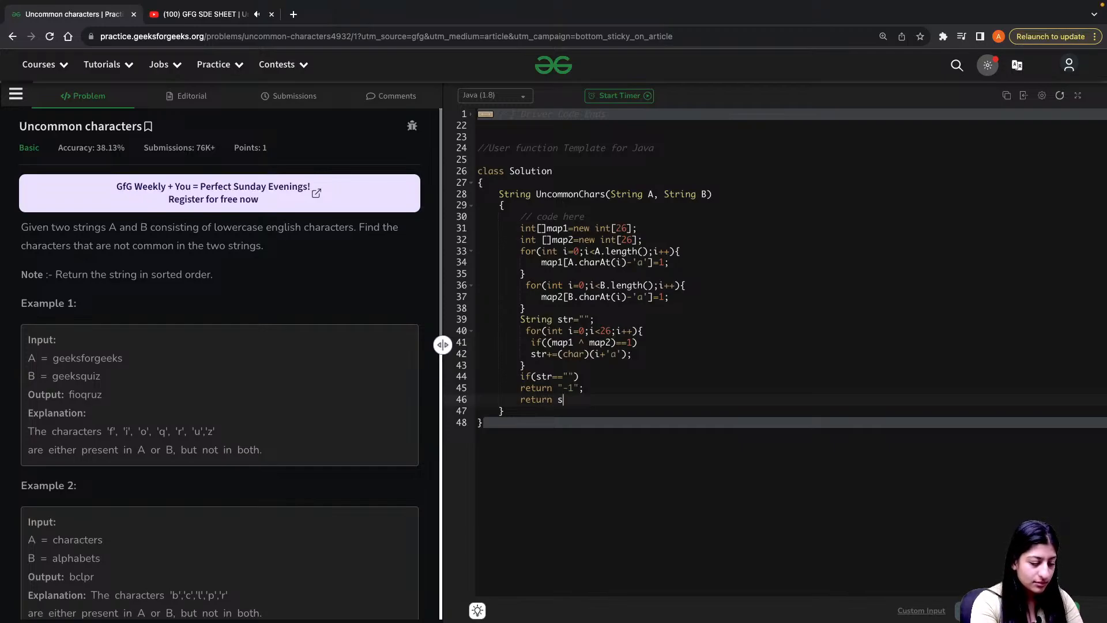
text(tr;)
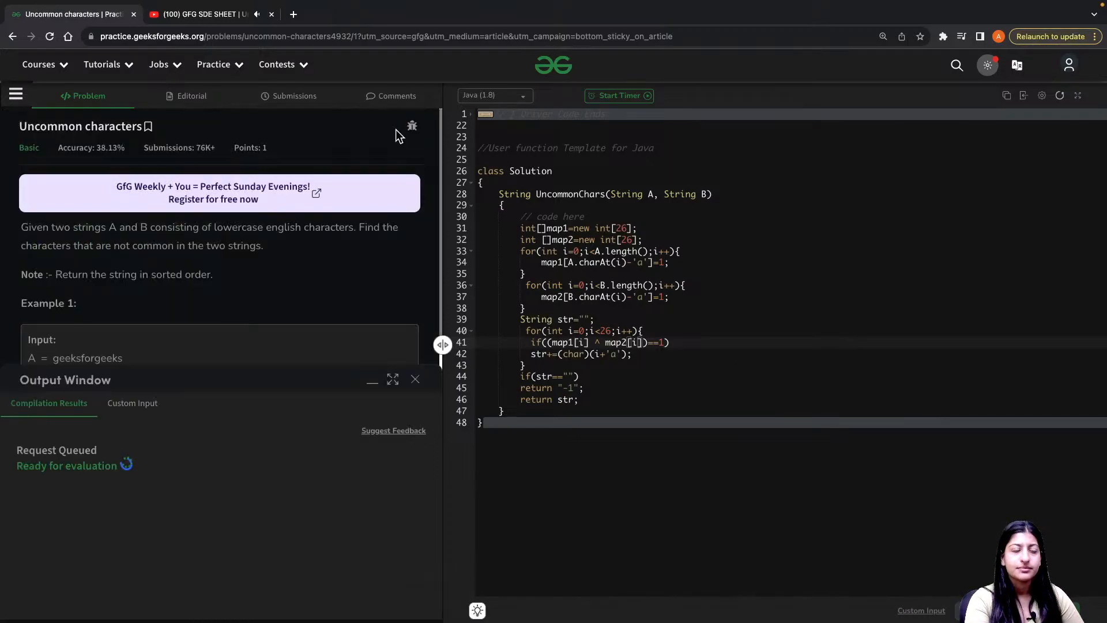
mouse_move(156, 411)
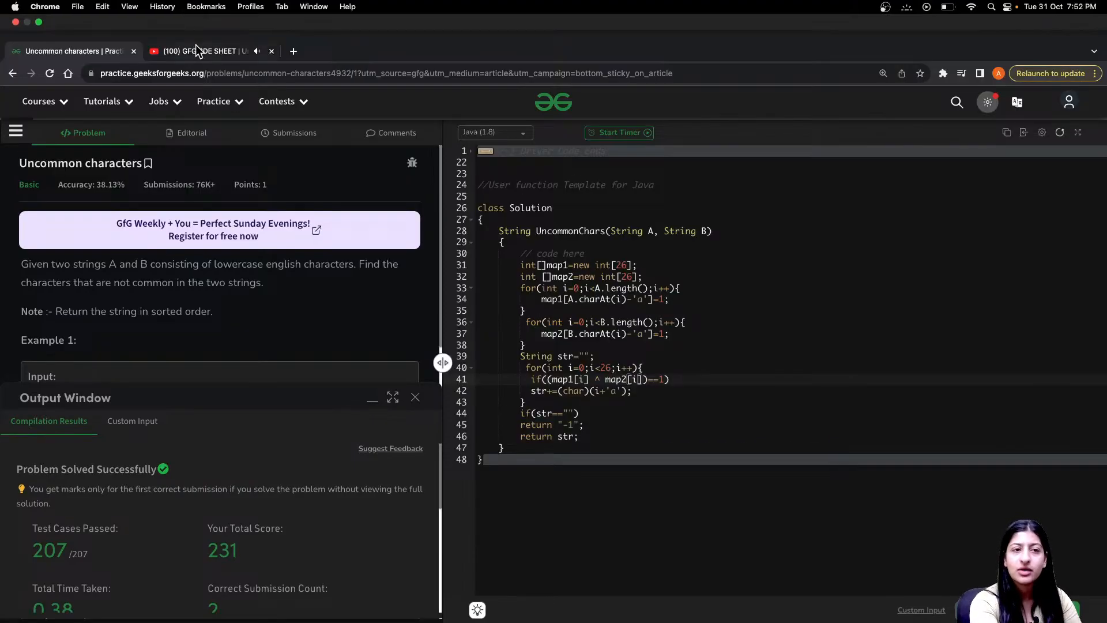
Switch to the YouTube livestream after the submission passes all 207 test cases.
click(204, 50)
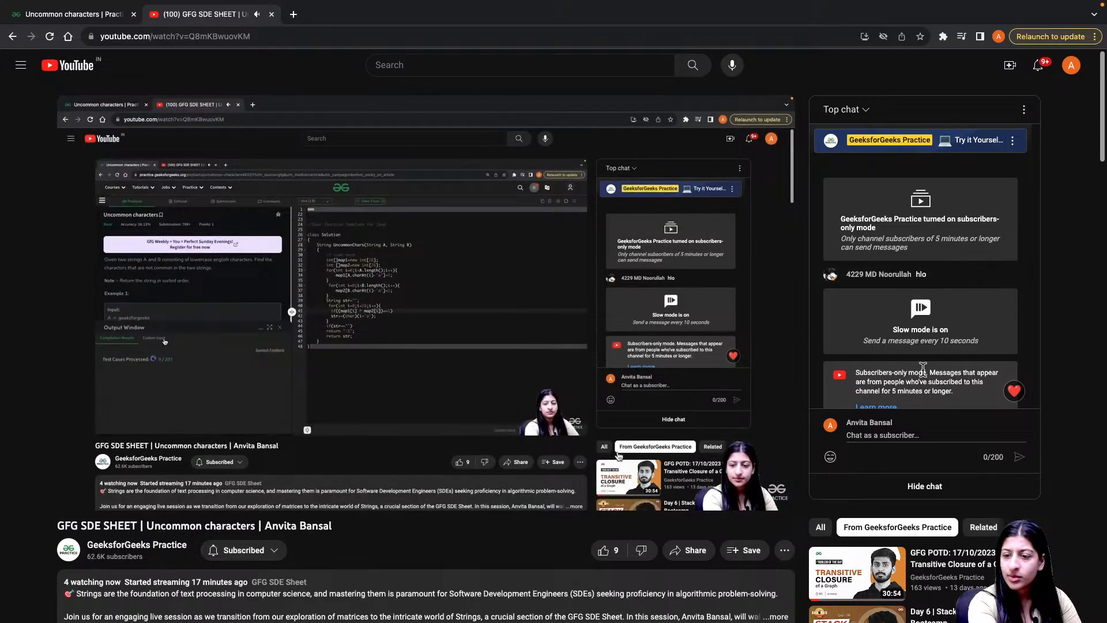
Return to the Uncommon characters problem showing 207/207 tests passed and score 231.
click(70, 13)
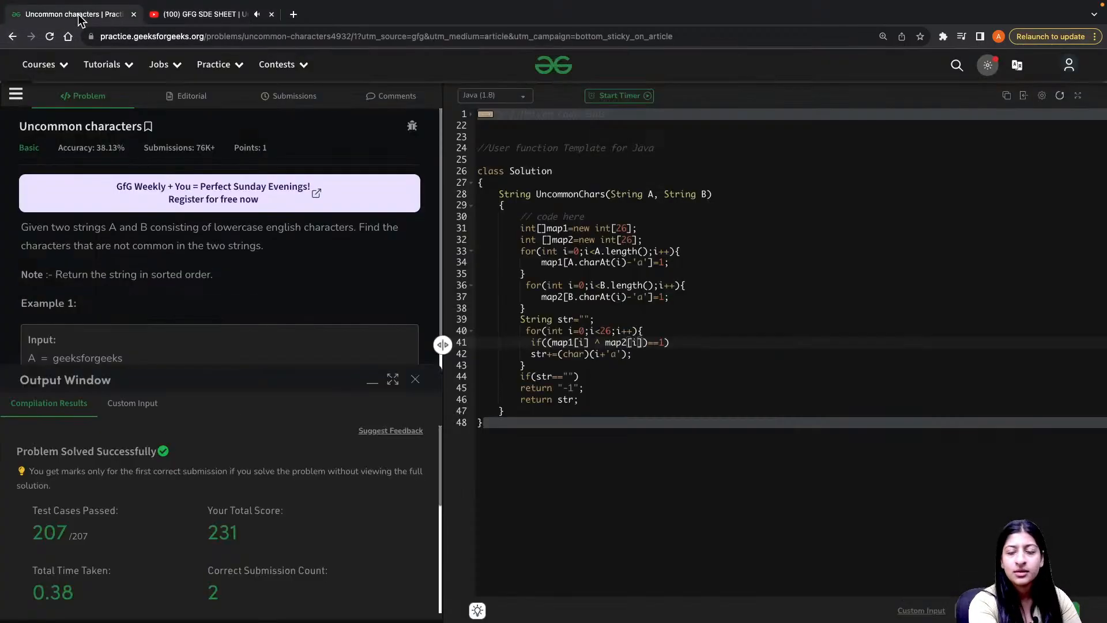